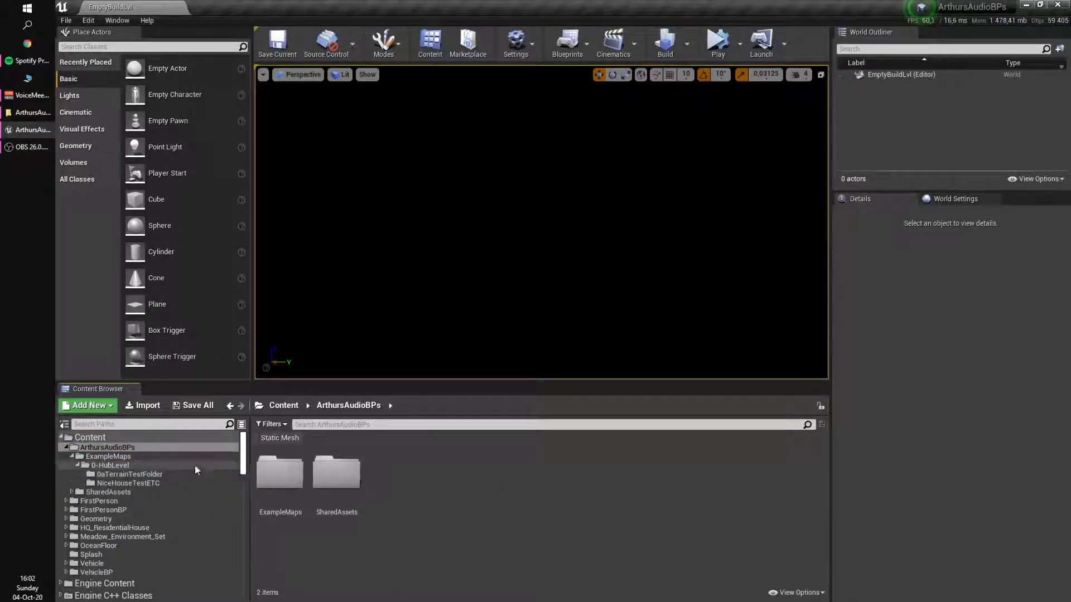
# - Load the AudioVizSingleFreq example map from the ExampleMaps folder
pyautogui.doubleClick(279, 476)
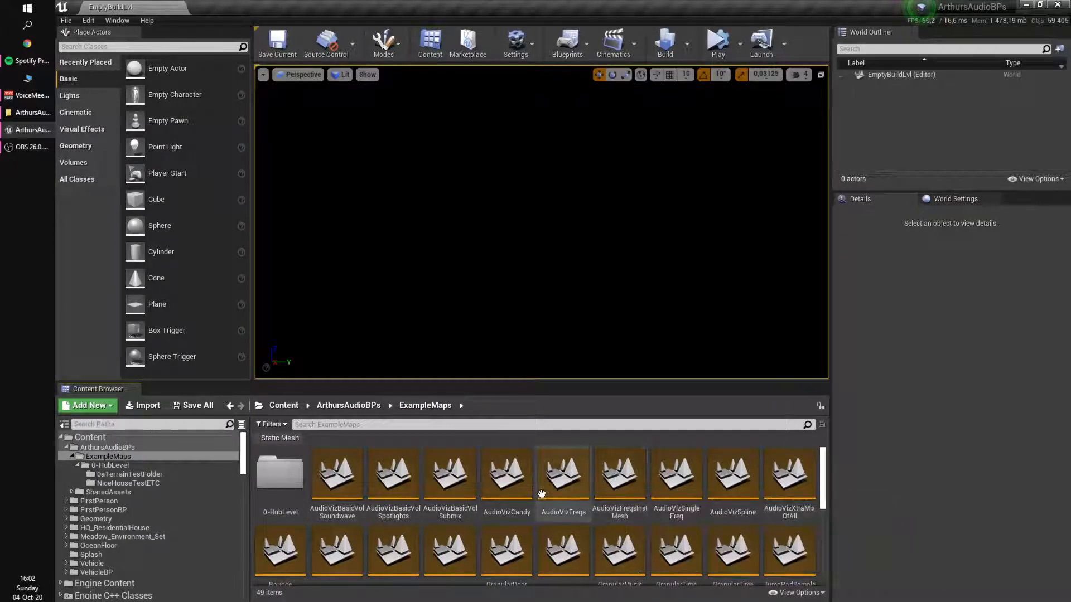
pyautogui.doubleClick(676, 474)
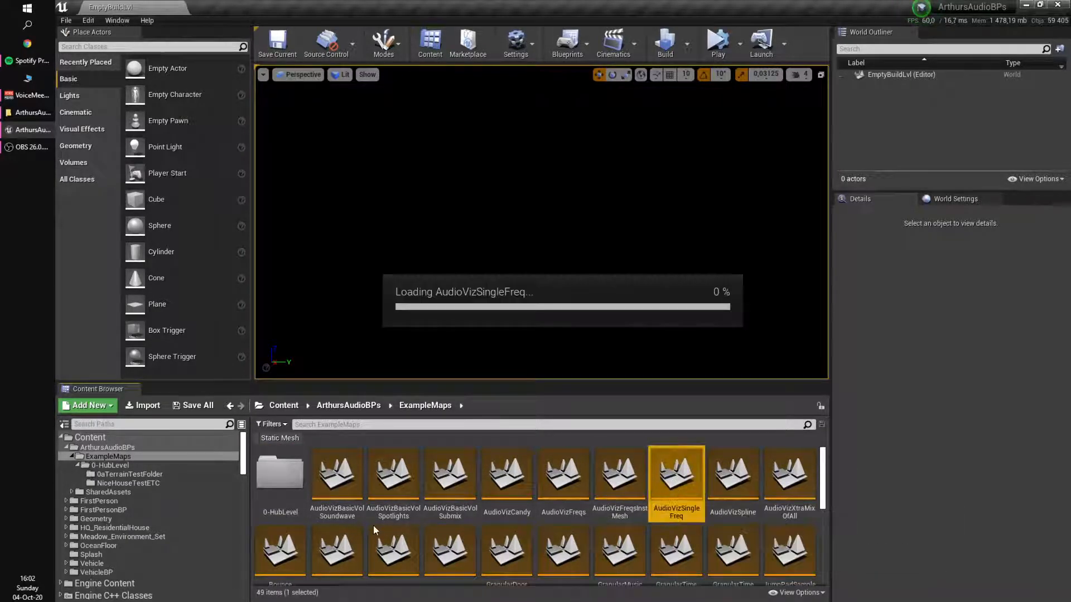
pyautogui.doubleClick(675, 478)
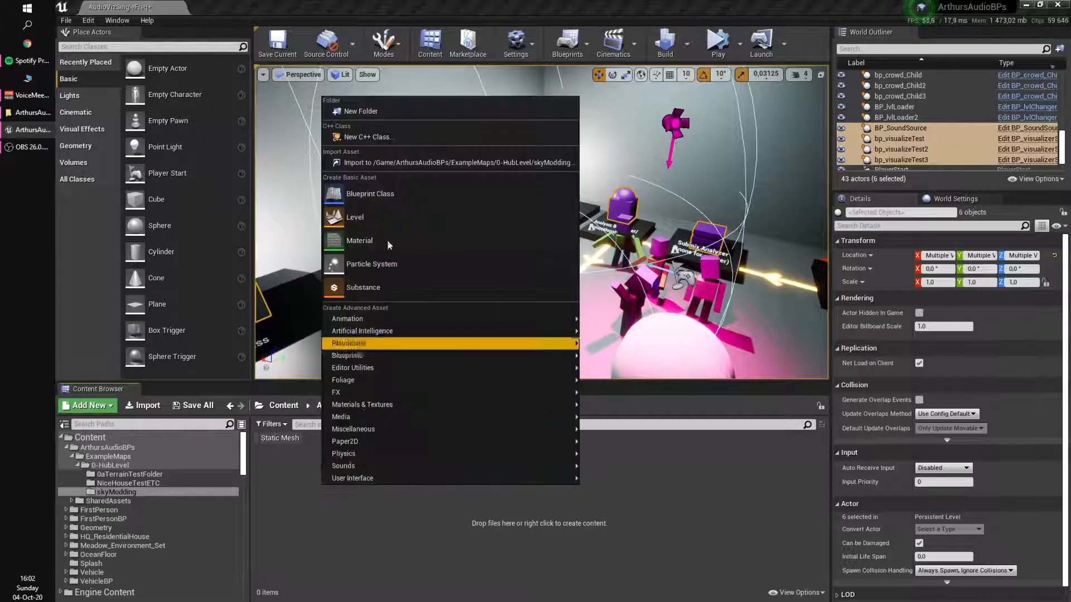
# - Create and open the new skymoddingYOYOYO level in the skyModding folder, handling the save prompt
pyautogui.click(354, 217)
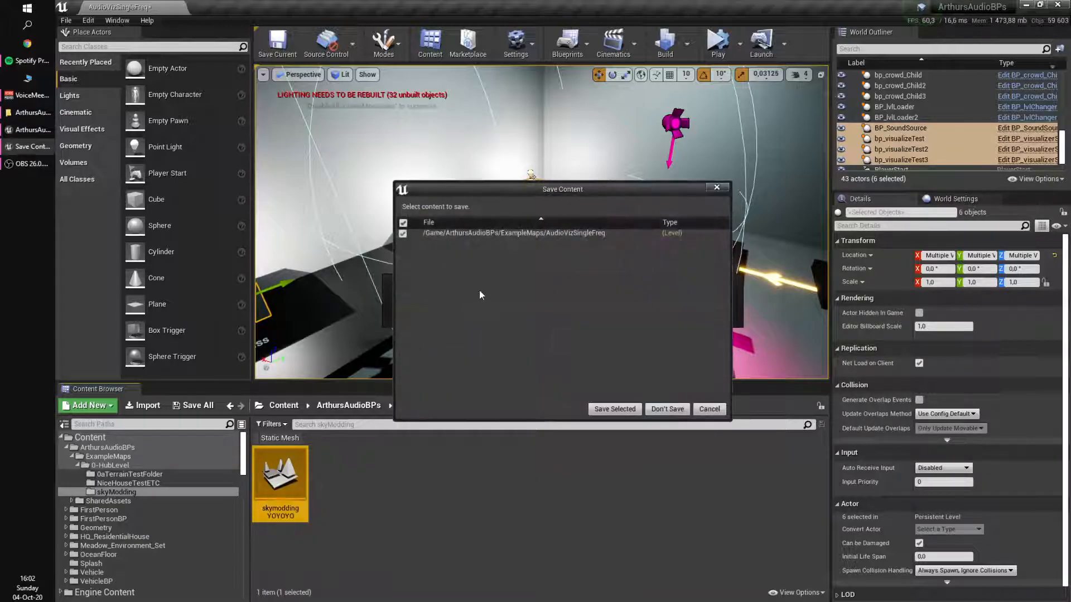
pyautogui.click(666, 409)
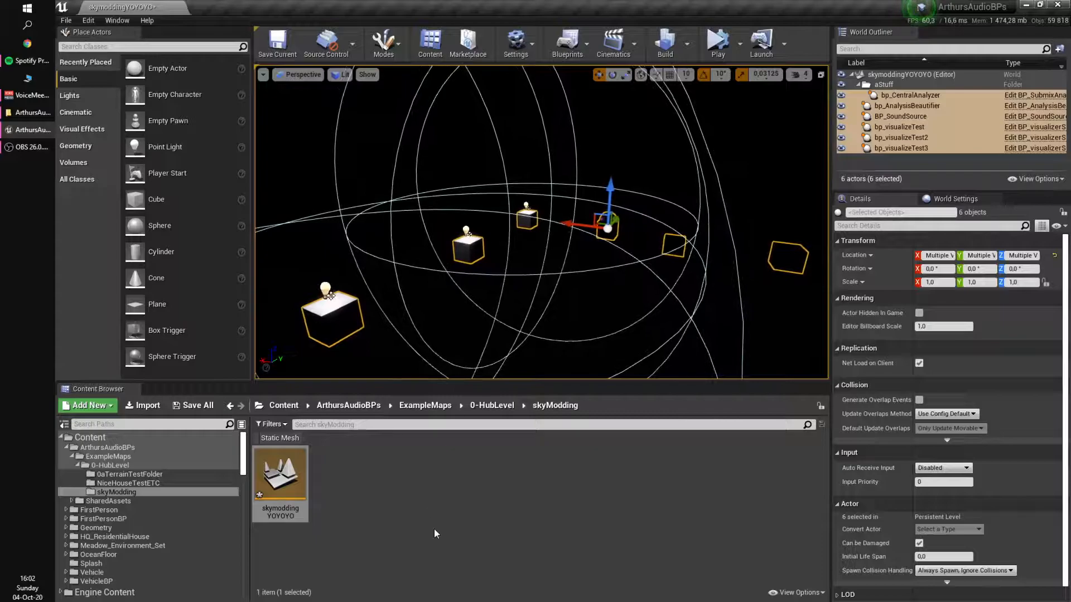
pyautogui.click(69, 95)
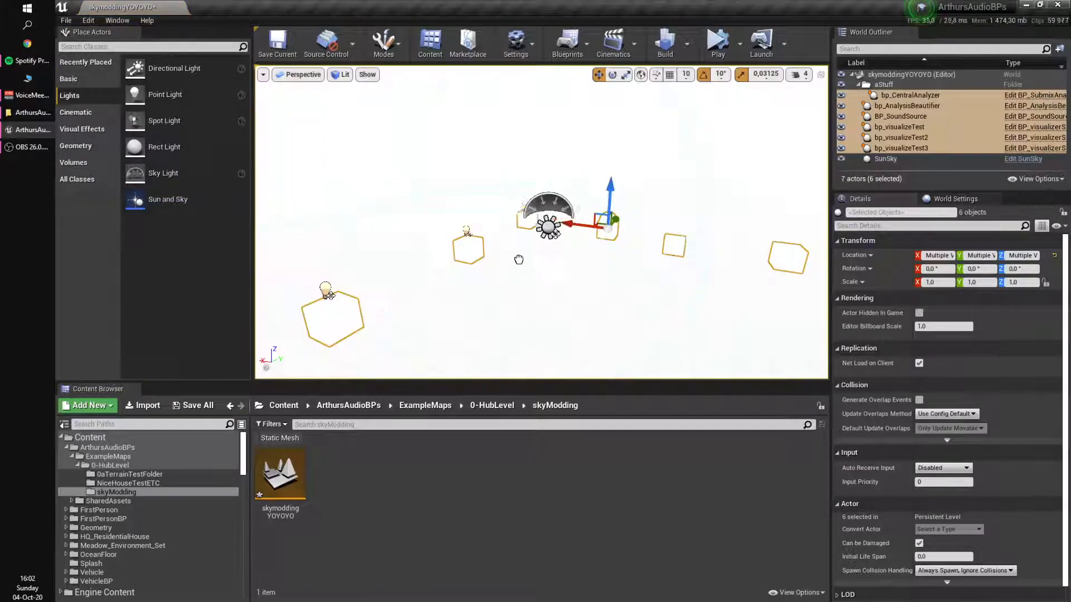
# - Add a SunSky actor and a broad Cube floor to the skymoddingYOYOYO level
pyautogui.click(885, 158)
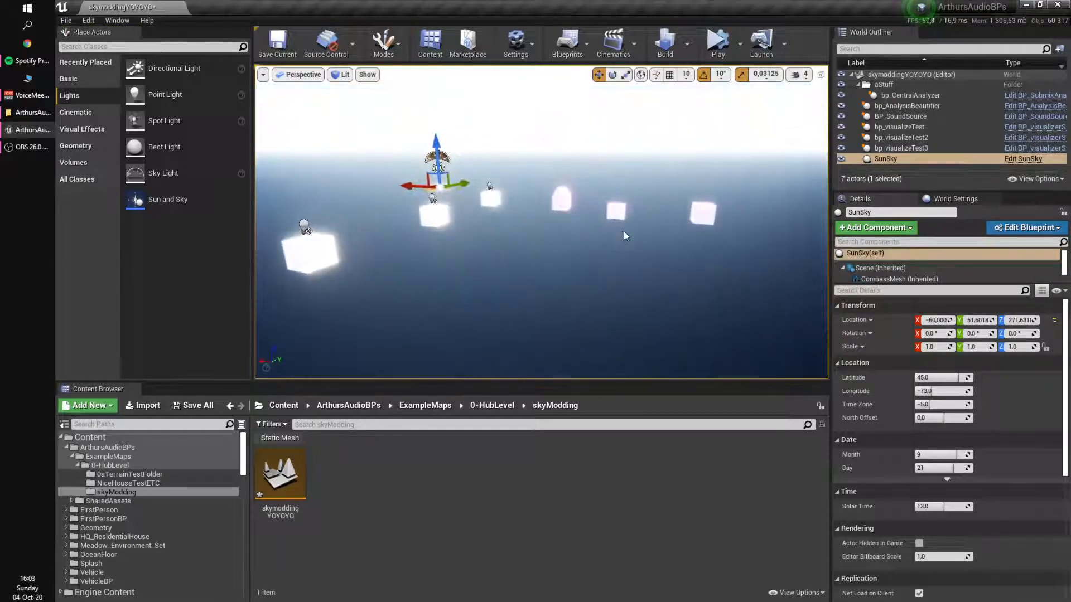
pyautogui.click(68, 79)
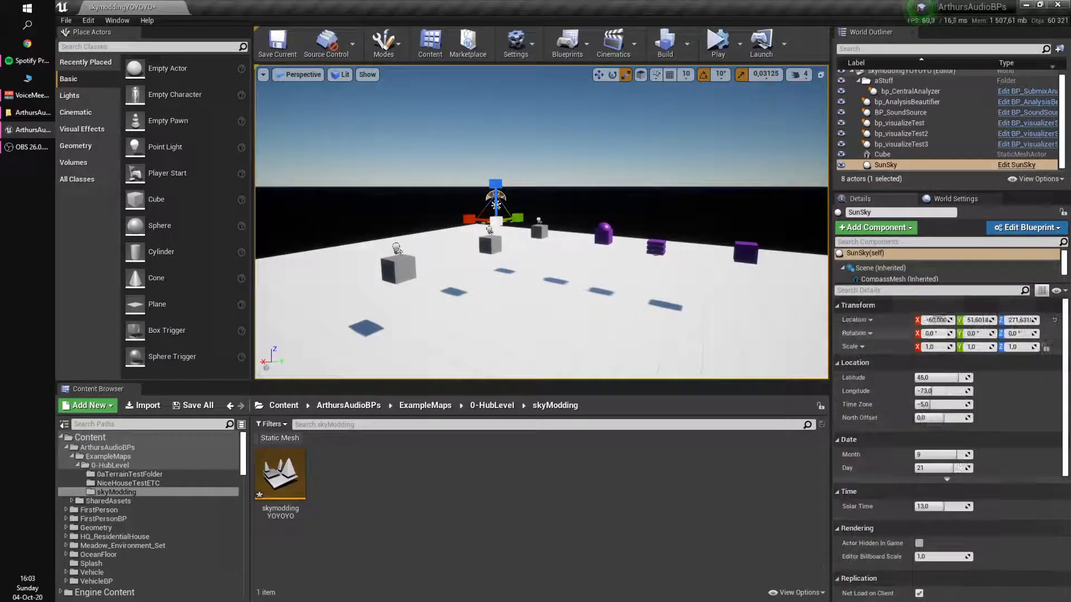
# - Inspect SunSky's SkyAtmosphere Mie Absorption Scale (0.000444) and save the level
pyautogui.click(845, 267)
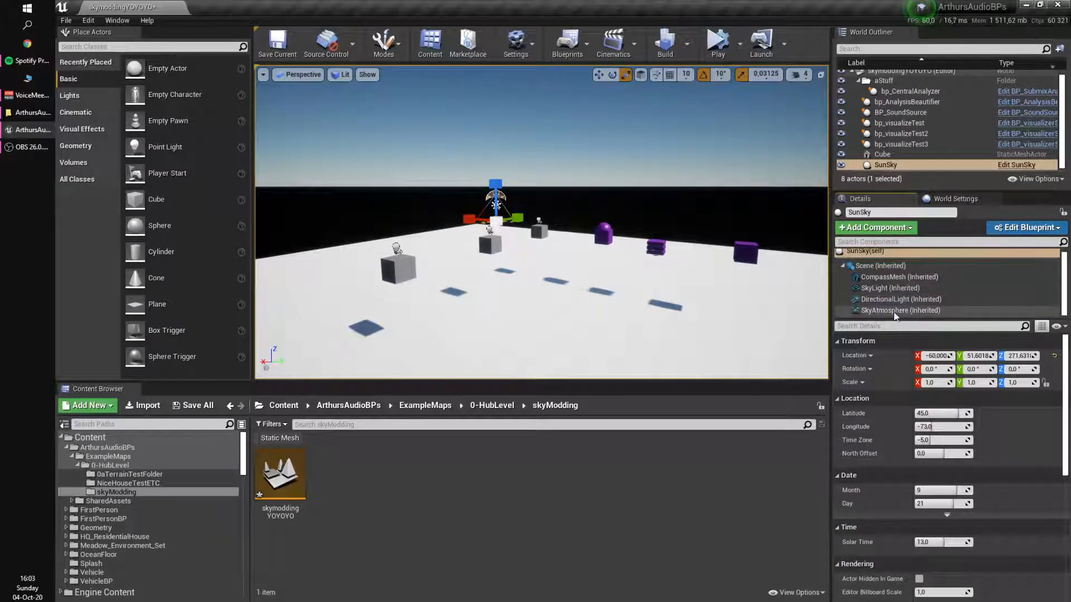
pyautogui.click(901, 310)
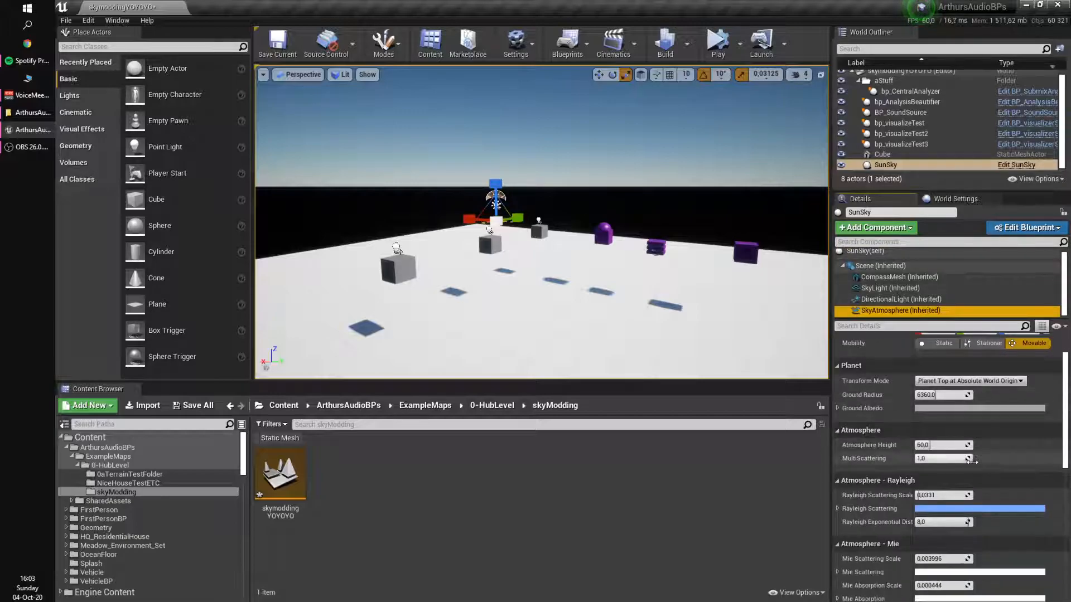
pyautogui.scroll(-3)
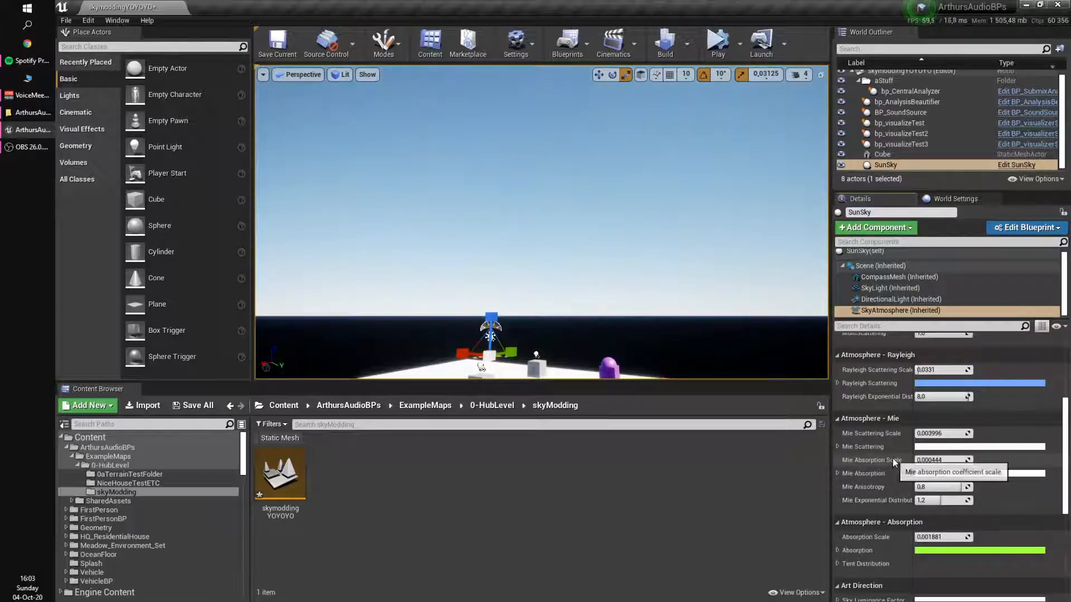
pyautogui.click(277, 42)
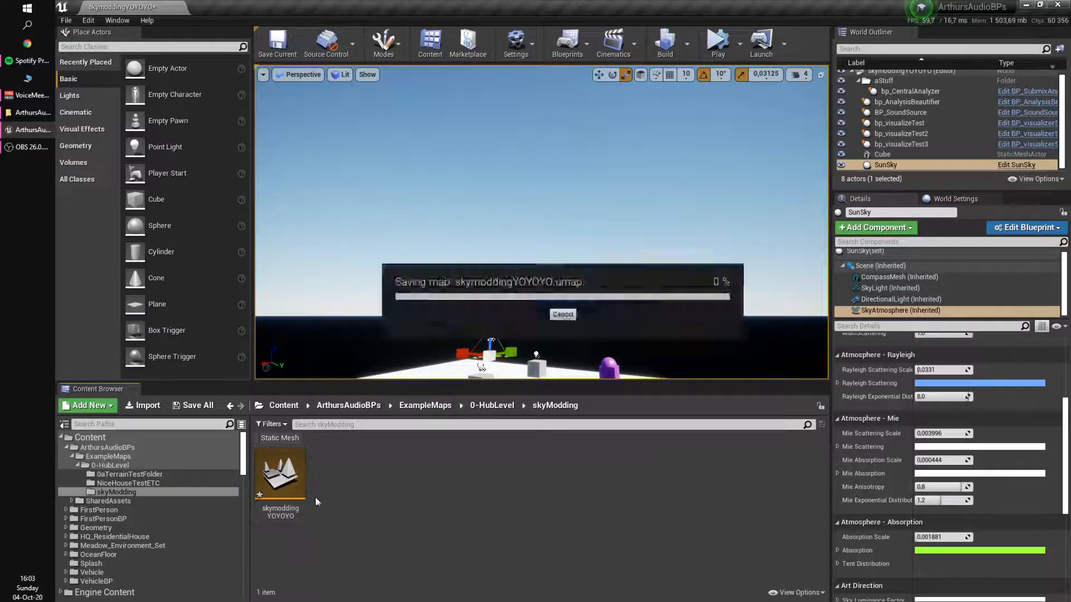
# - Create a Blueprint class named BP_skyModder in the skyModding folder and start Play
pyautogui.click(87, 405)
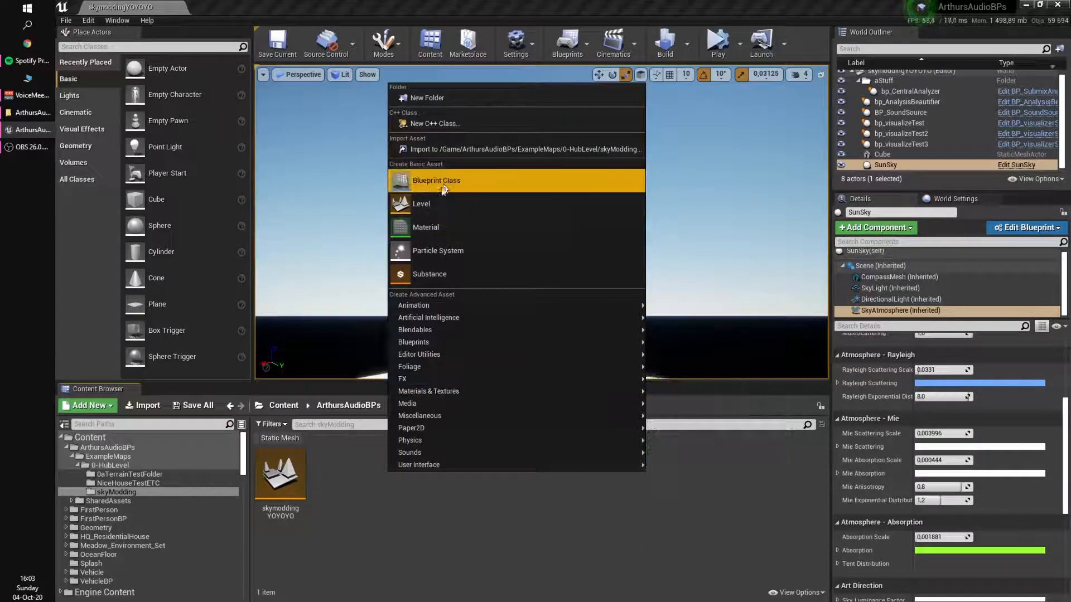
pyautogui.click(436, 180)
pyautogui.write('BP_skyModder')
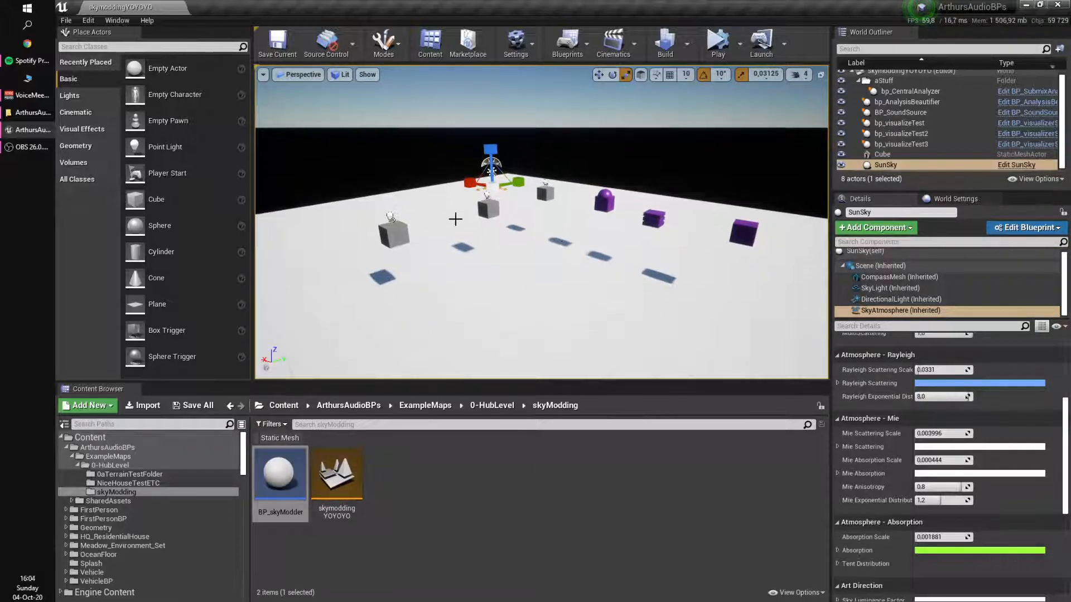
pyautogui.click(716, 43)
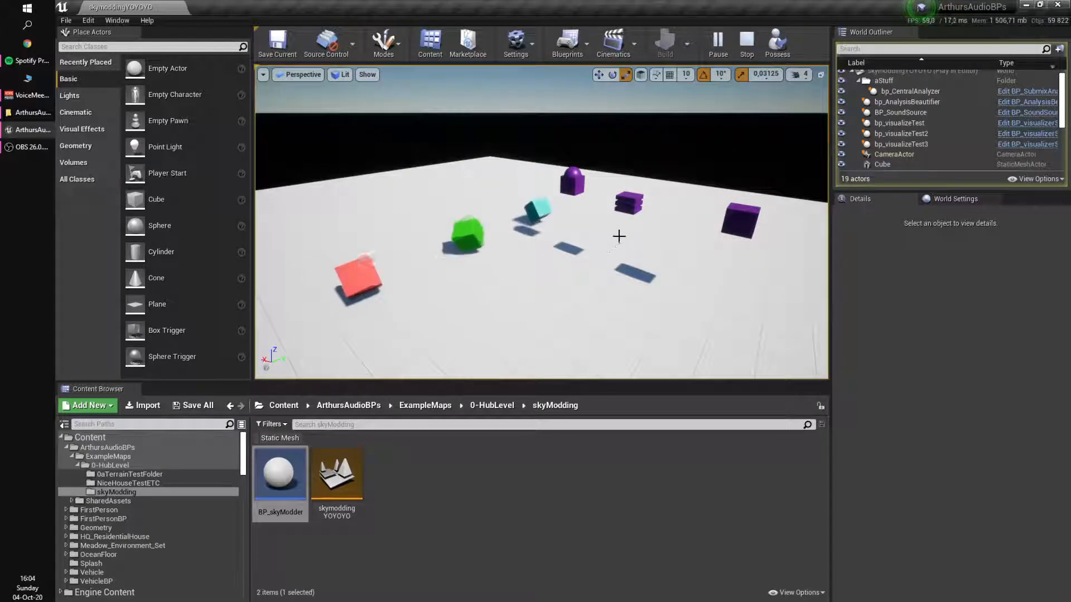
pyautogui.click(745, 42)
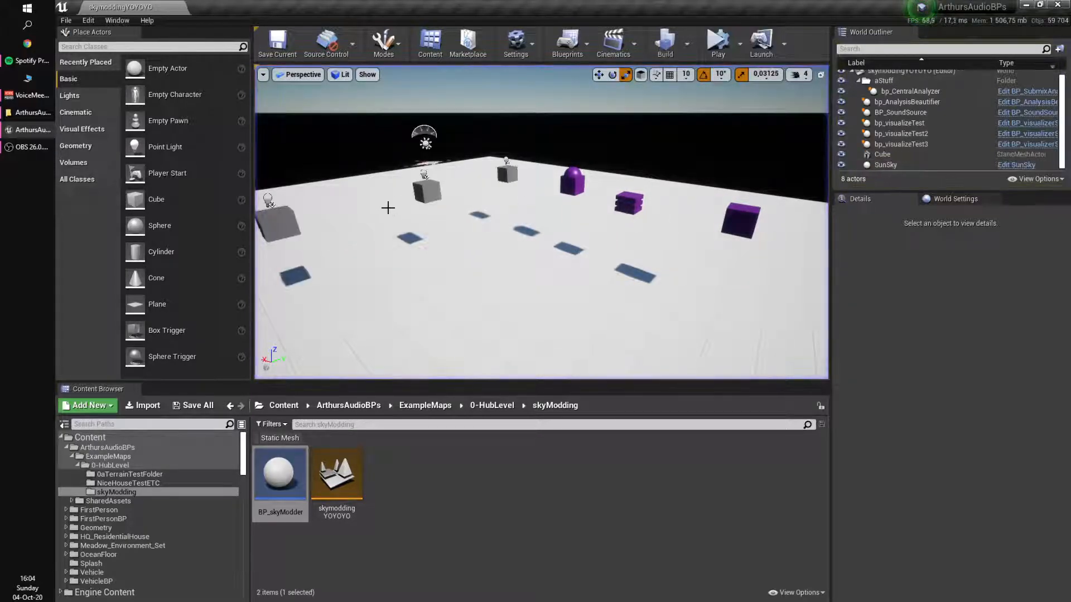
pyautogui.click(900, 133)
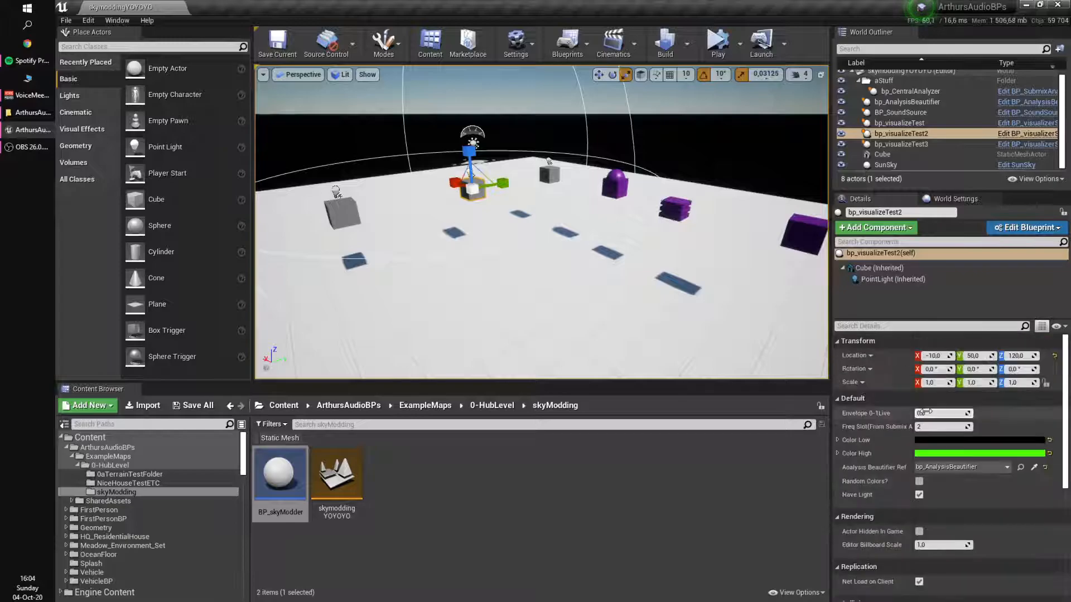
pyautogui.click(900, 144)
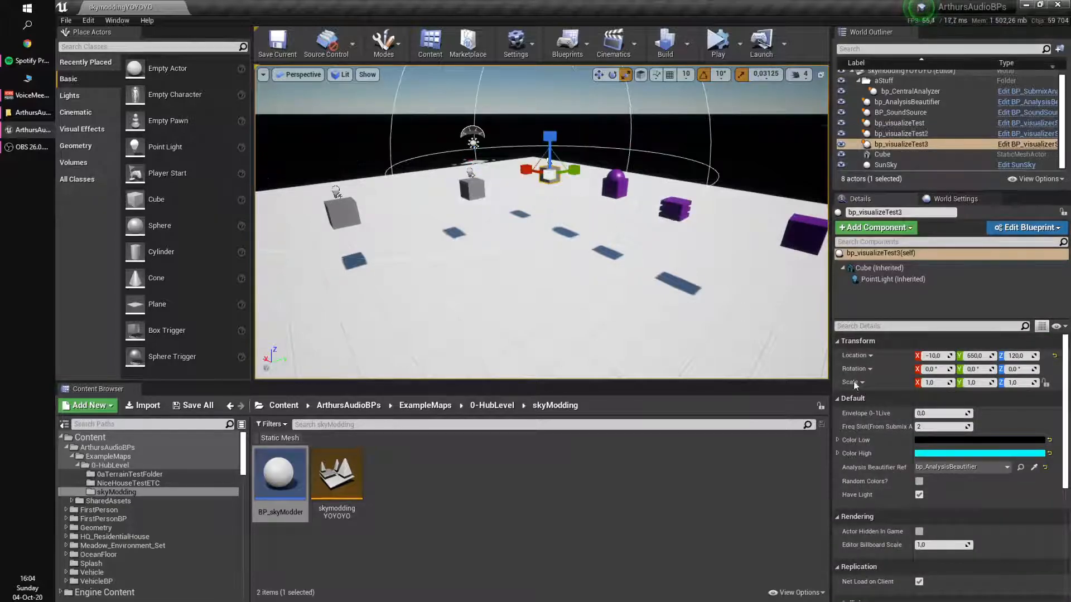
pyautogui.click(898, 123)
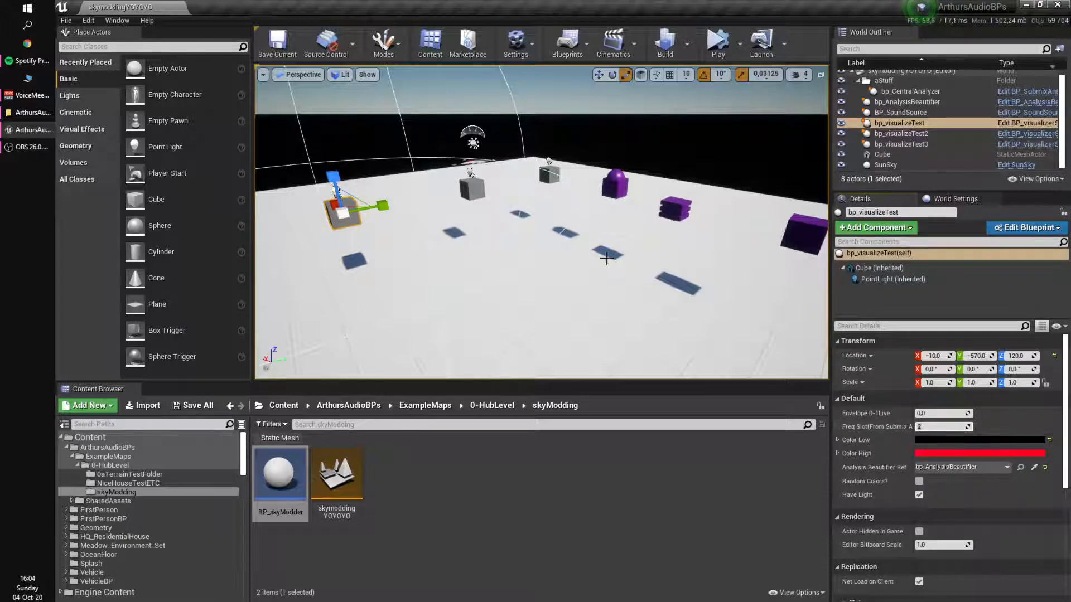
pyautogui.click(910, 91)
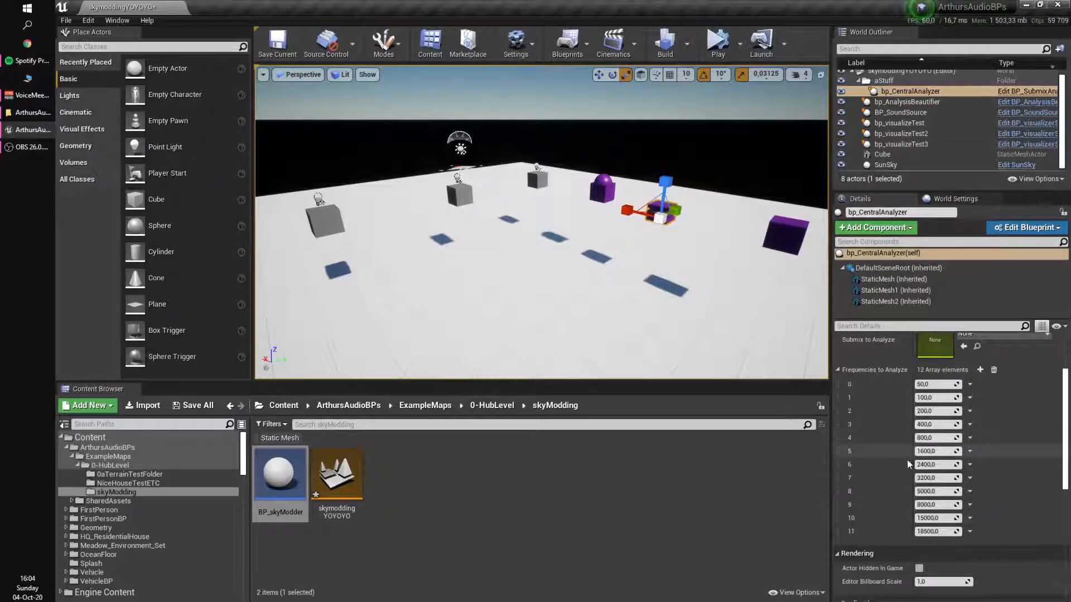
# - Select the bp_visualizeTest cubes and adjust bp_visualizeTest3's frequency slot during play
pyautogui.click(898, 122)
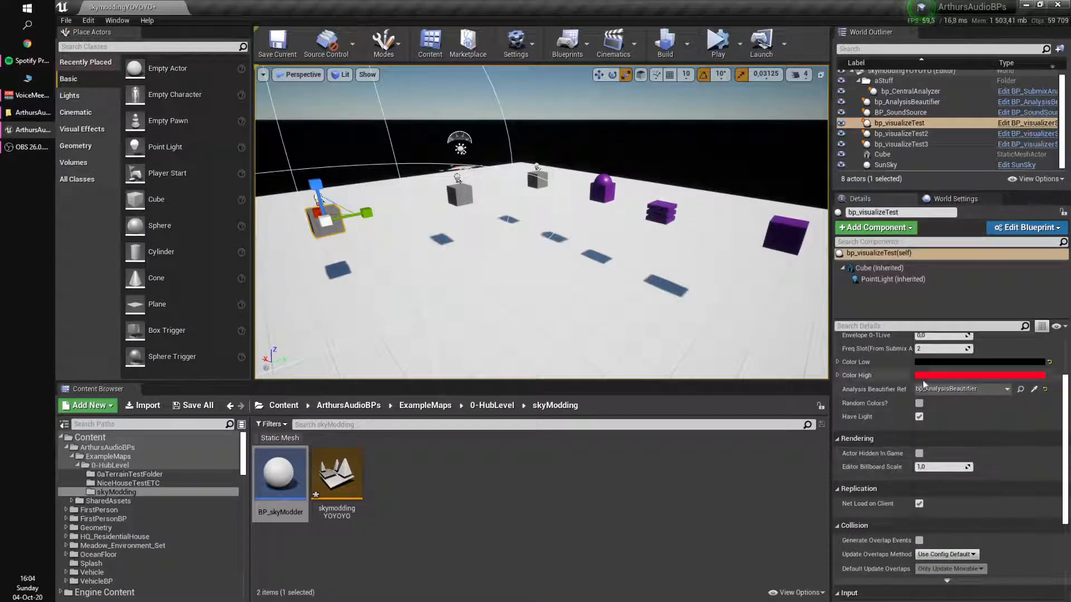
pyautogui.click(900, 133)
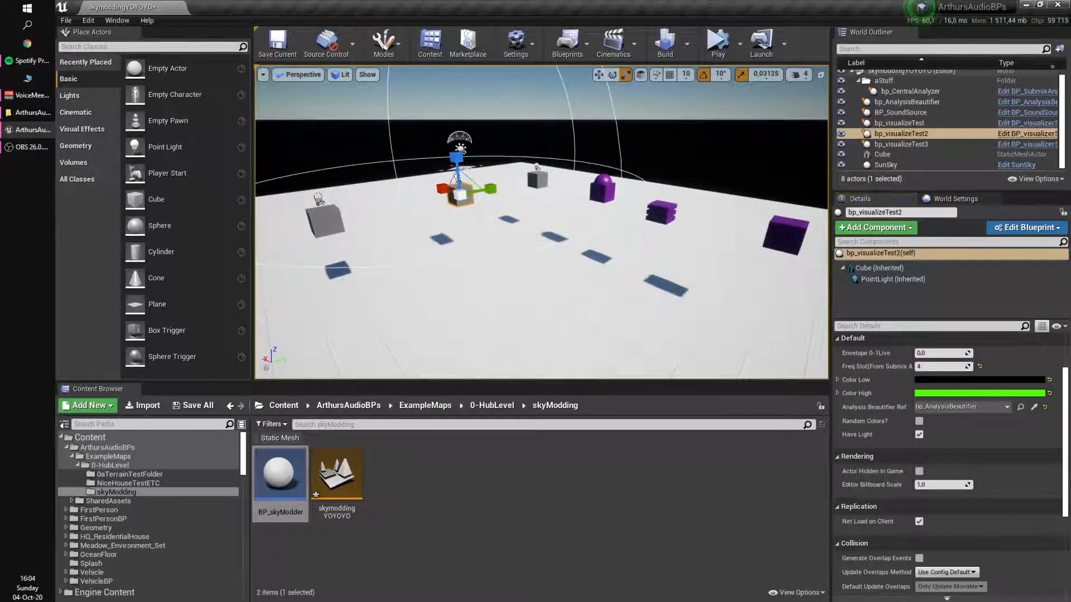
pyautogui.click(900, 144)
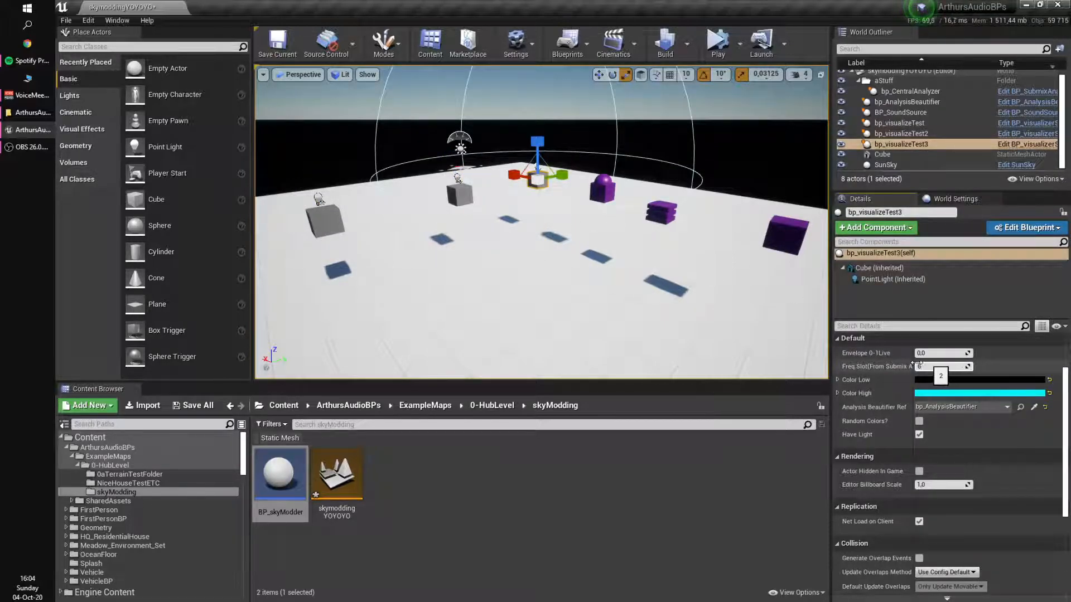
pyautogui.click(715, 42)
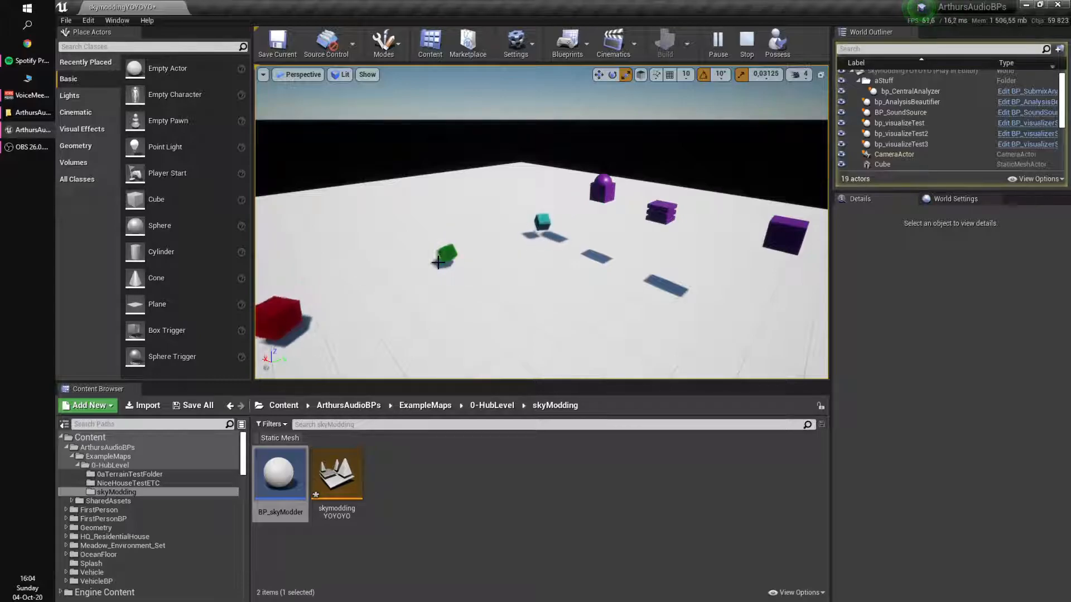
# - Run and stop further play tests, then select the SunSky actor for editing
pyautogui.click(746, 39)
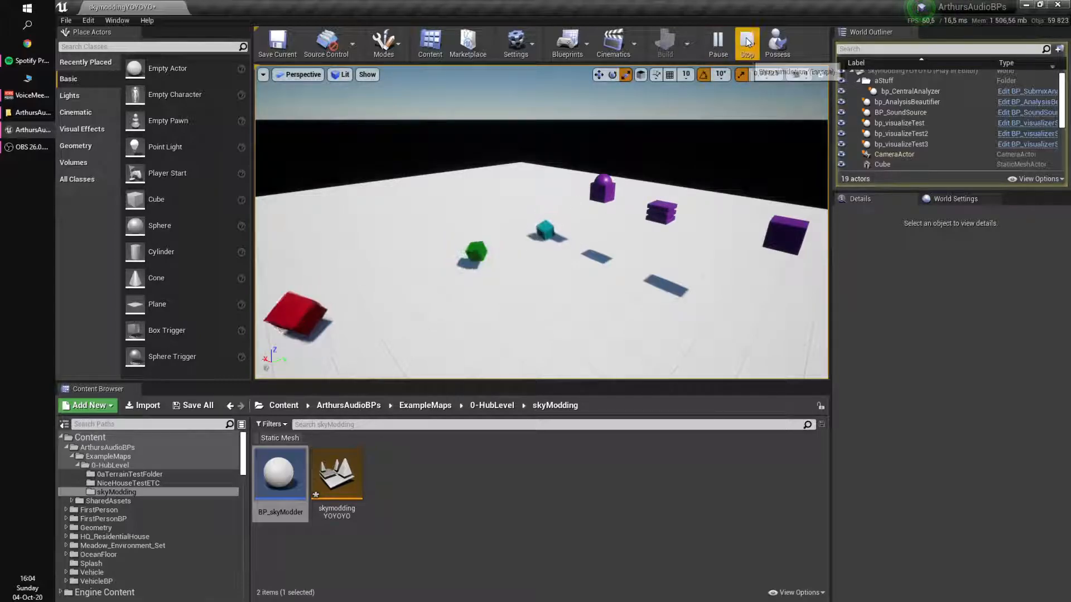
pyautogui.click(746, 42)
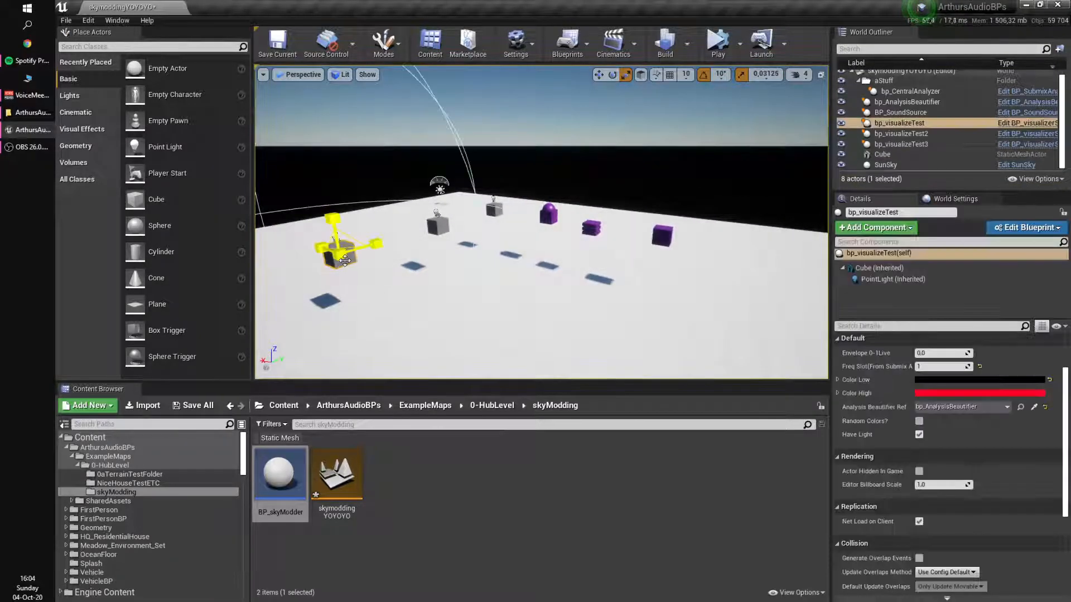
pyautogui.click(716, 41)
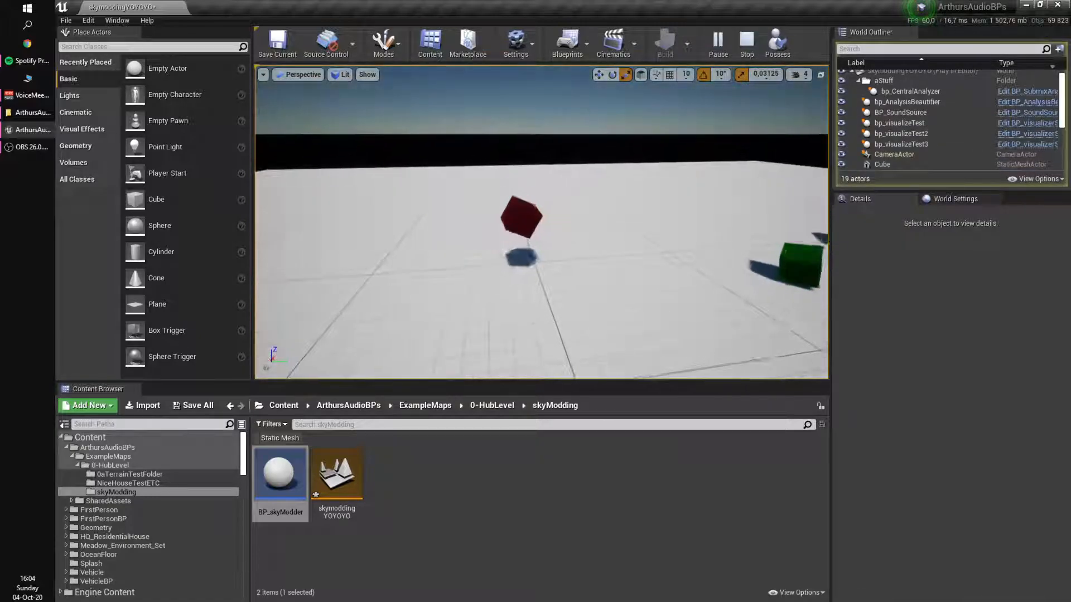
pyautogui.click(746, 42)
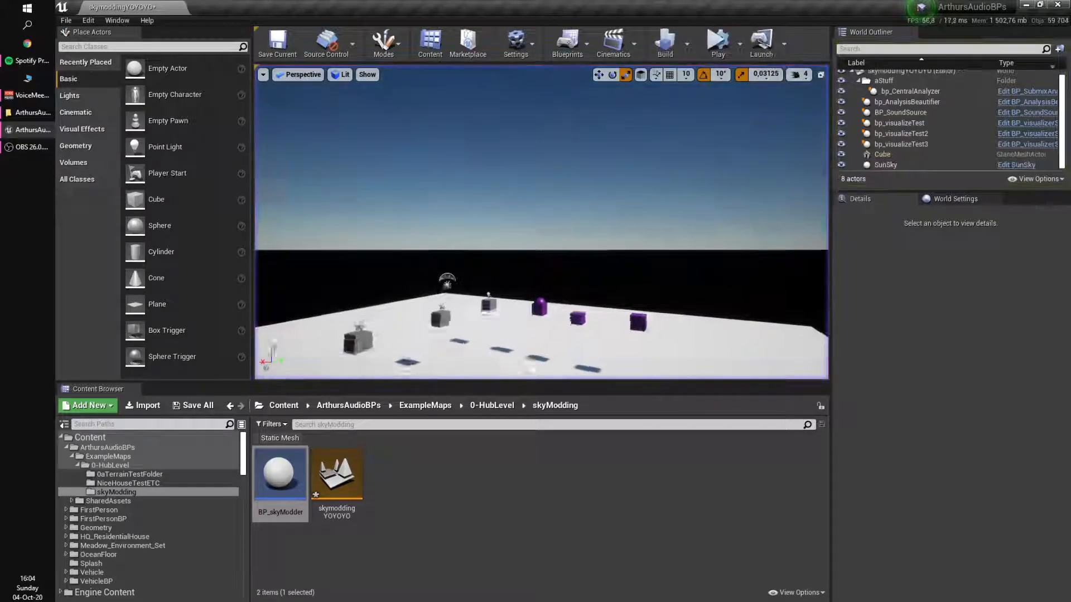
pyautogui.click(885, 165)
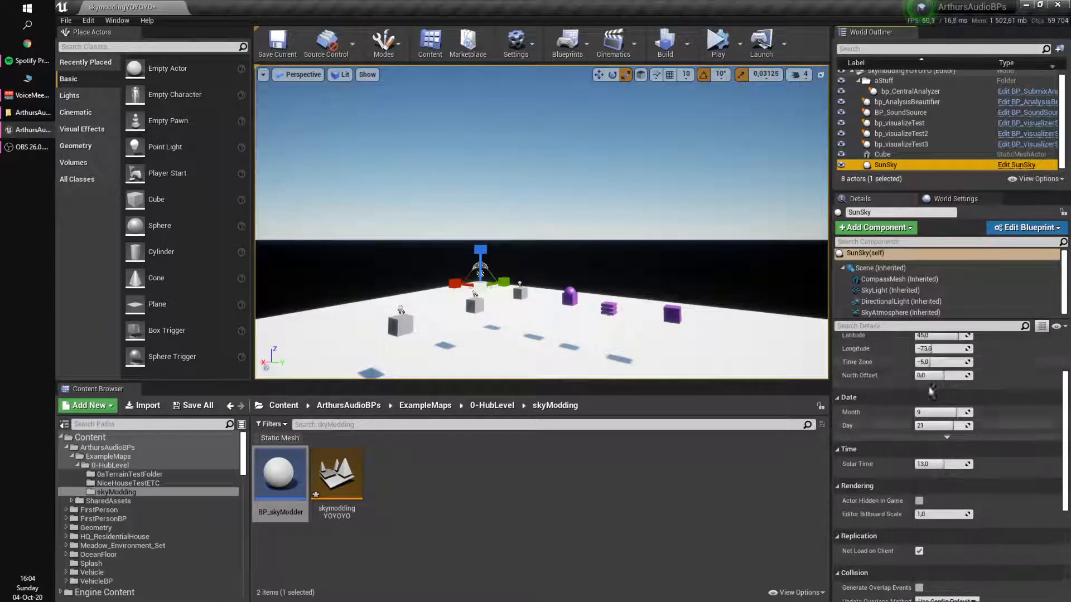
# - Check SkyAtmosphere's Mie Absorption Scale, then place a BP_skyModder actor in the level
pyautogui.click(902, 313)
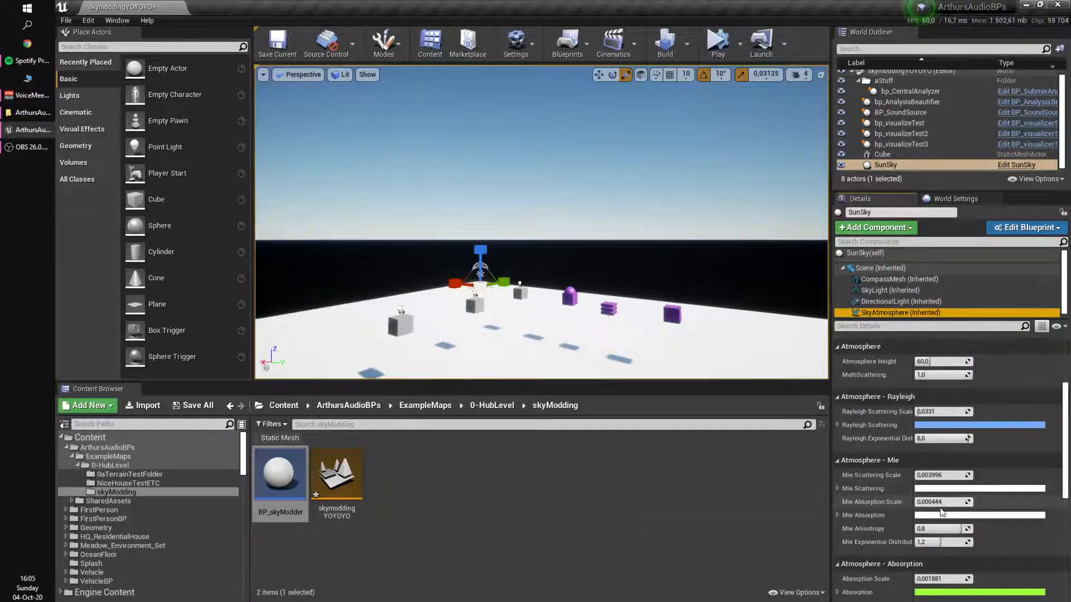
pyautogui.tripleClick(943, 501)
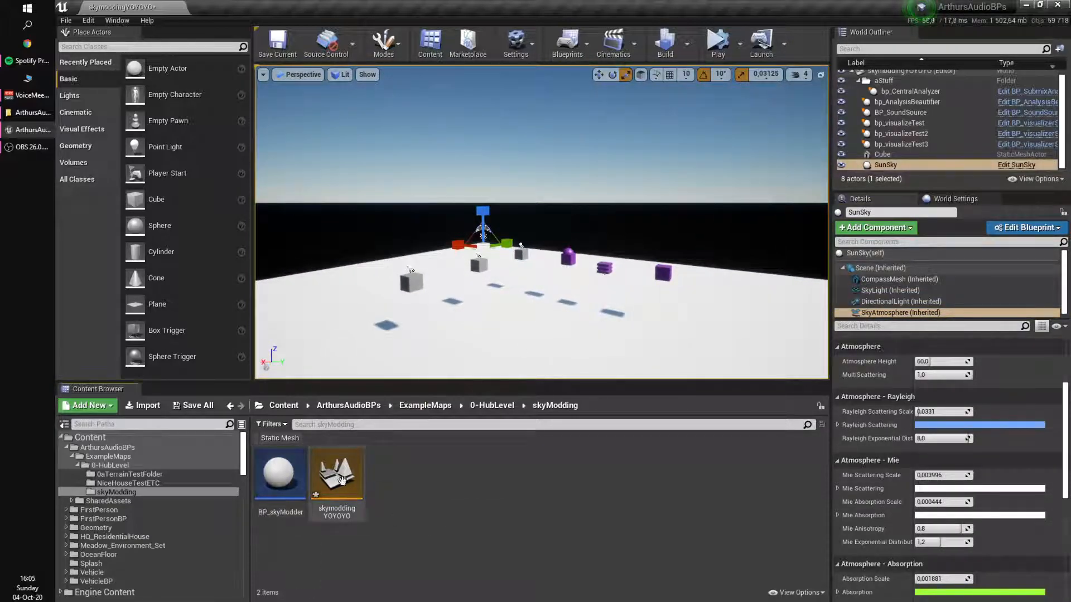
pyautogui.click(280, 473)
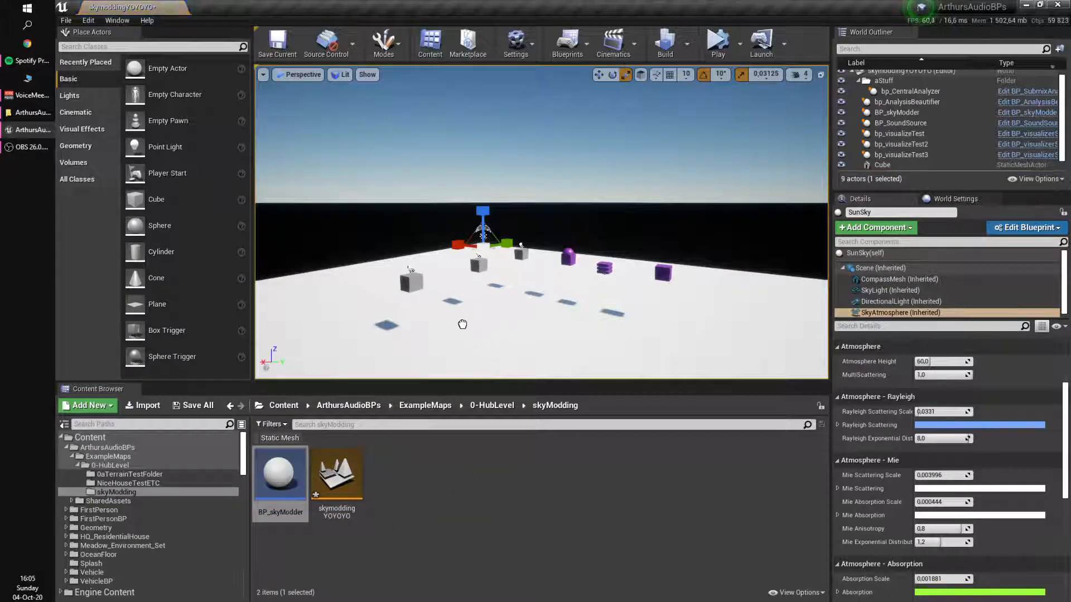
pyautogui.click(897, 112)
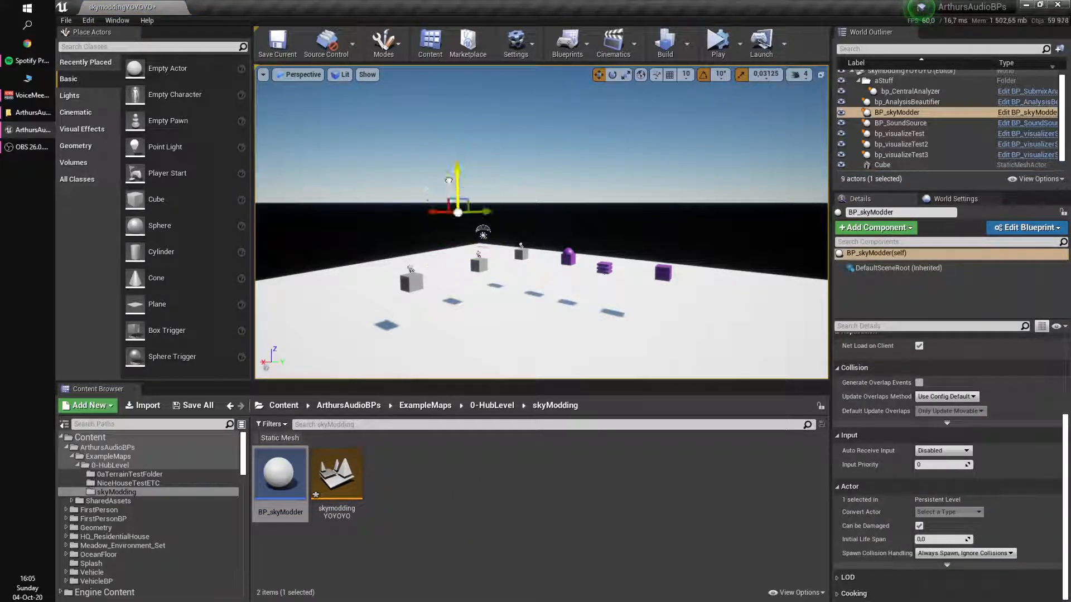
pyautogui.moveTo(336, 471)
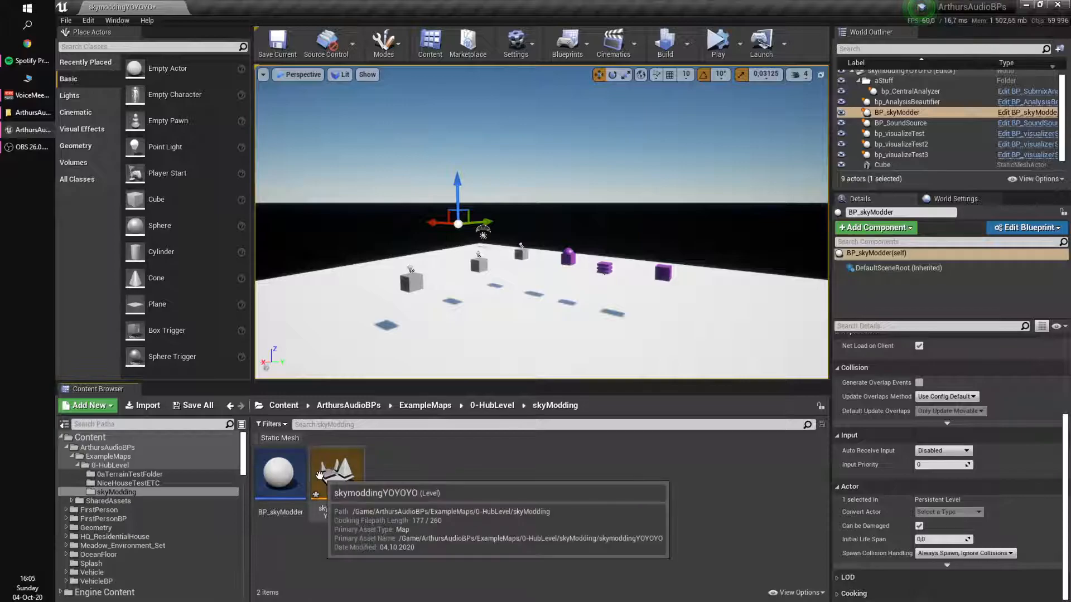
pyautogui.click(280, 473)
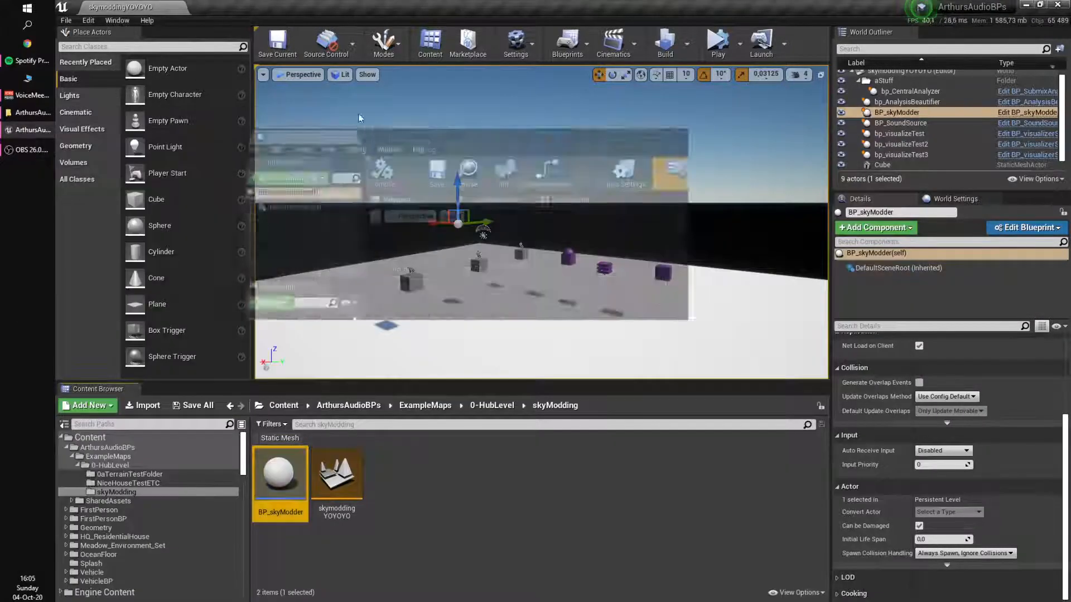
# - Review the visualizer blueprint graph and the level's audio actors, Cube and BP_skyModder
pyautogui.click(1026, 228)
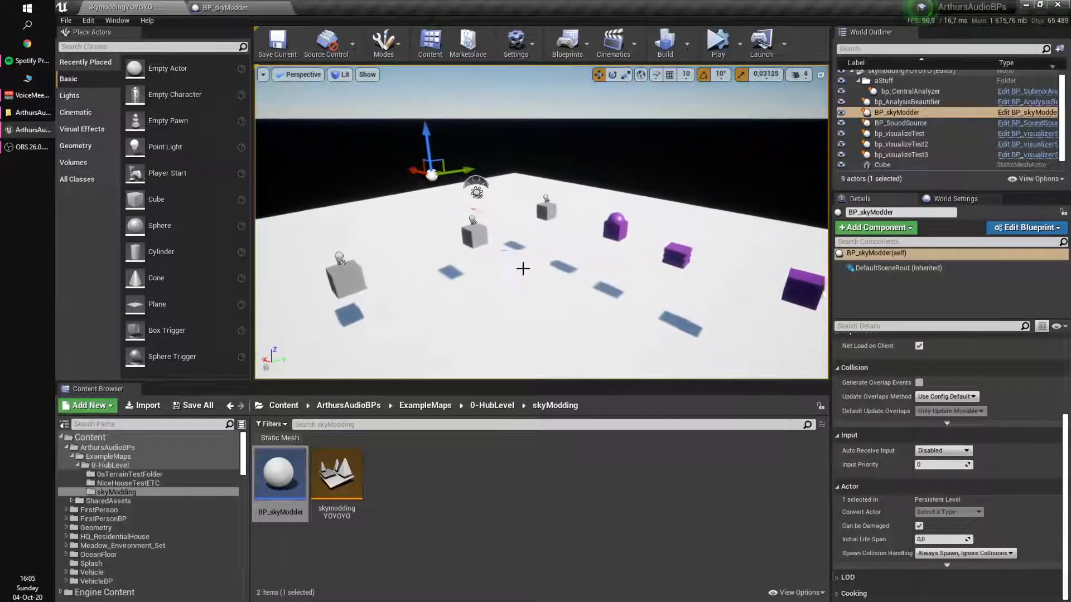
pyautogui.click(899, 133)
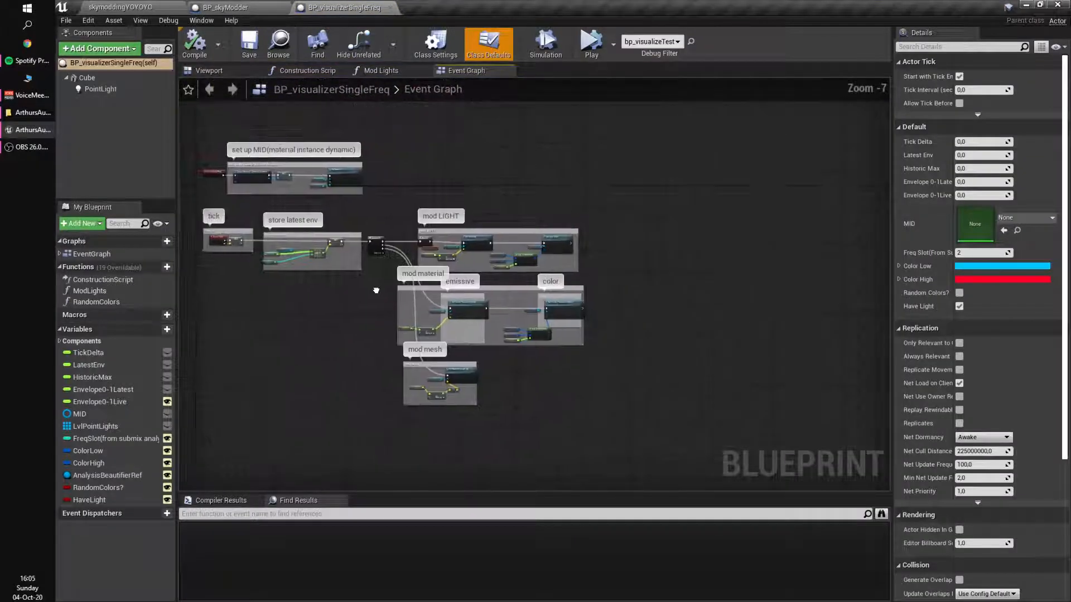
pyautogui.scroll(3)
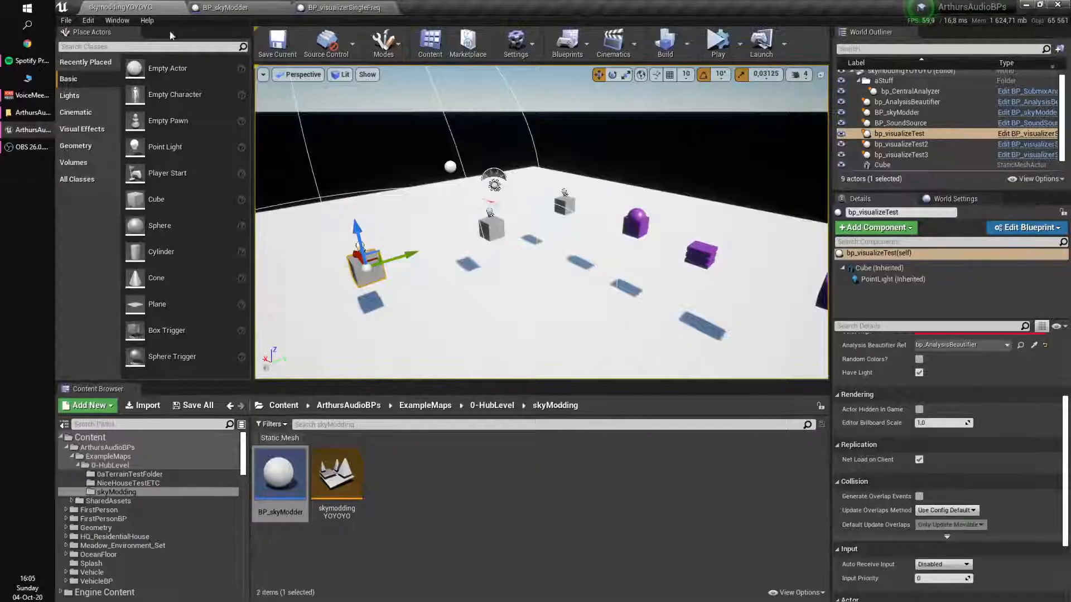
pyautogui.click(906, 101)
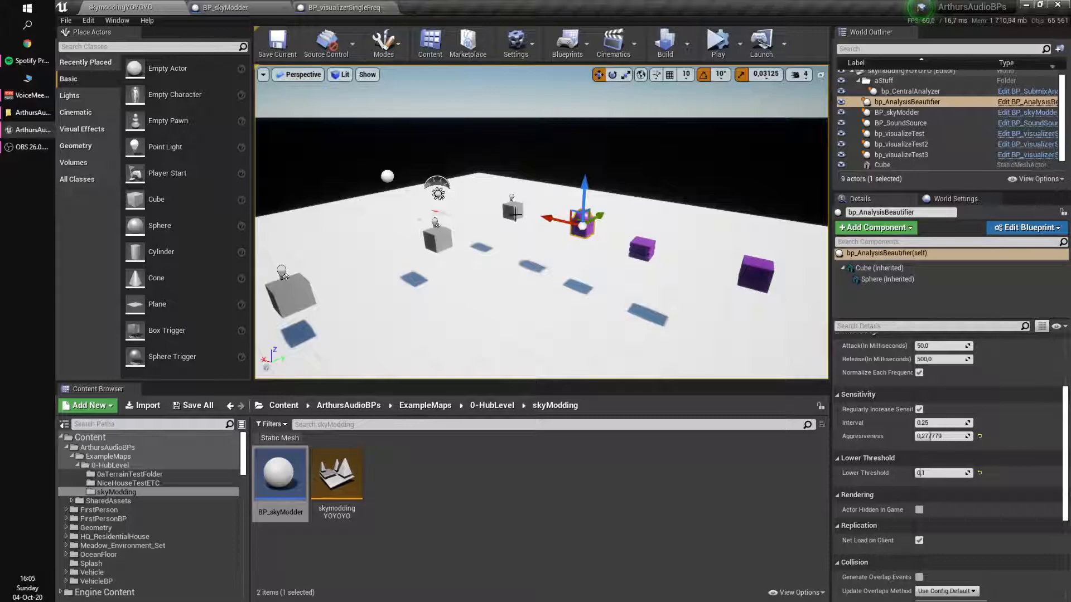
pyautogui.click(900, 122)
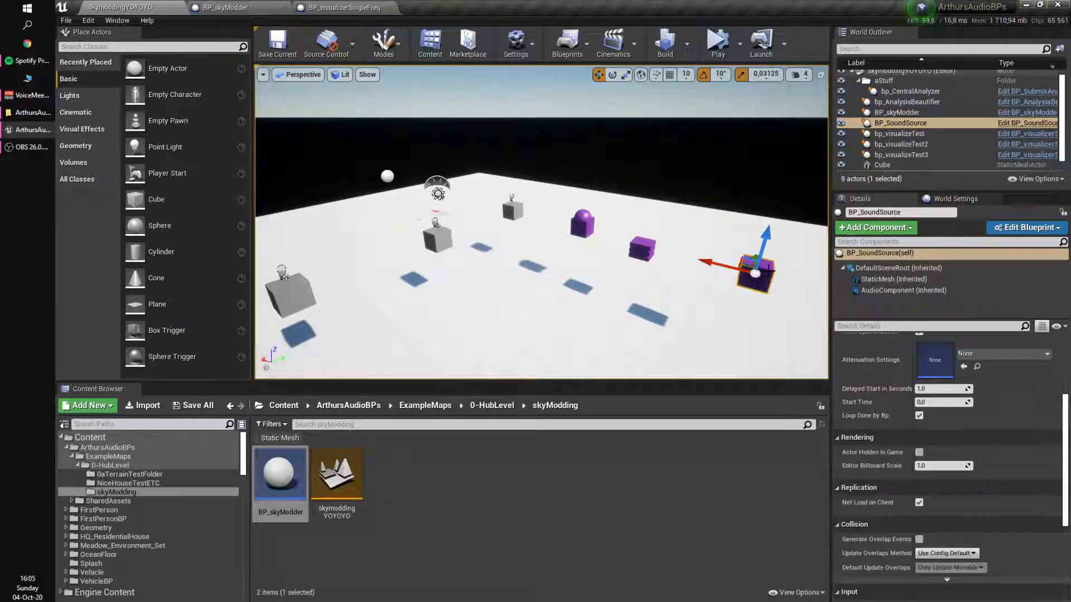
pyautogui.click(910, 91)
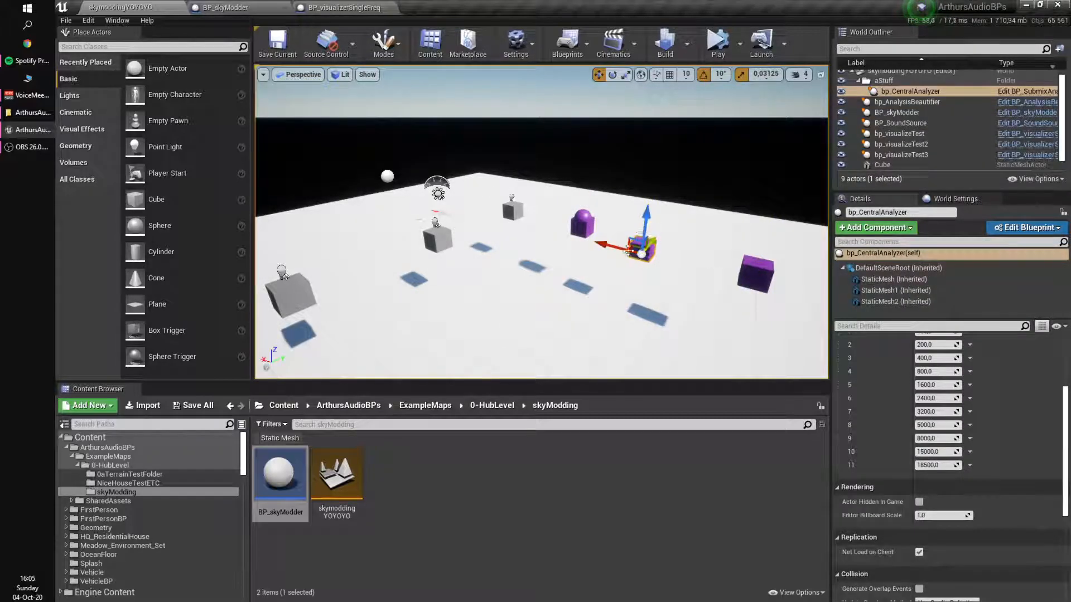
pyautogui.click(906, 101)
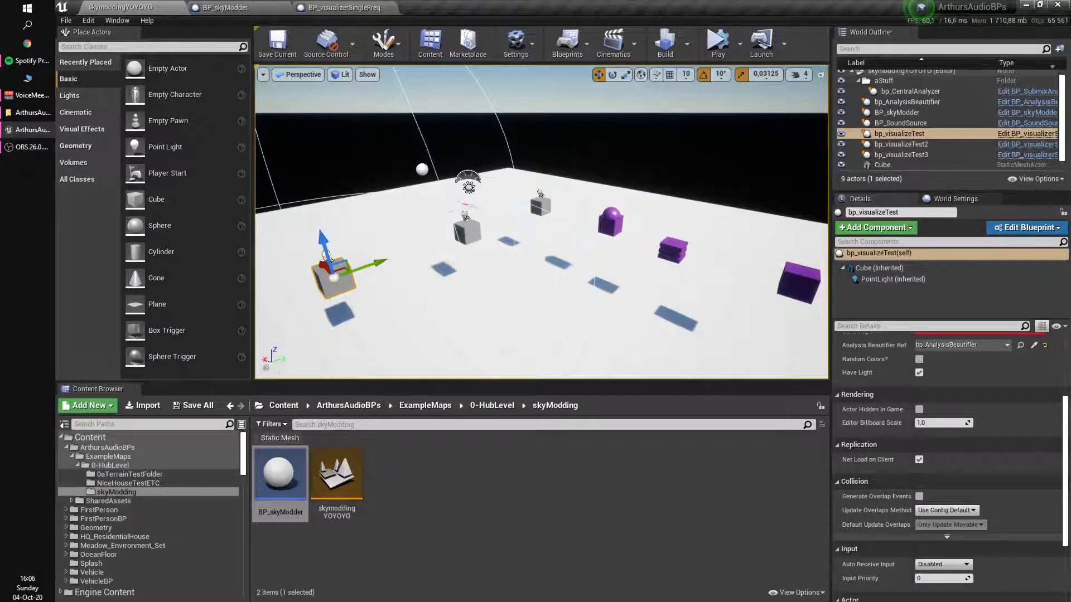
pyautogui.click(906, 101)
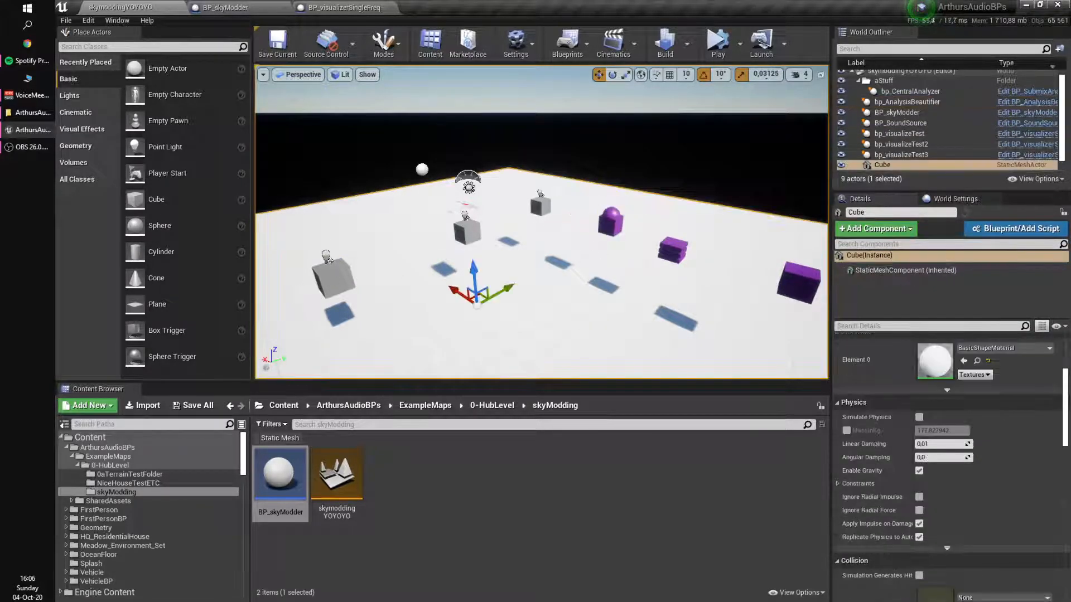
pyautogui.click(897, 112)
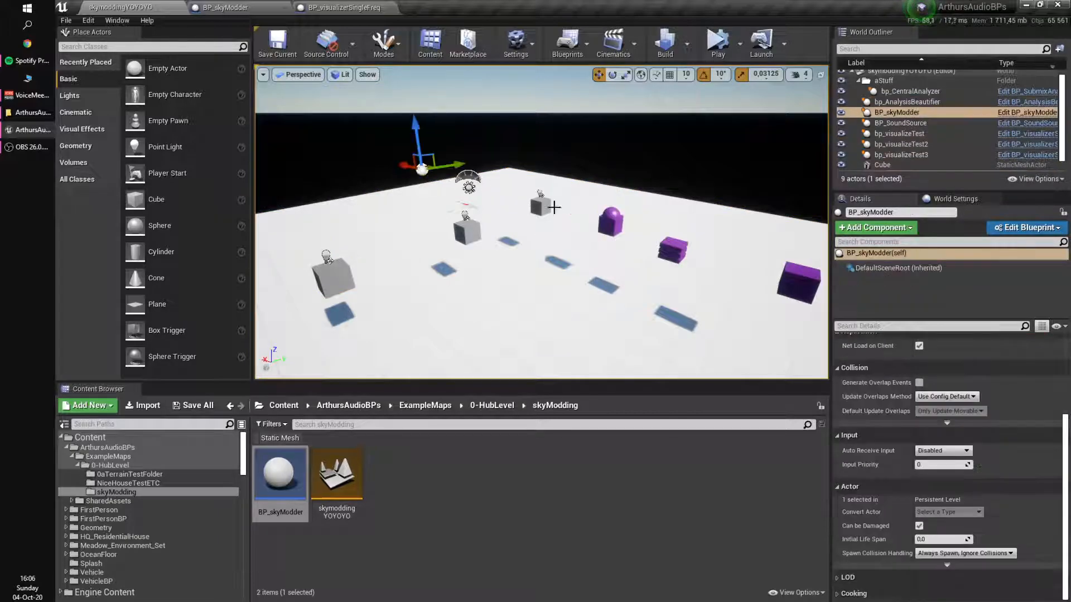
# - Study the visualizer's Freq Slot, GET and SET Envelope 0-1Live nodes, then return to BP_skyModder's Event Graph
pyautogui.click(341, 7)
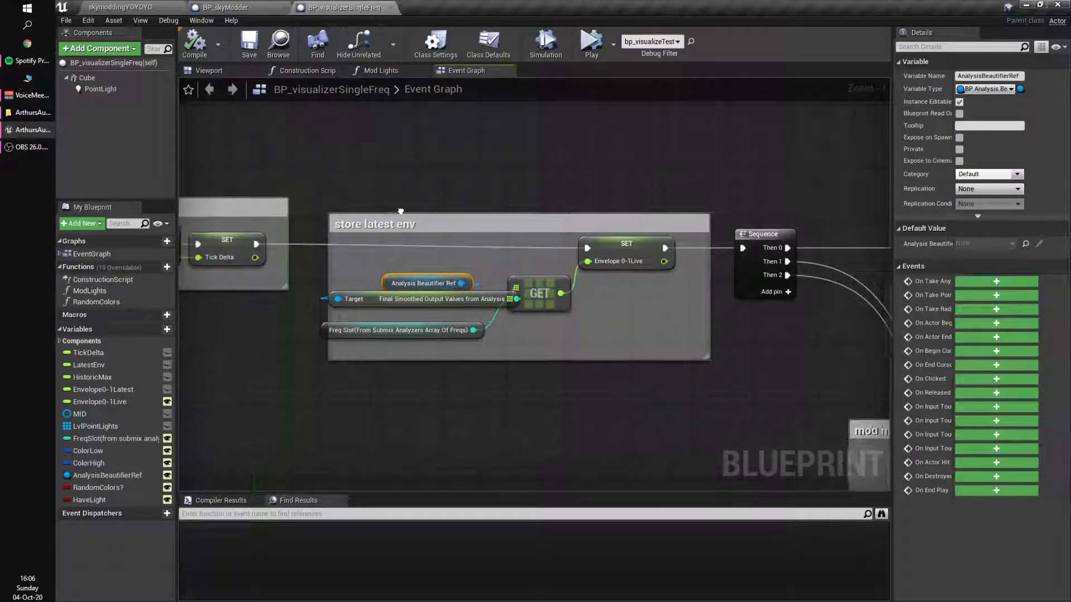
pyautogui.click(229, 8)
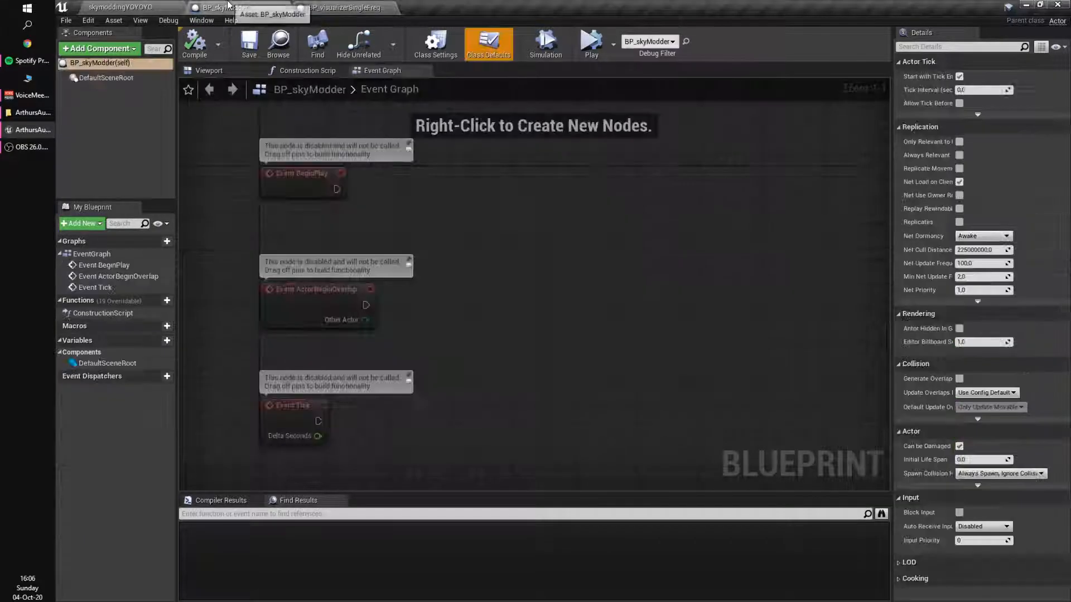
pyautogui.click(119, 7)
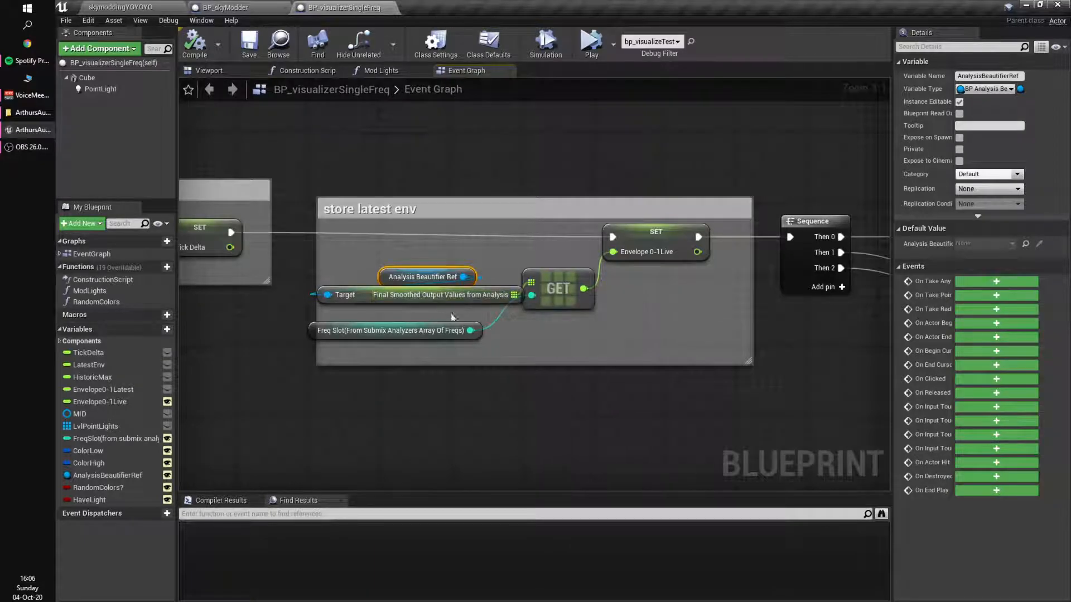
pyautogui.click(394, 329)
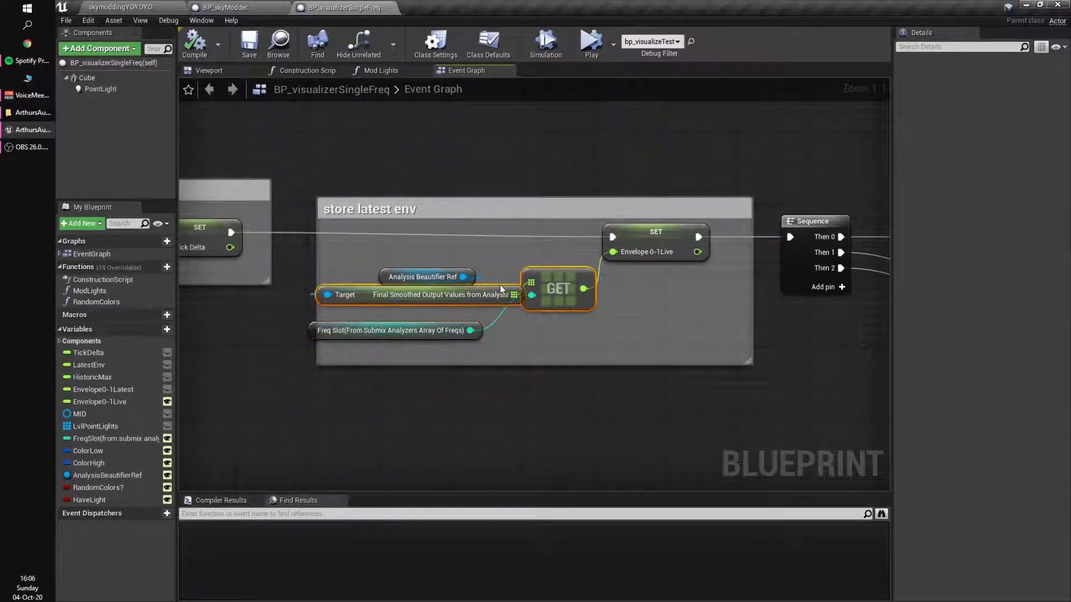
pyautogui.click(389, 294)
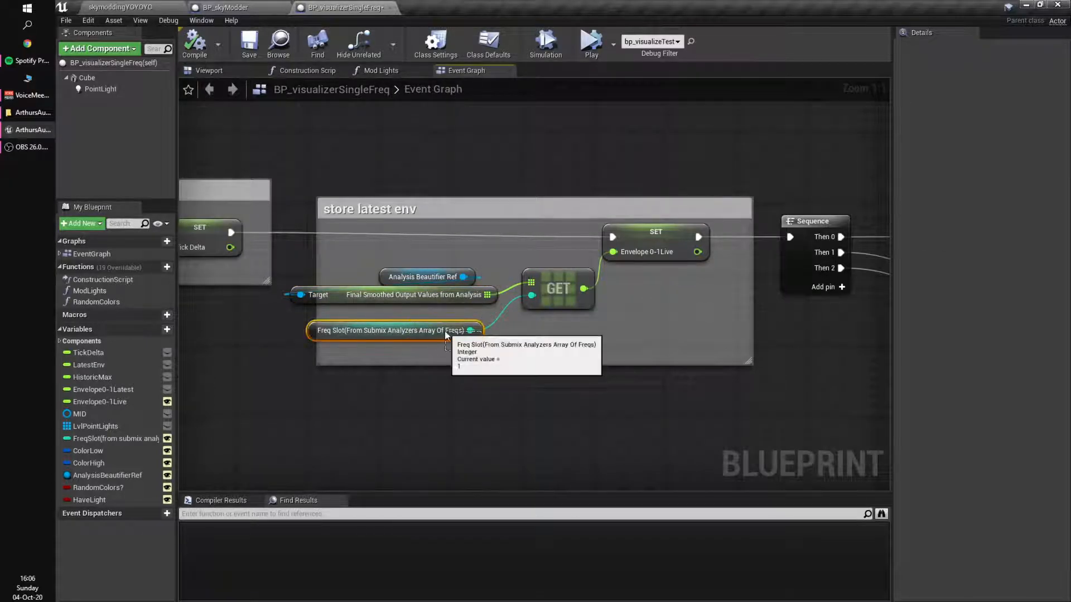
pyautogui.click(395, 330)
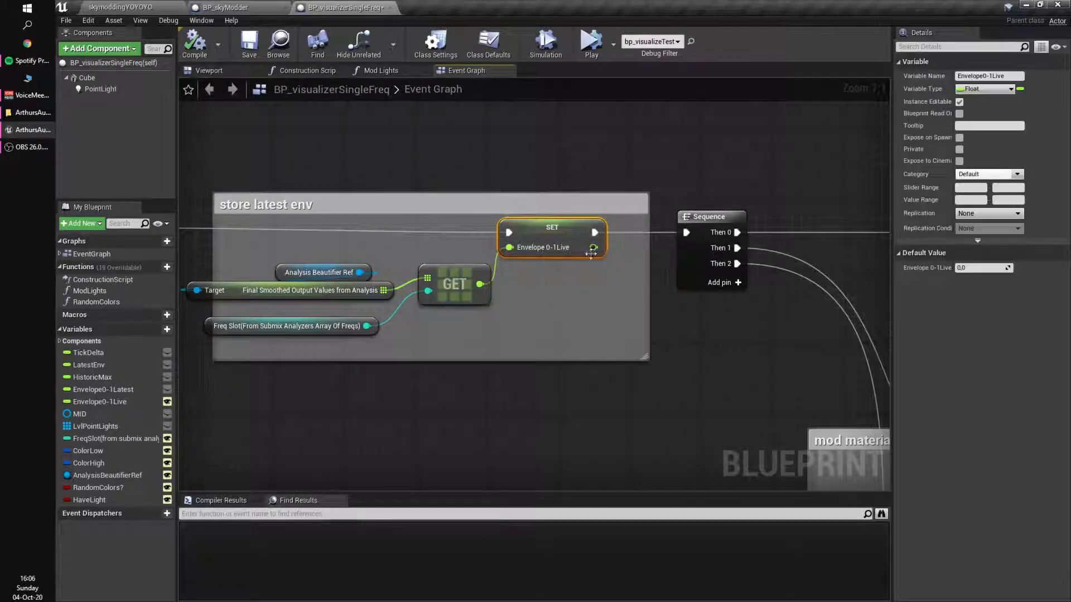
pyautogui.click(235, 8)
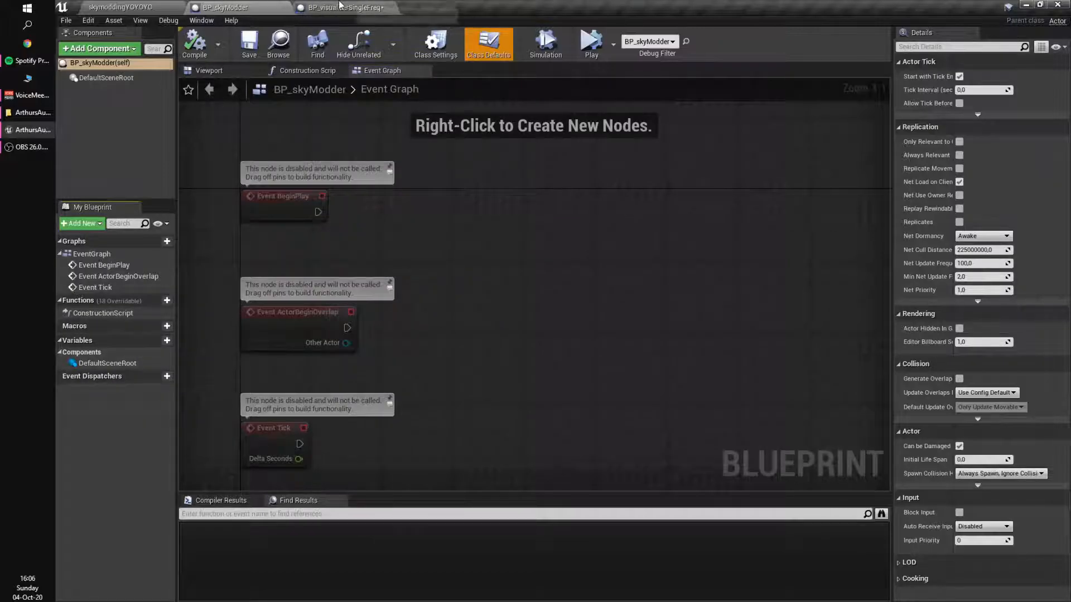
pyautogui.click(122, 7)
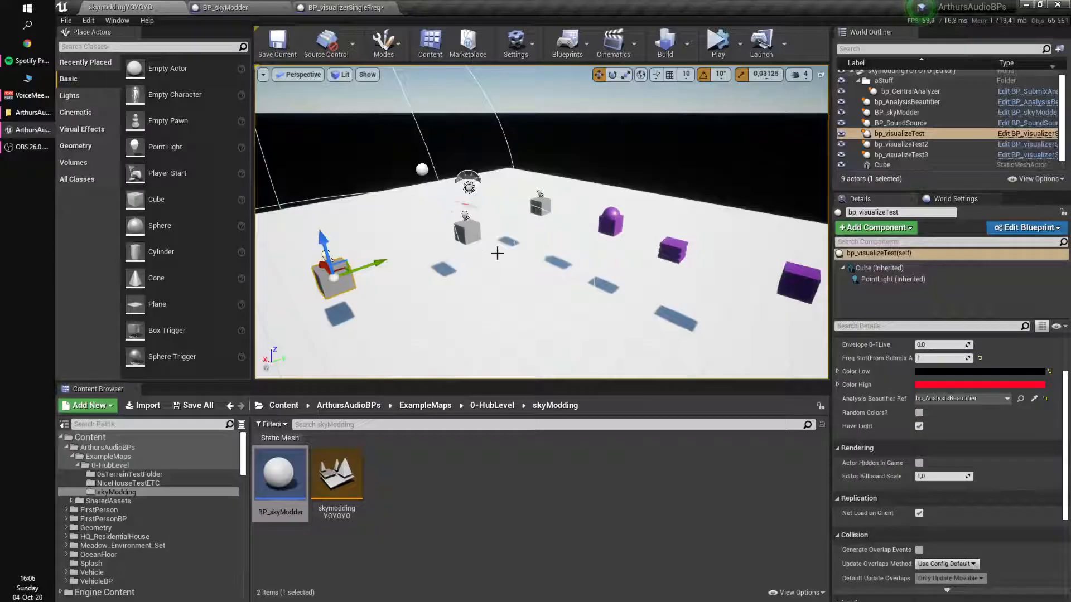
pyautogui.moveTo(956, 399)
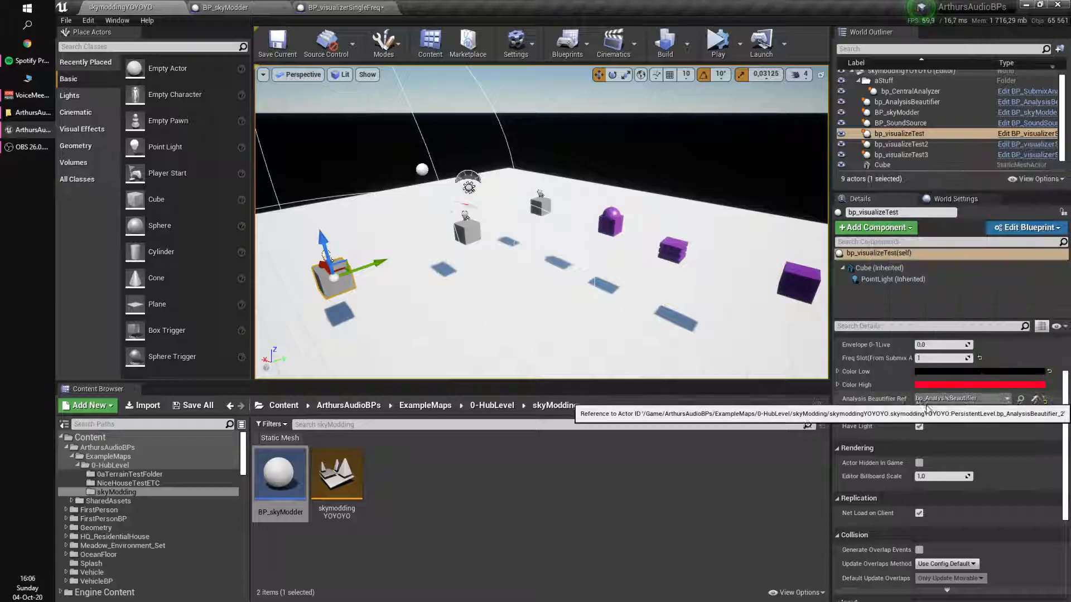
pyautogui.click(906, 101)
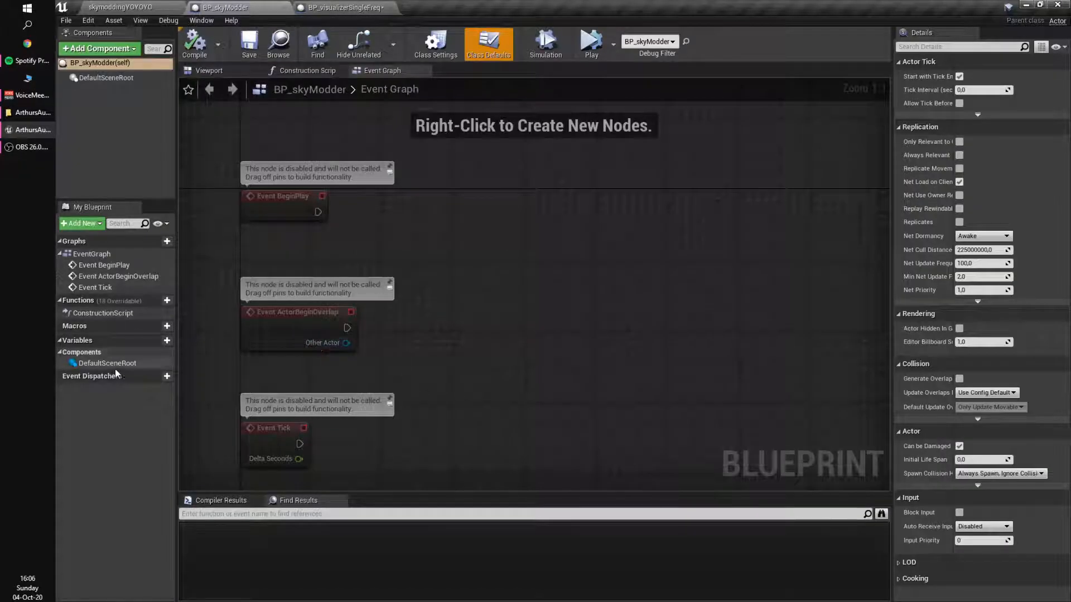
# - Add a BeautifierReference variable typed as BP Analysis Beautifier object reference and compile
pyautogui.click(167, 340)
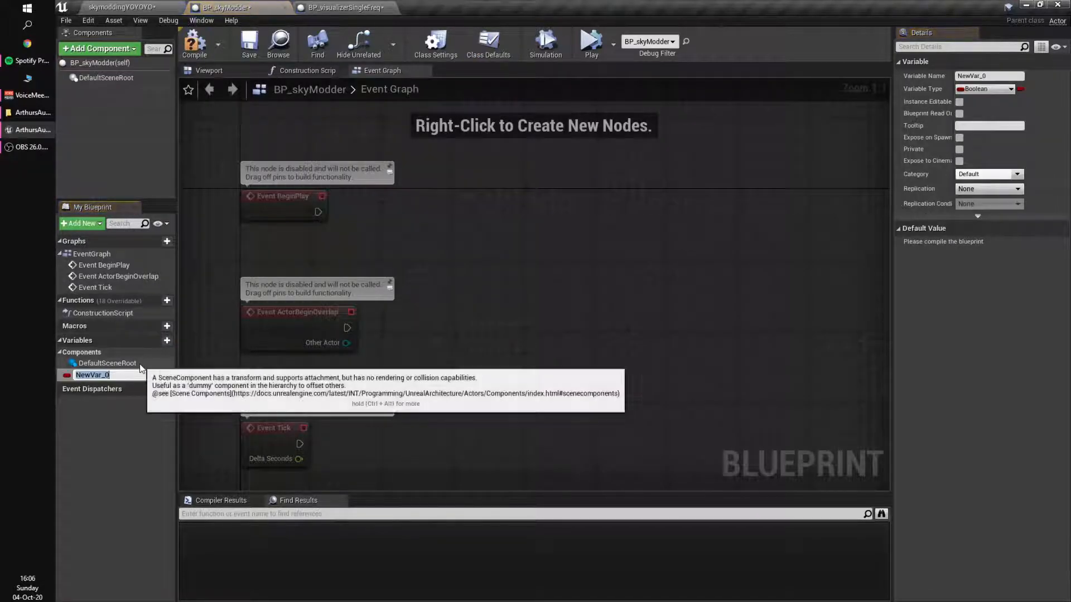
pyautogui.write('Beautifier')
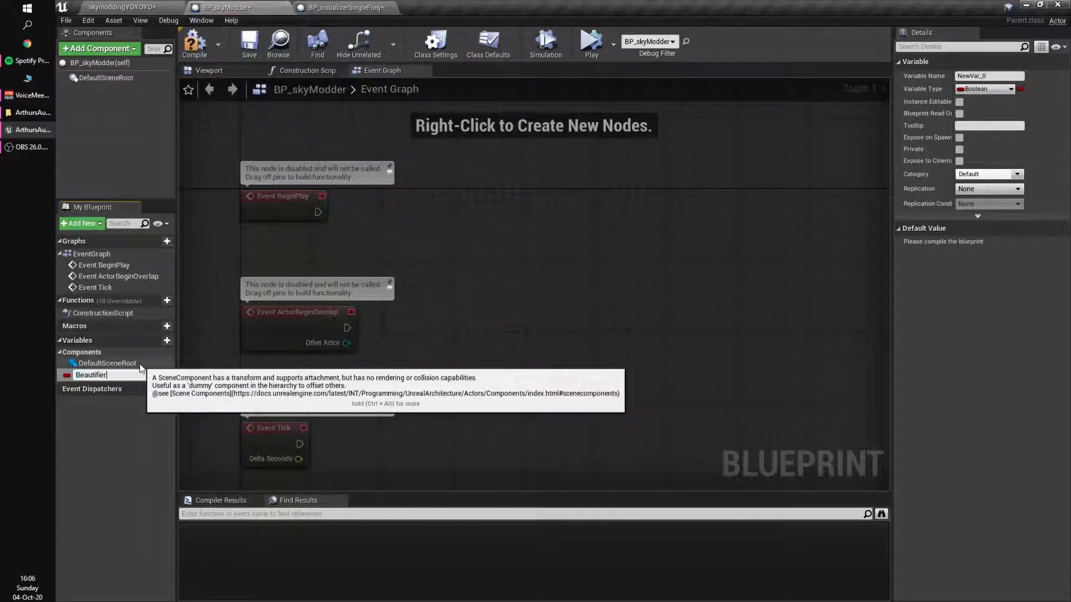
pyautogui.write('Reference')
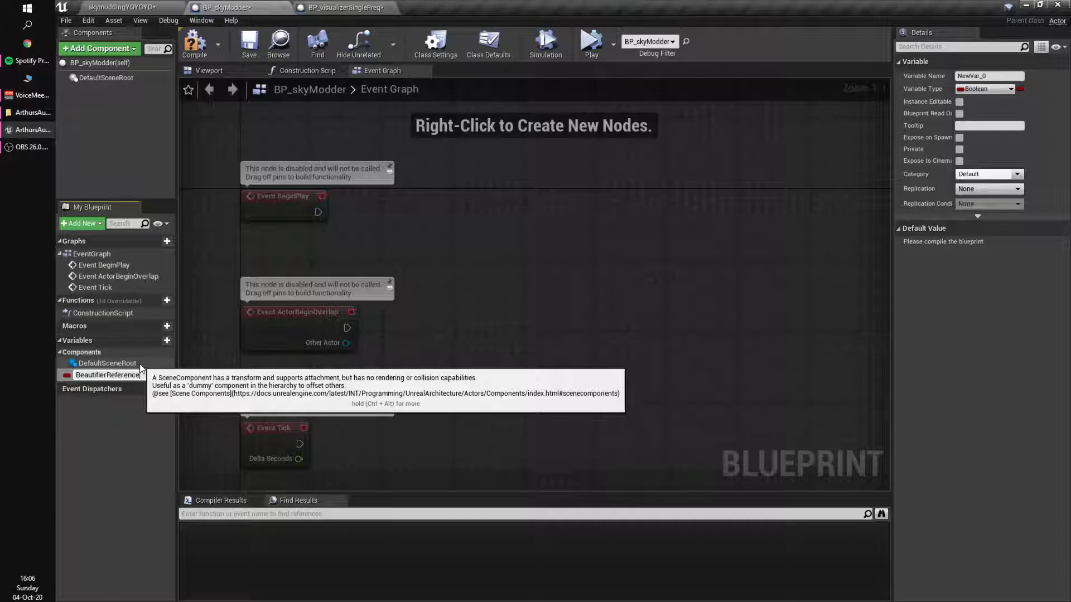
pyautogui.click(107, 375)
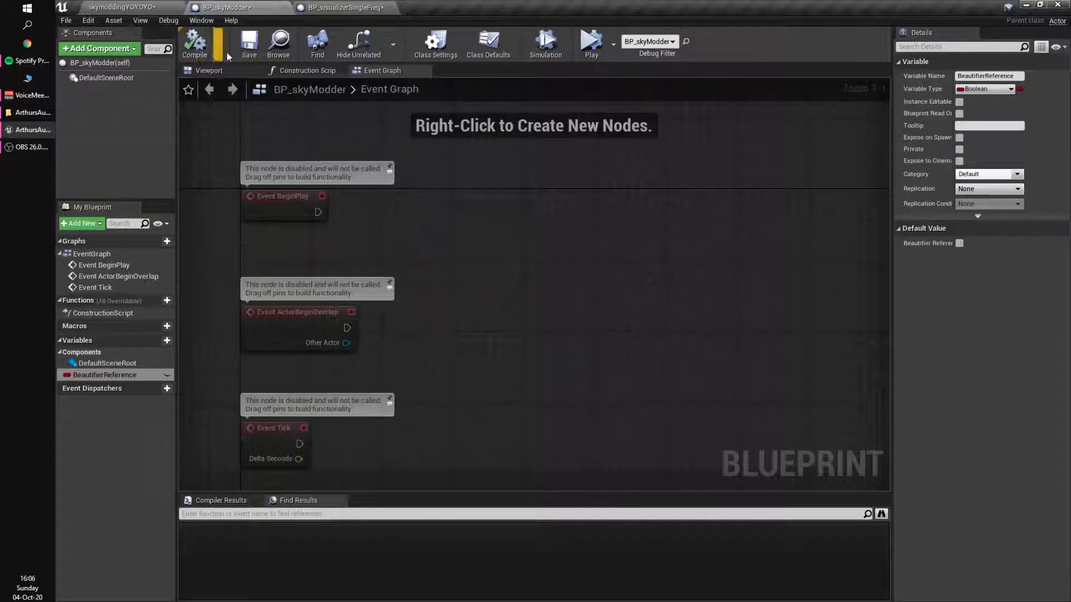
pyautogui.moveTo(67, 375)
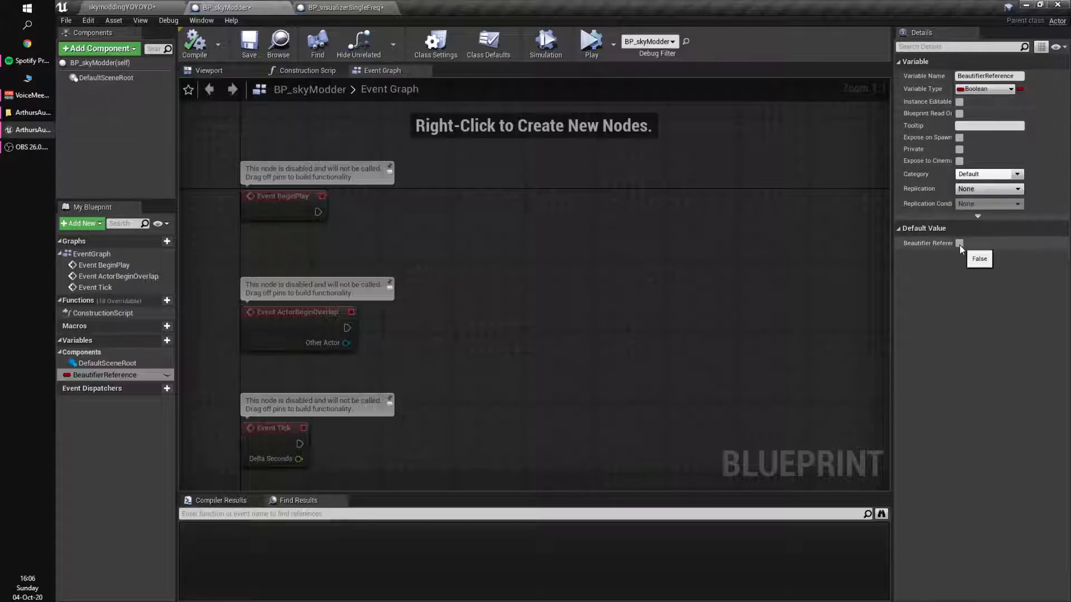
pyautogui.click(1011, 88)
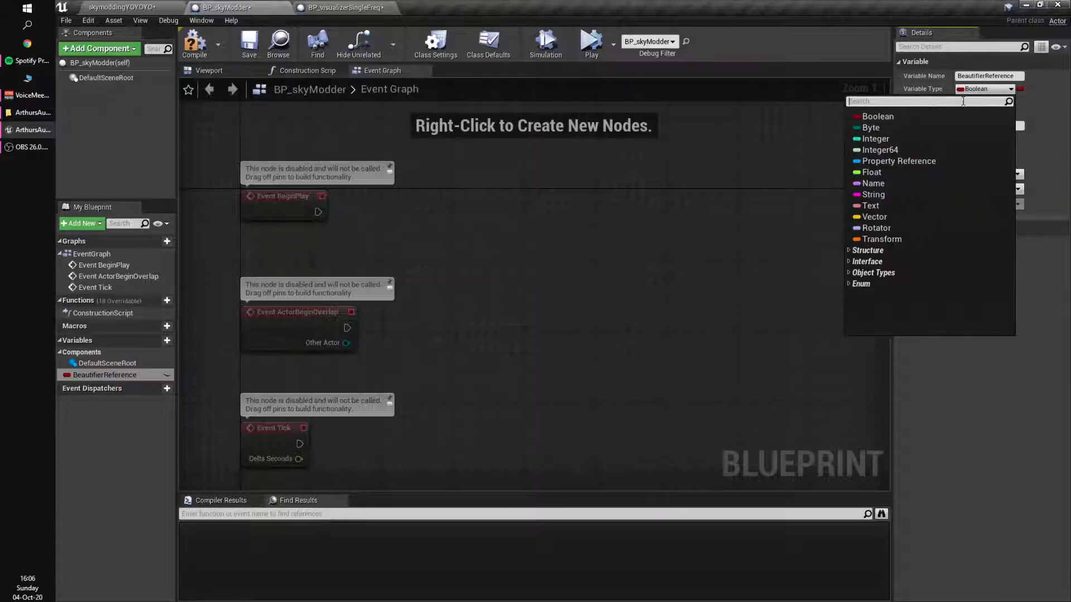
pyautogui.write('beaut')
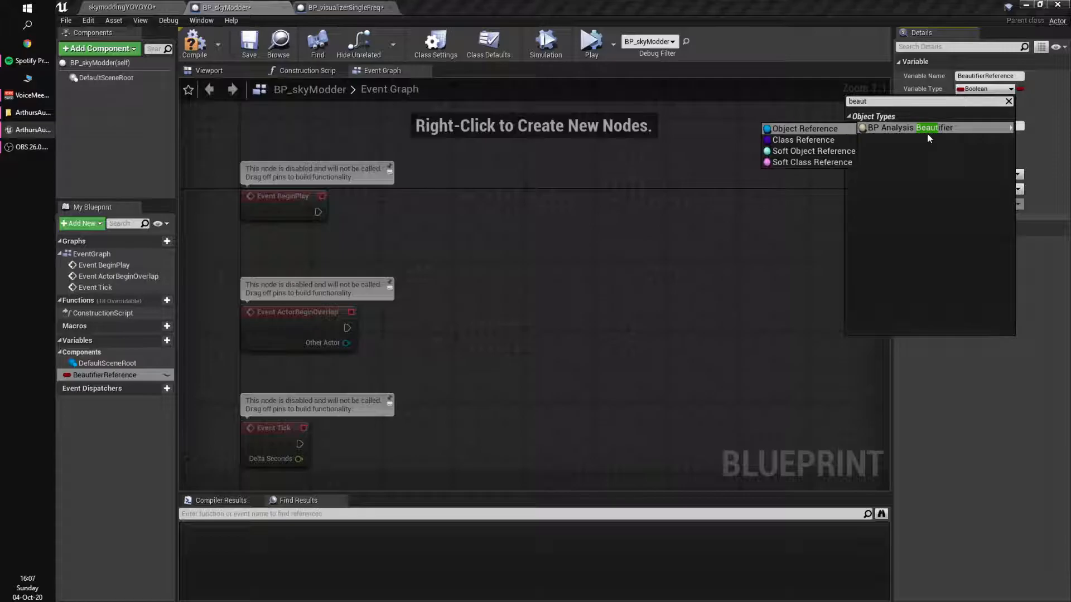
pyautogui.click(934, 128)
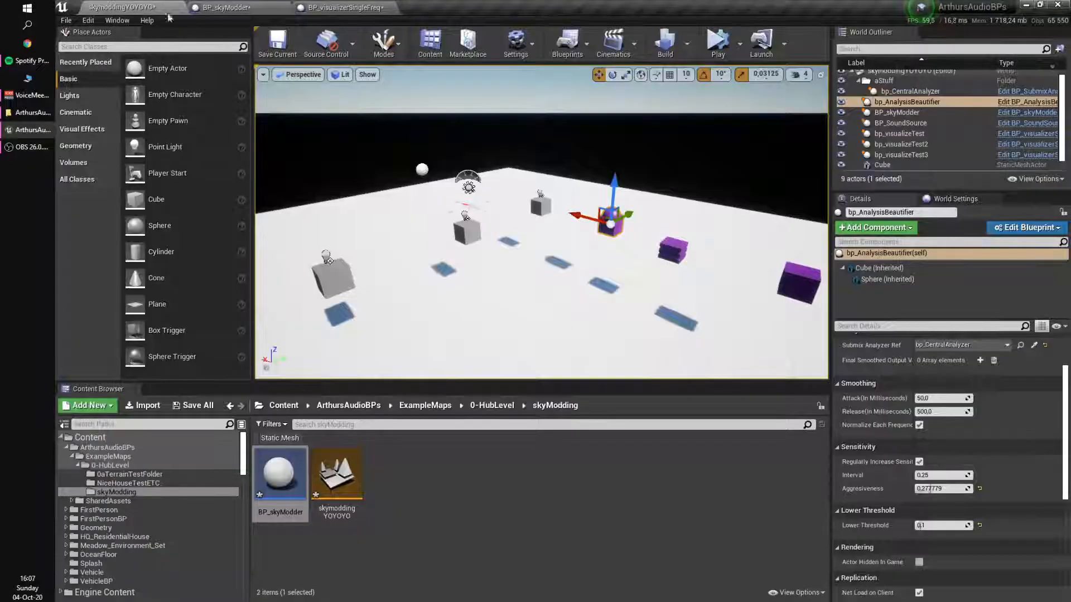
# - Make BeautifierReference Instance Editable and check it on the placed BP_skyModder actor
pyautogui.click(896, 113)
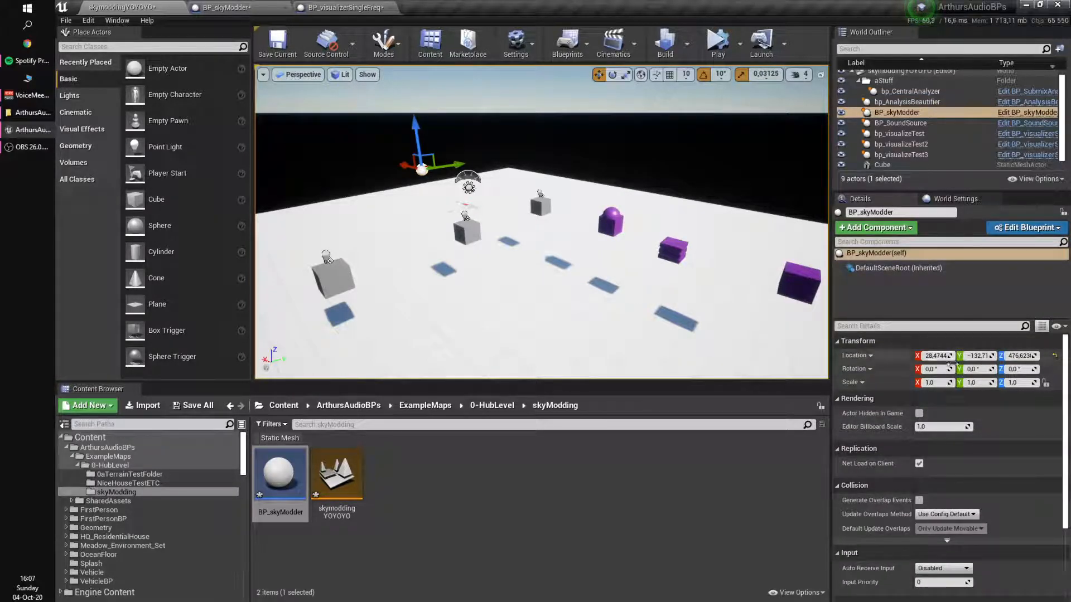
pyautogui.click(1024, 227)
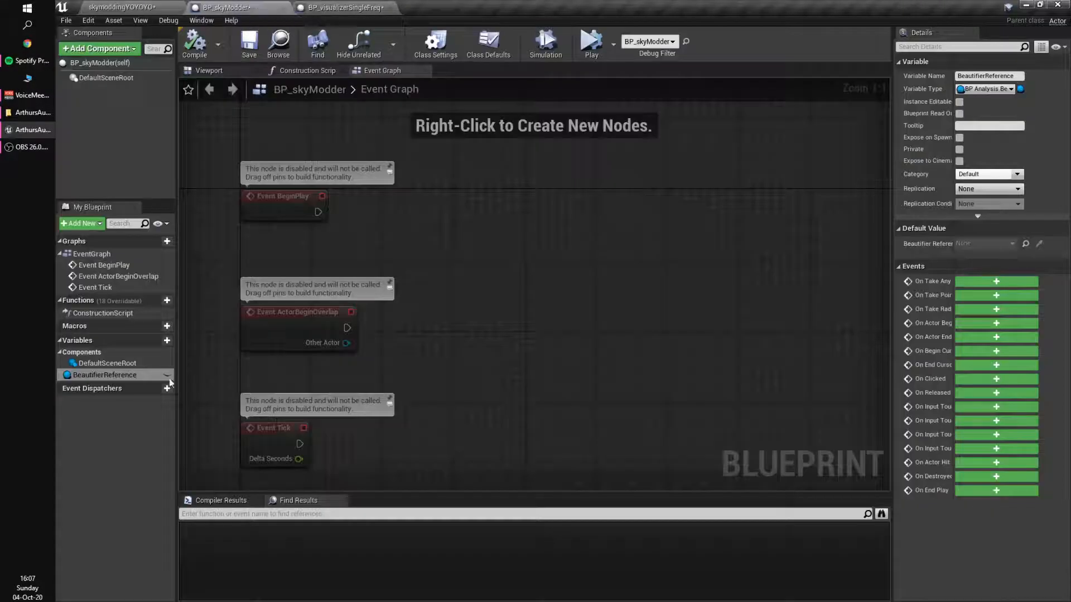
pyautogui.click(105, 375)
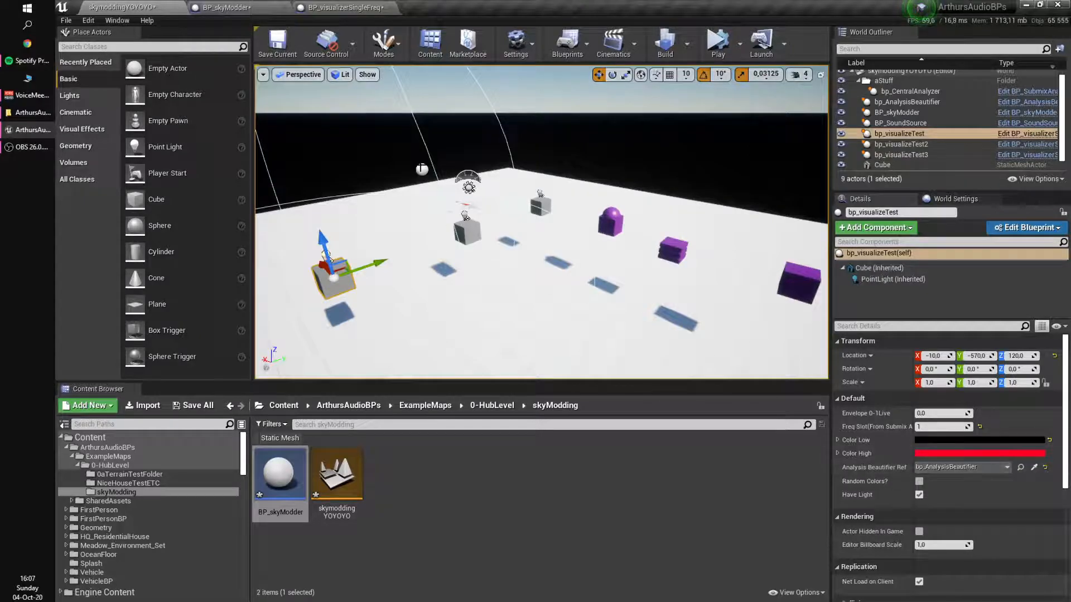
pyautogui.click(896, 112)
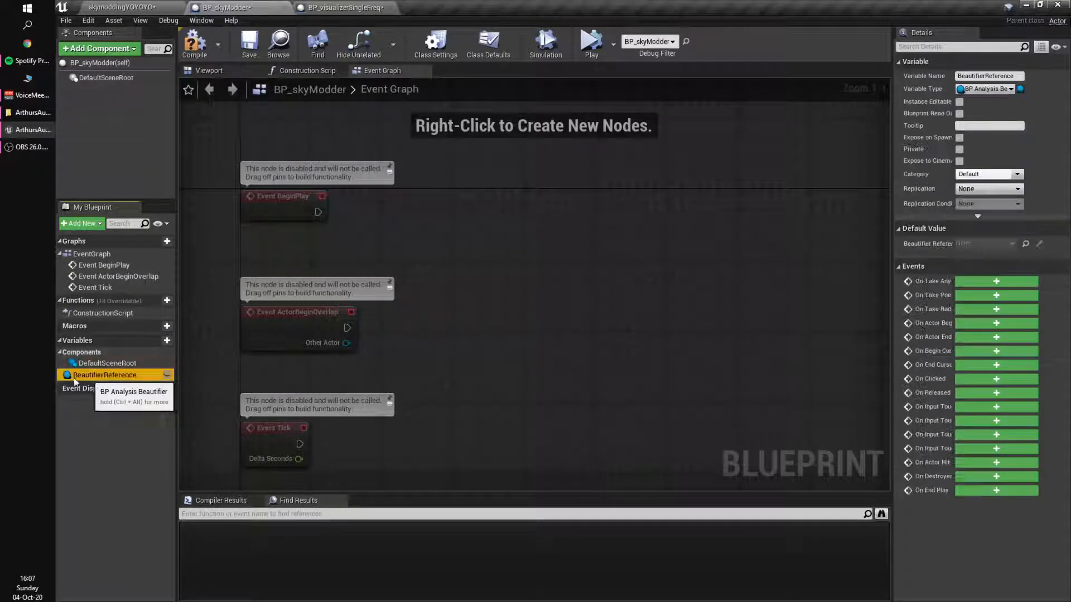
pyautogui.moveTo(119, 429)
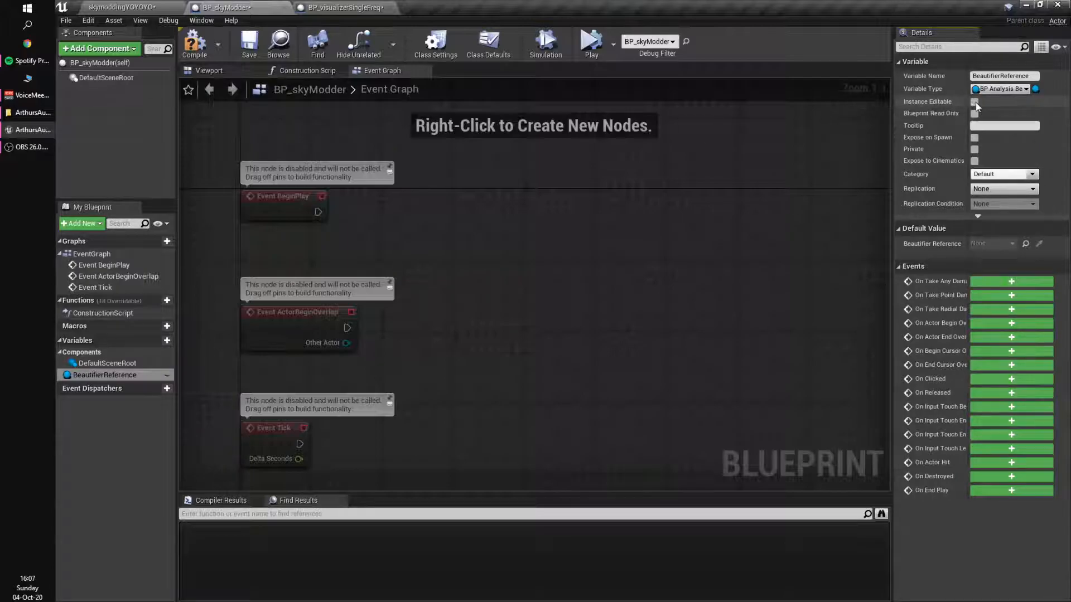
pyautogui.click(974, 101)
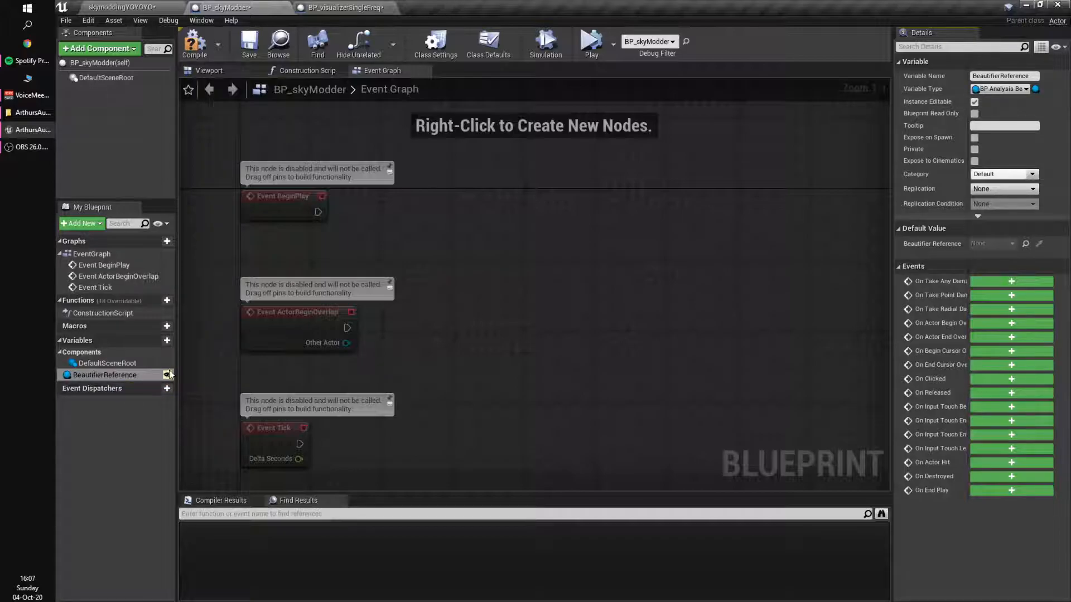
pyautogui.moveTo(169, 378)
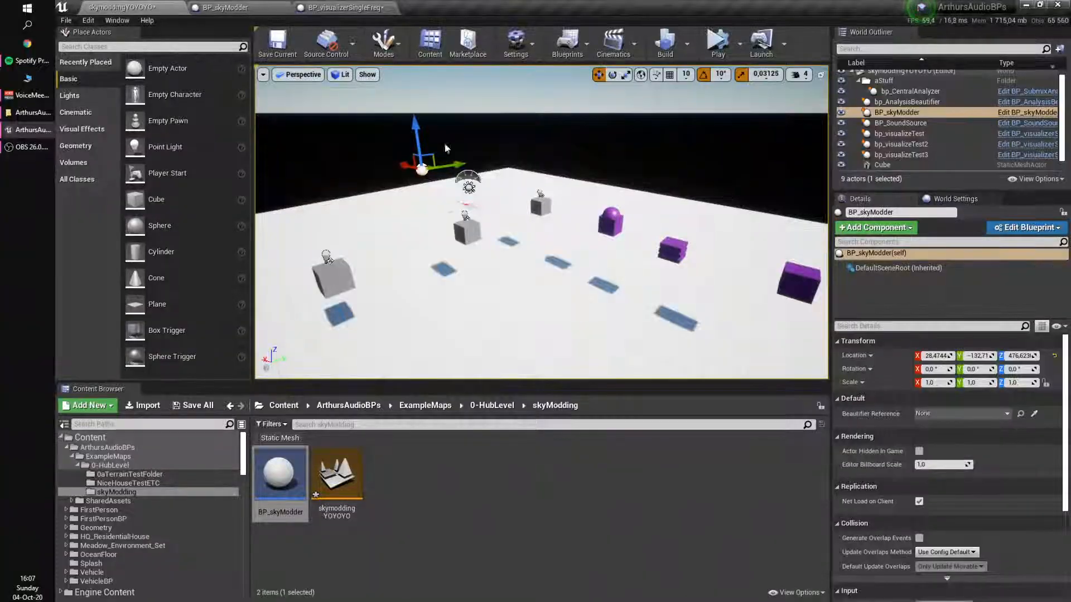
# - Read Final Smoothed Output Values from BeautifierReference and feed it into an array Get node
pyautogui.click(991, 414)
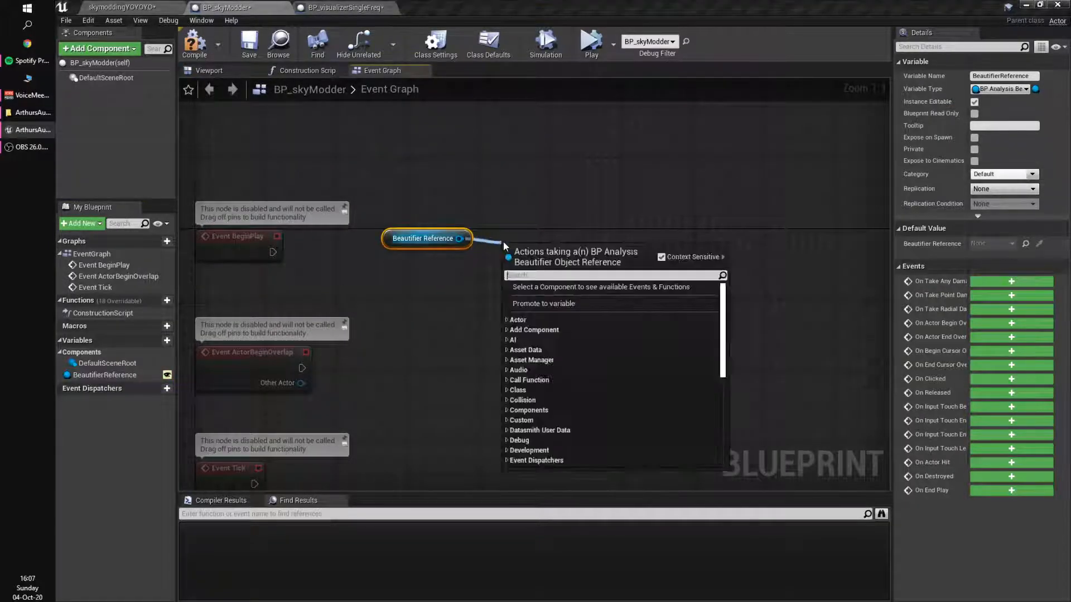
pyautogui.write('get latest')
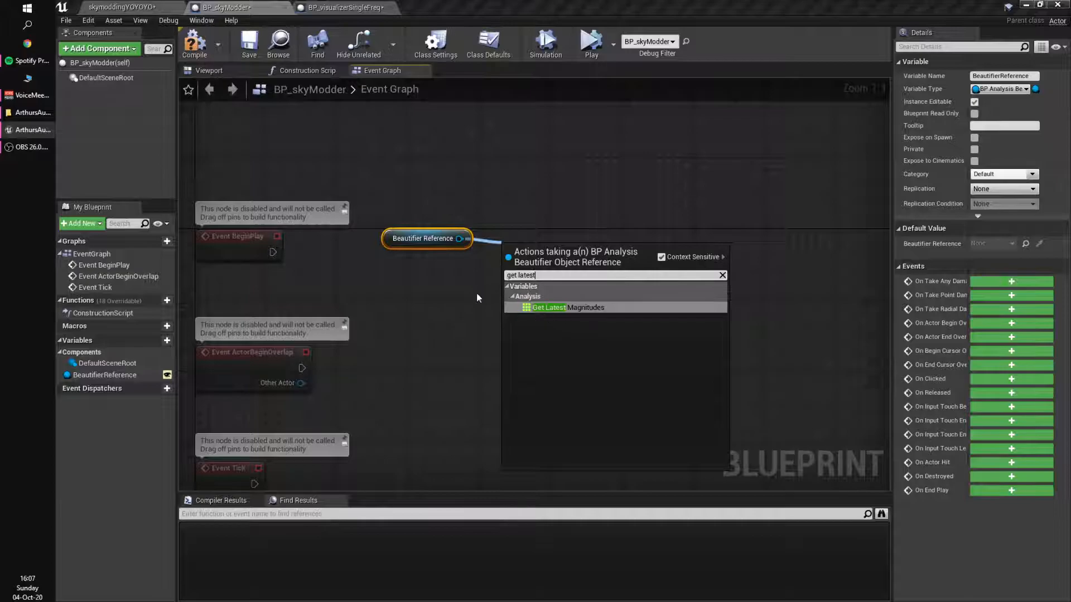
pyautogui.write('smoo')
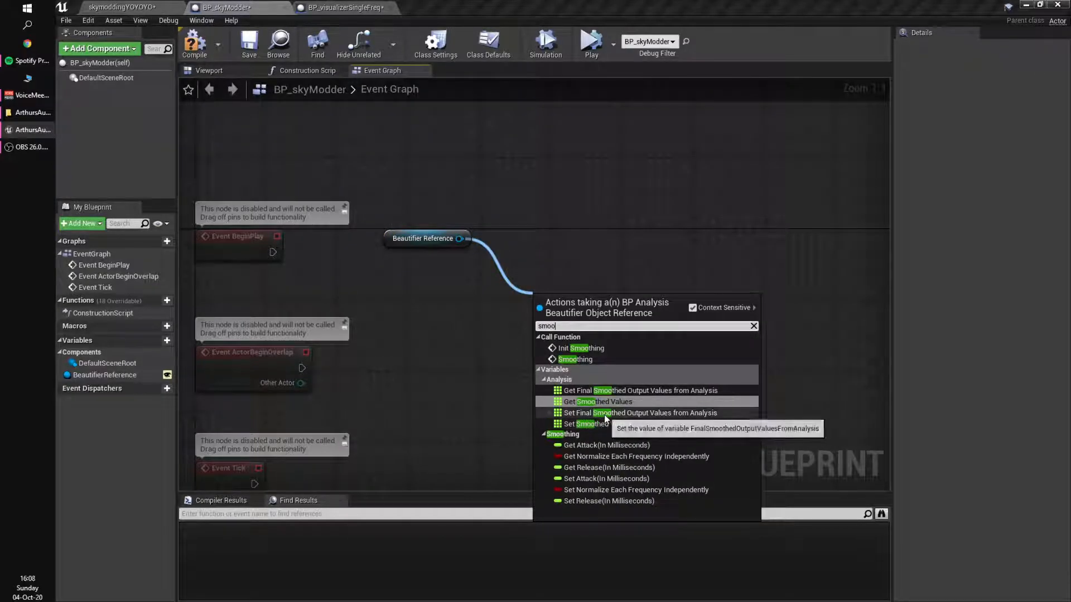
pyautogui.moveTo(599, 401)
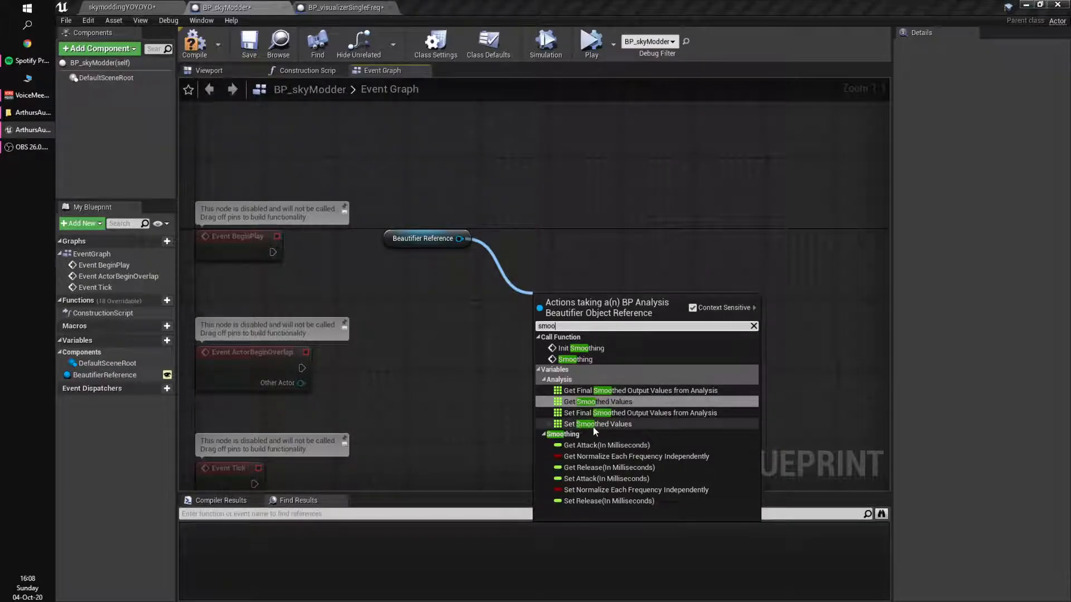
pyautogui.click(640, 390)
pyautogui.write('get')
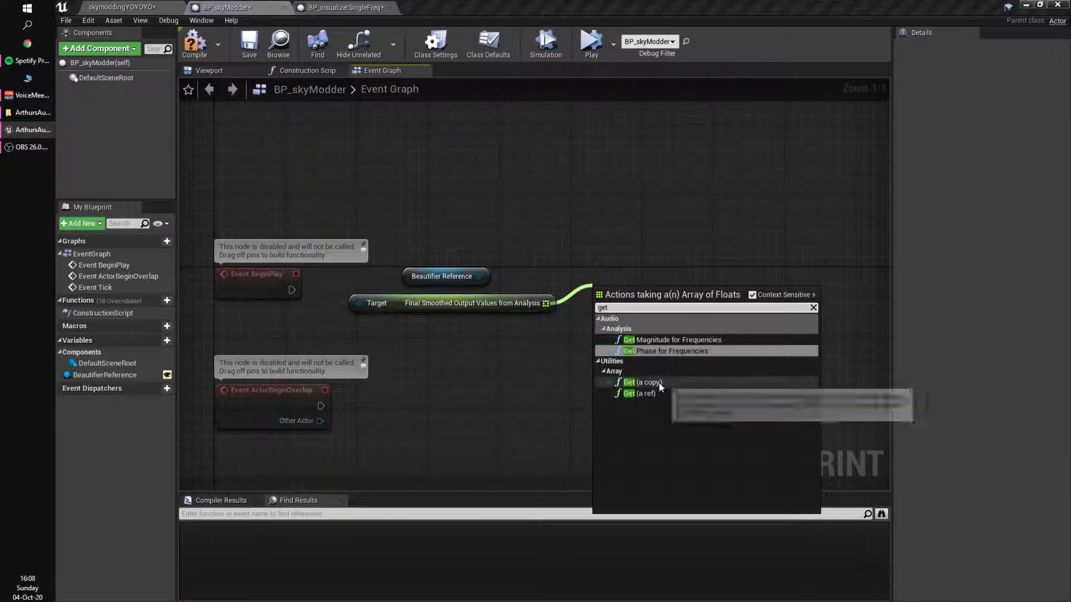
pyautogui.click(643, 381)
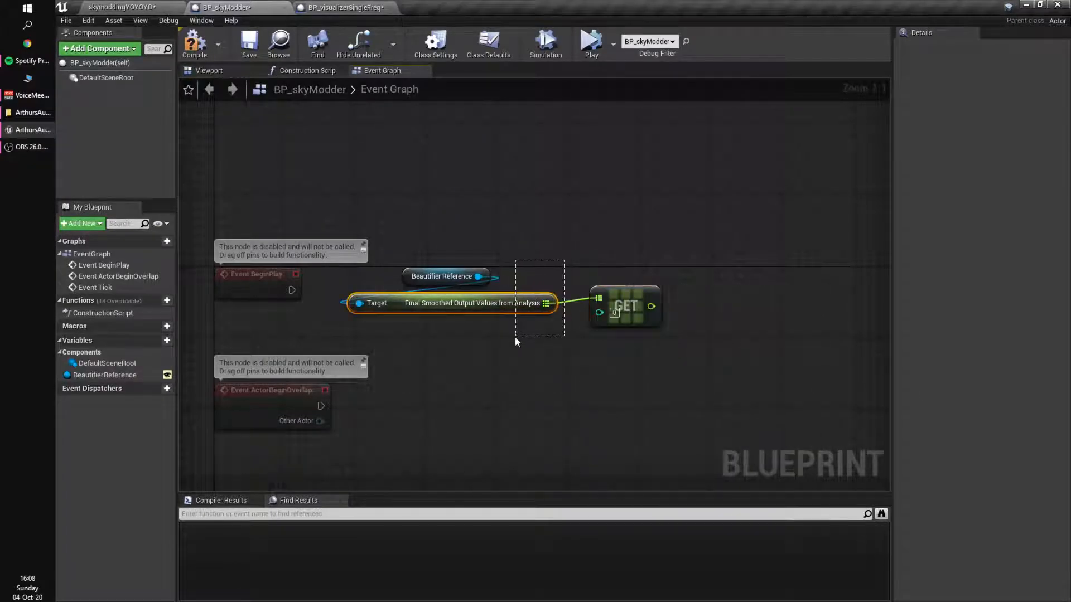
pyautogui.moveTo(632, 292)
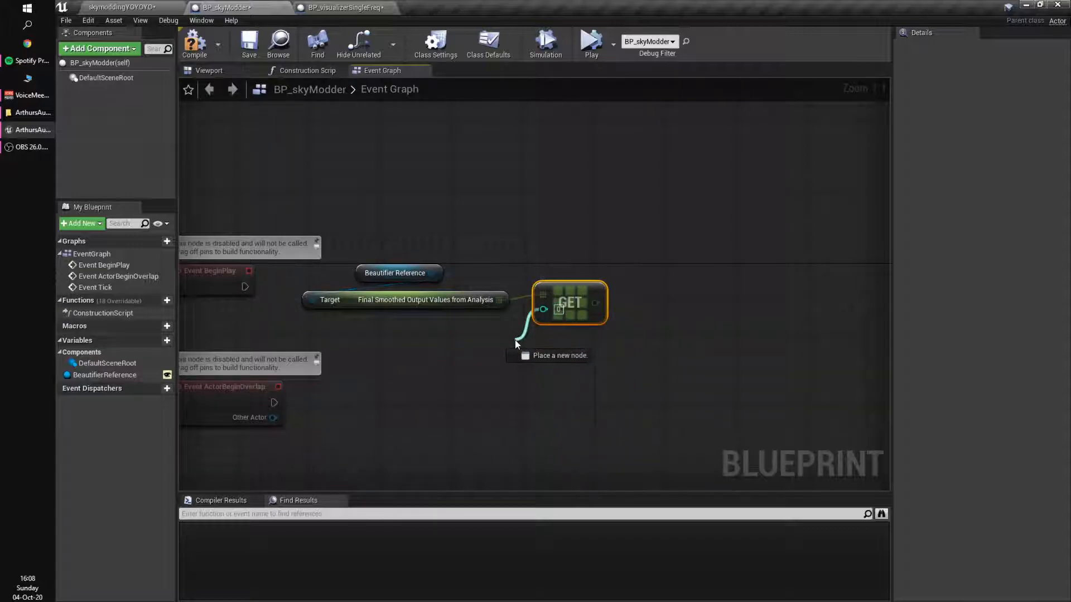
# - Make Freq Slot instance-editable, promote the extracted value to LatestVolumeThing, and delete the disabled event nodes
pyautogui.click(167, 340)
pyautogui.write('FreqSlotToListenTo')
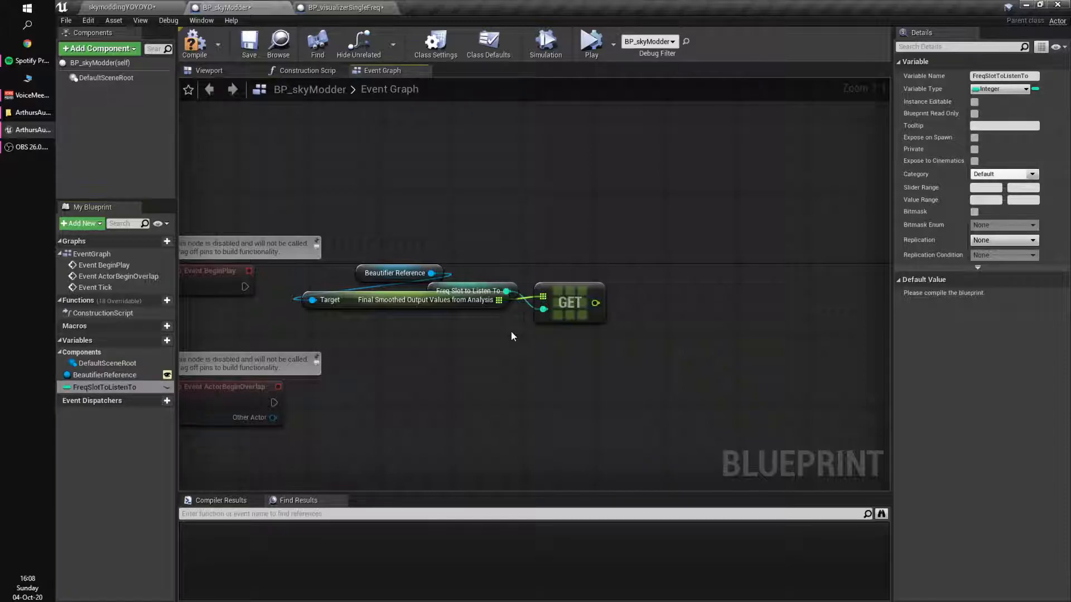
pyautogui.click(974, 102)
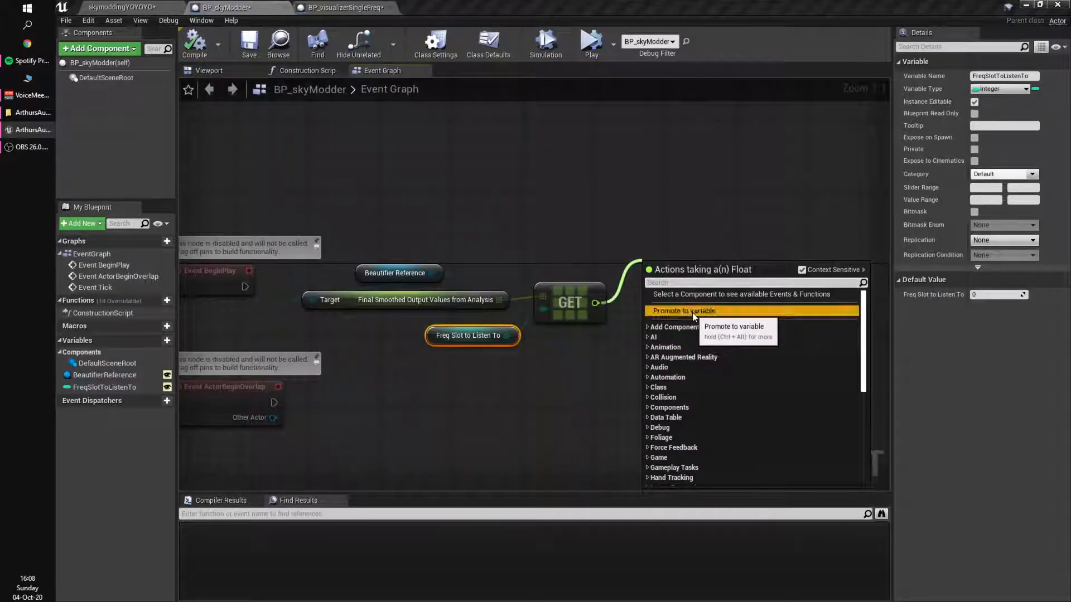
pyautogui.click(684, 311)
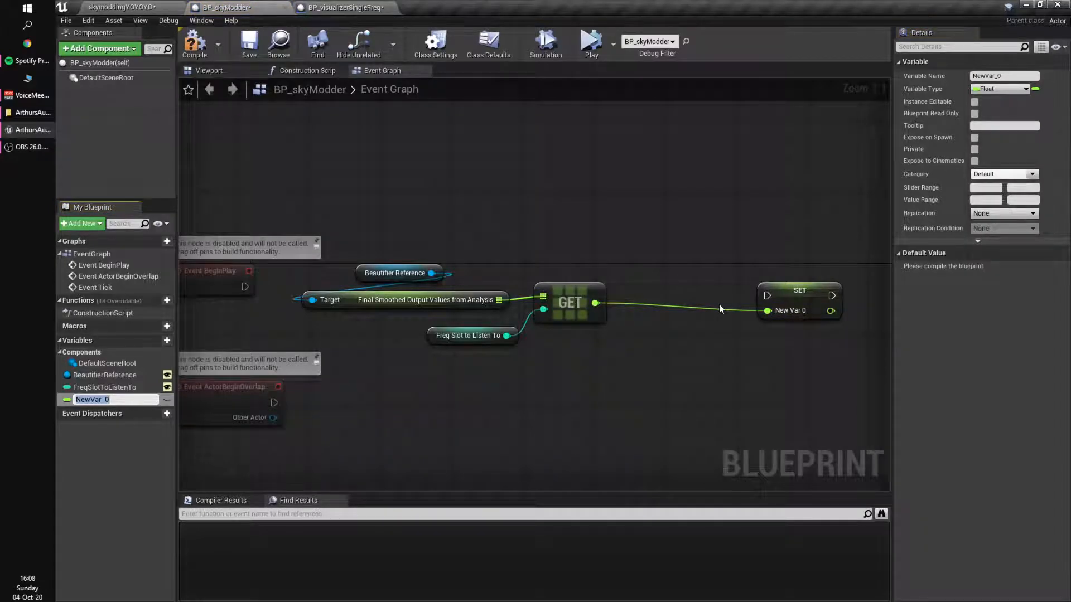
pyautogui.write('LatestVolumeThing')
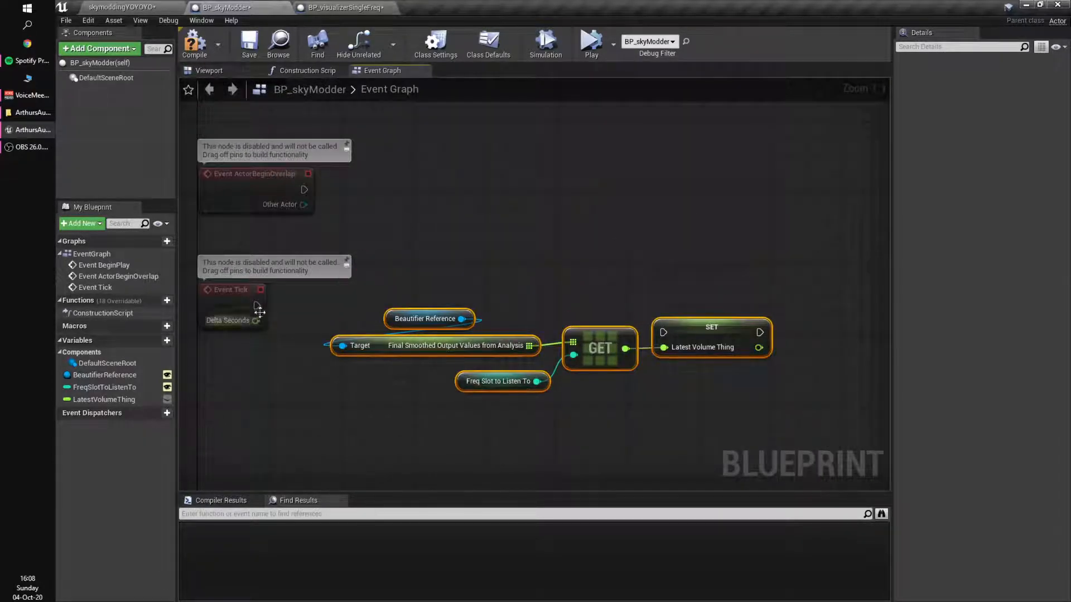
pyautogui.click(375, 318)
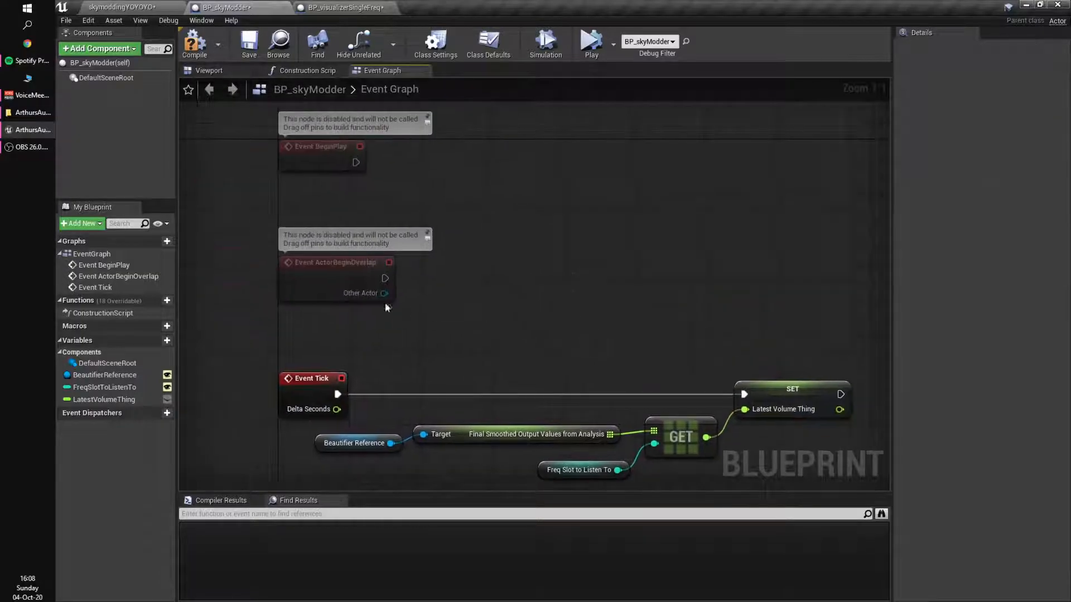
pyautogui.press('Delete')
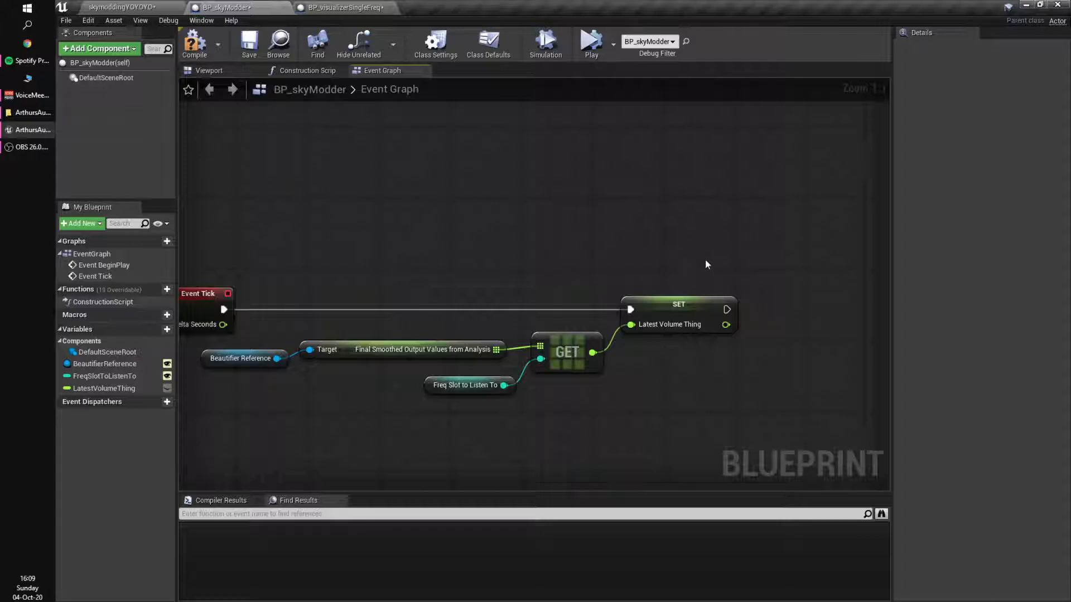
# - Compile BP_skyModder and check the placed actor in the level
pyautogui.click(677, 310)
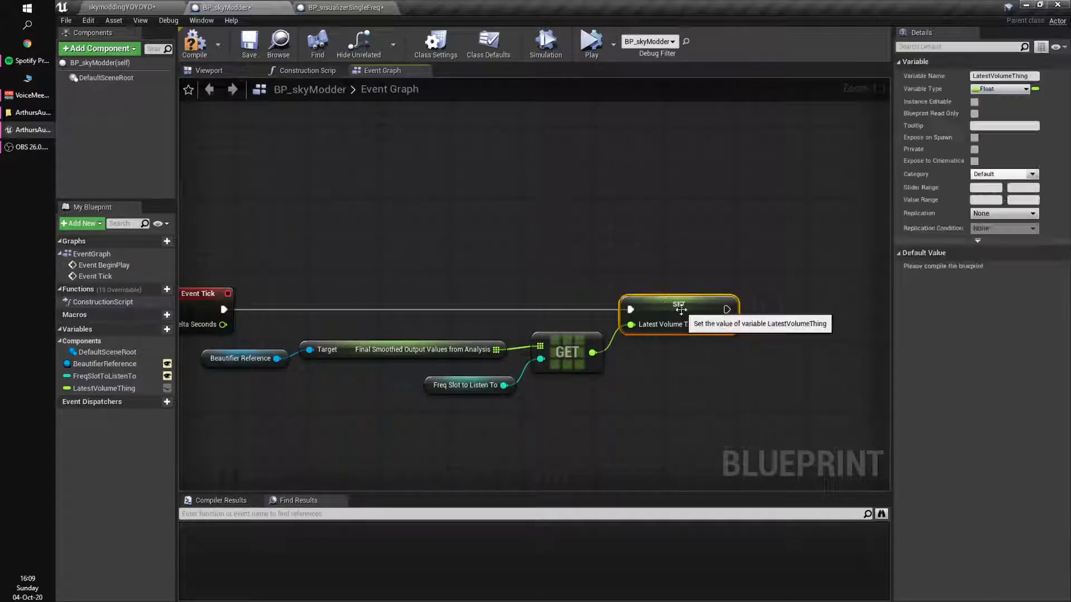
pyautogui.click(194, 43)
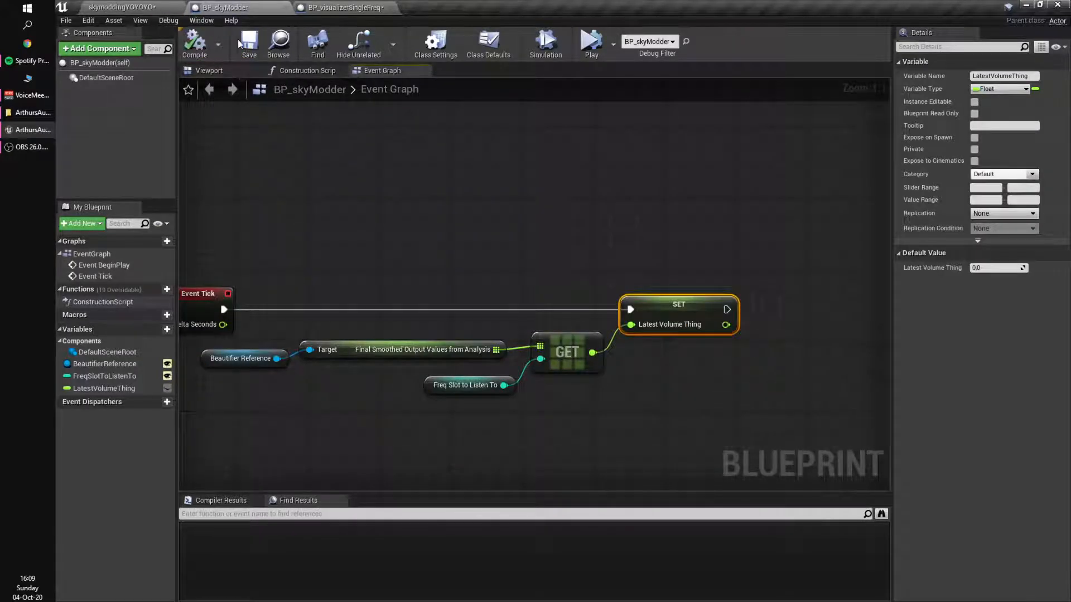
pyautogui.click(105, 388)
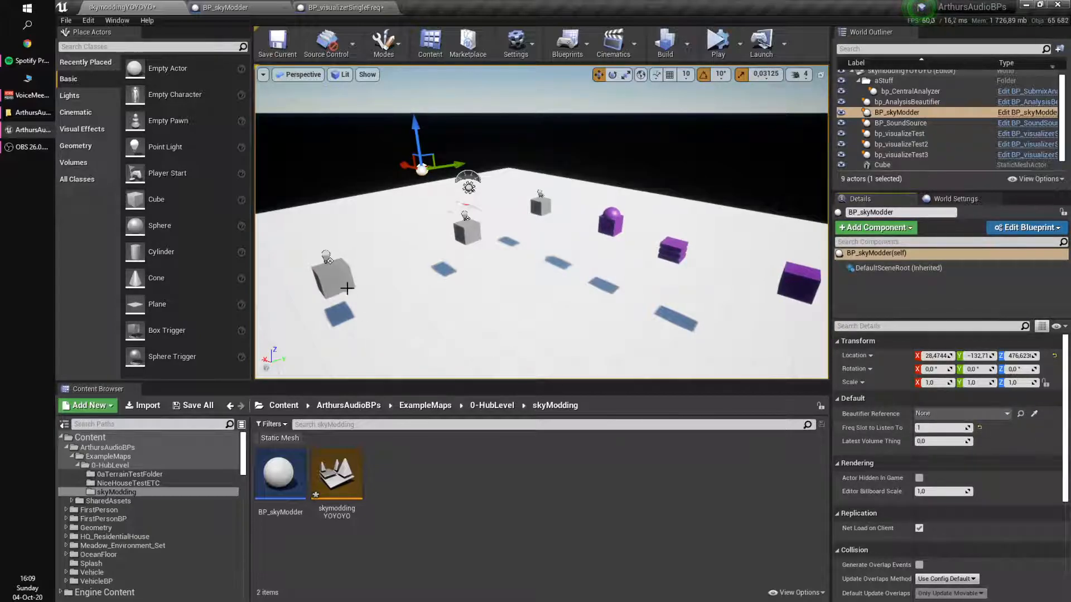
pyautogui.click(718, 43)
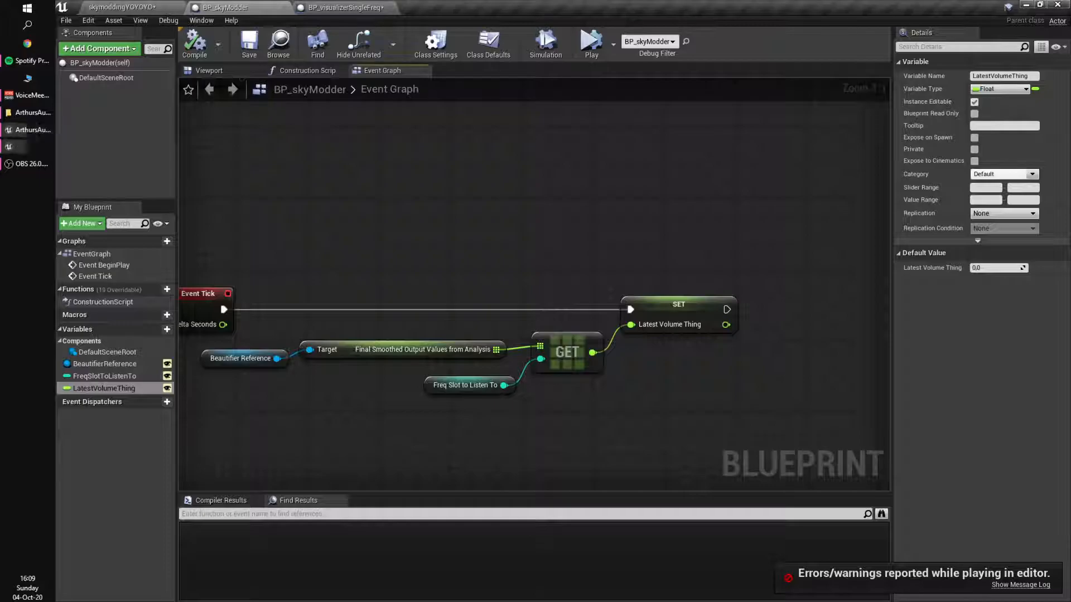
# - Select the placed BP_skyModder and point its Beautifier Reference at bp_AnalysisBeautifier
pyautogui.click(100, 48)
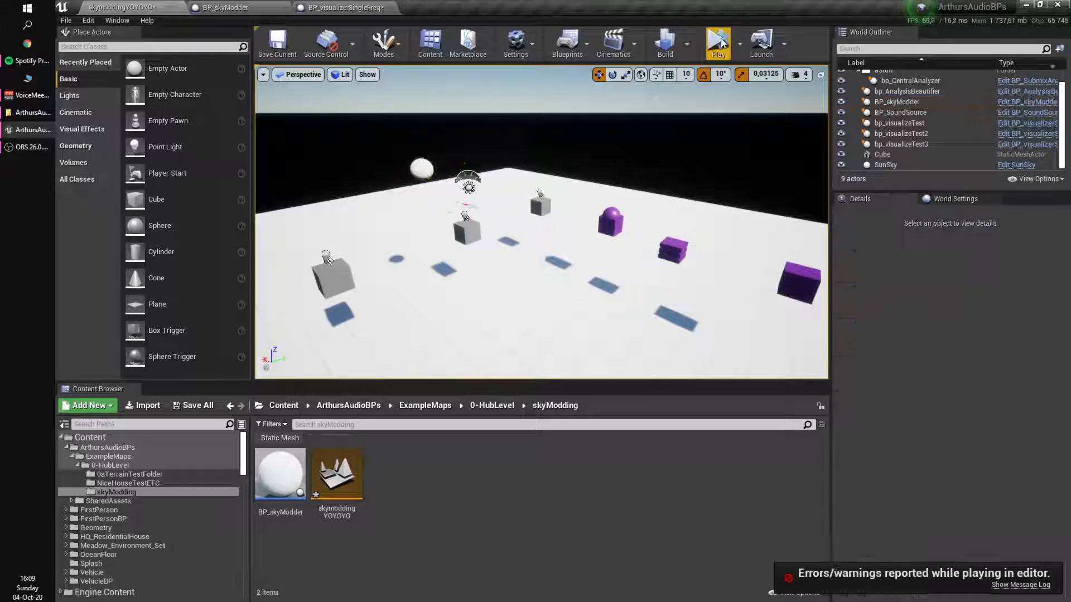
pyautogui.click(716, 41)
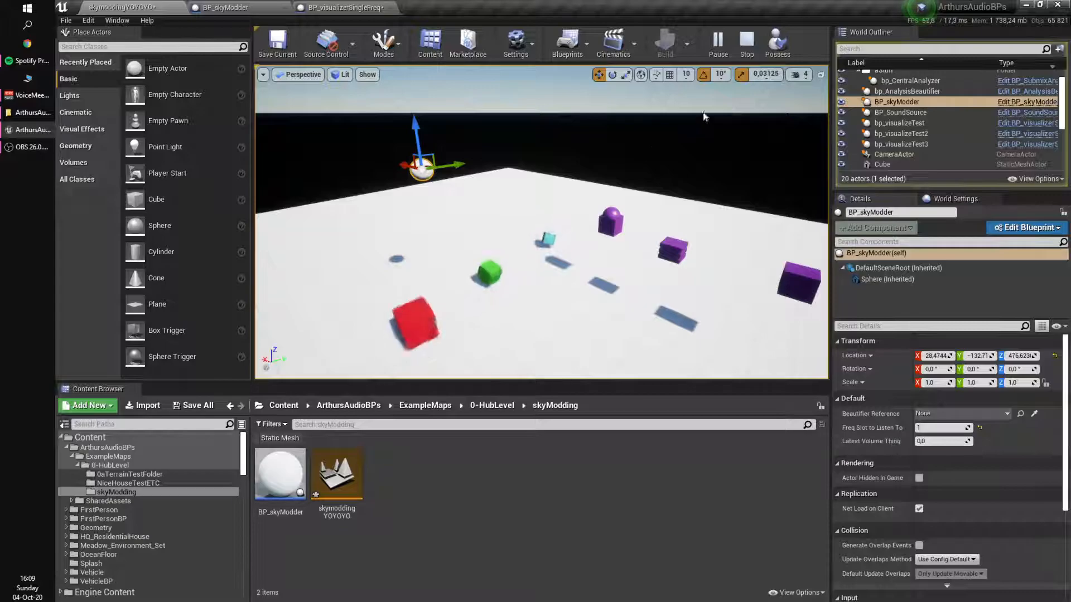
pyautogui.click(733, 44)
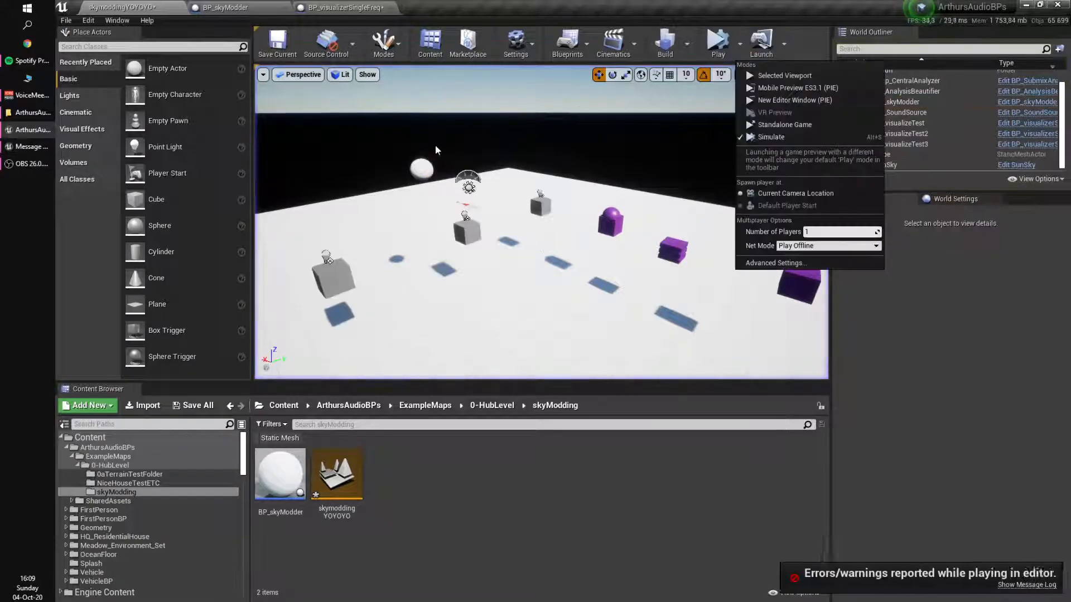
pyautogui.click(422, 167)
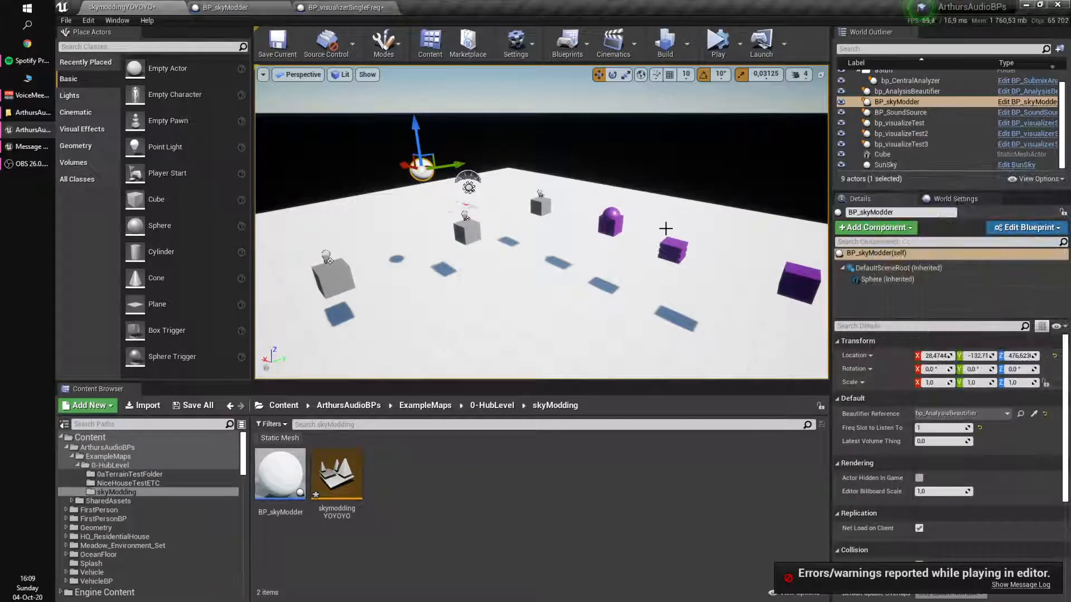
# - Simulate the level and watch the visualizer blueprint's graph executing live
pyautogui.click(907, 91)
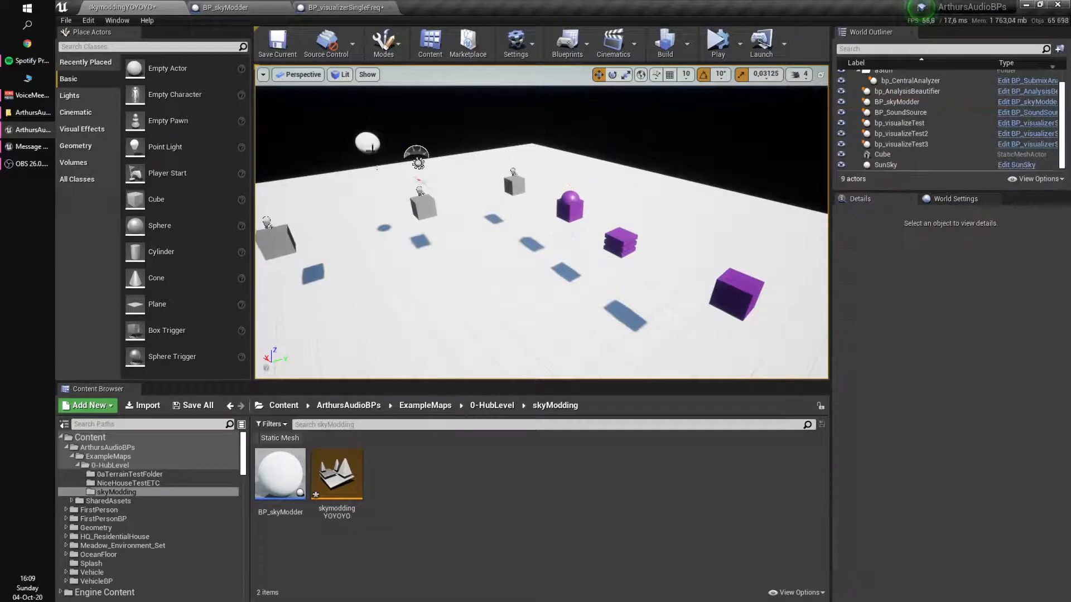
pyautogui.click(718, 43)
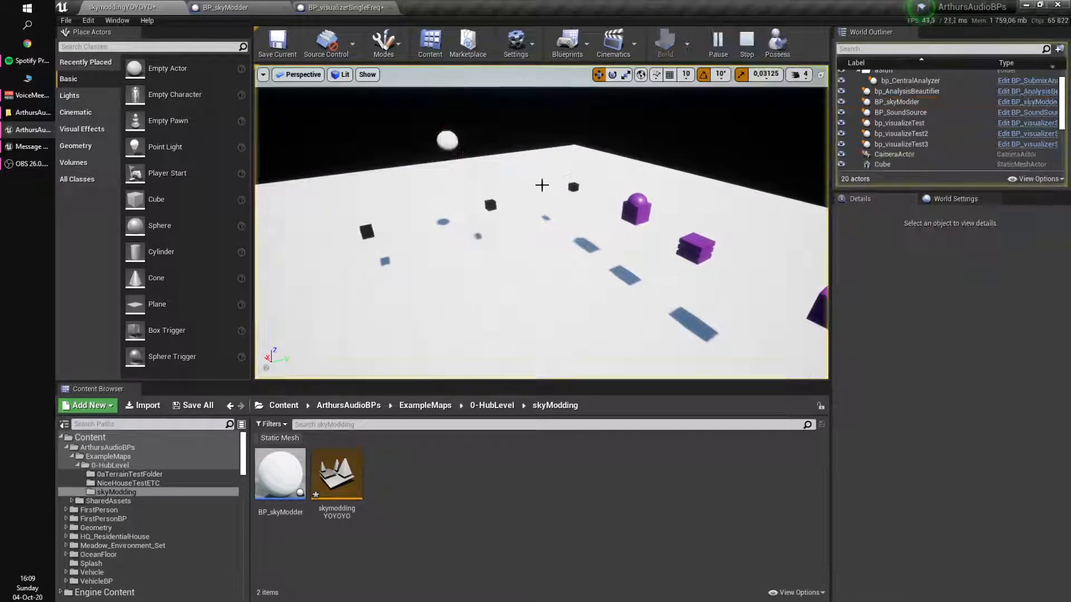
pyautogui.click(896, 101)
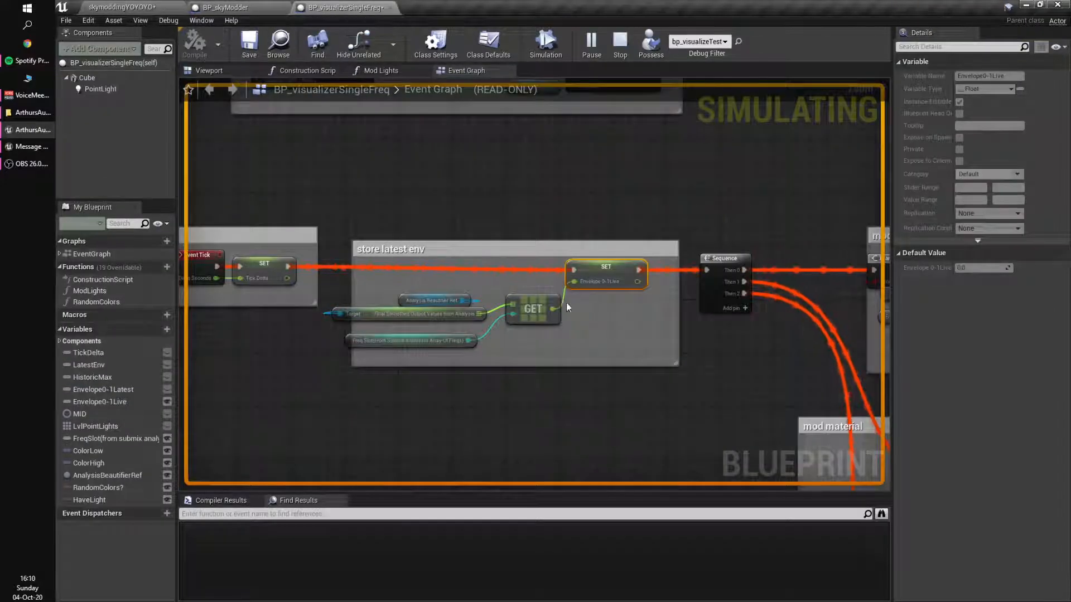
# - Read LatestVolumeThing updating (~0.083) in BP_skyModder, stop simulating, and return to its graph
pyautogui.click(228, 7)
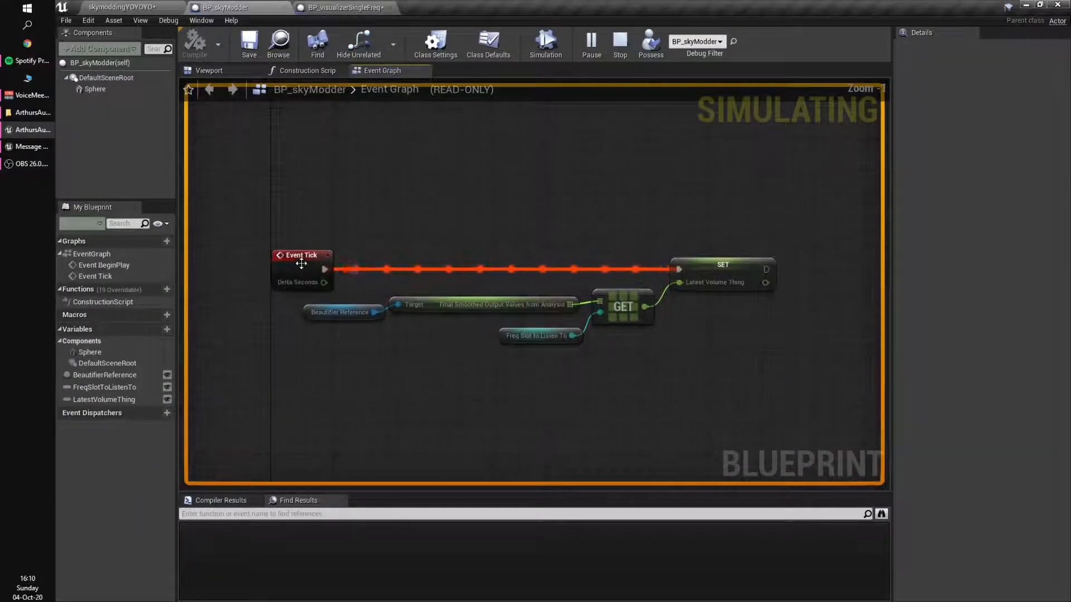
pyautogui.moveTo(714, 283)
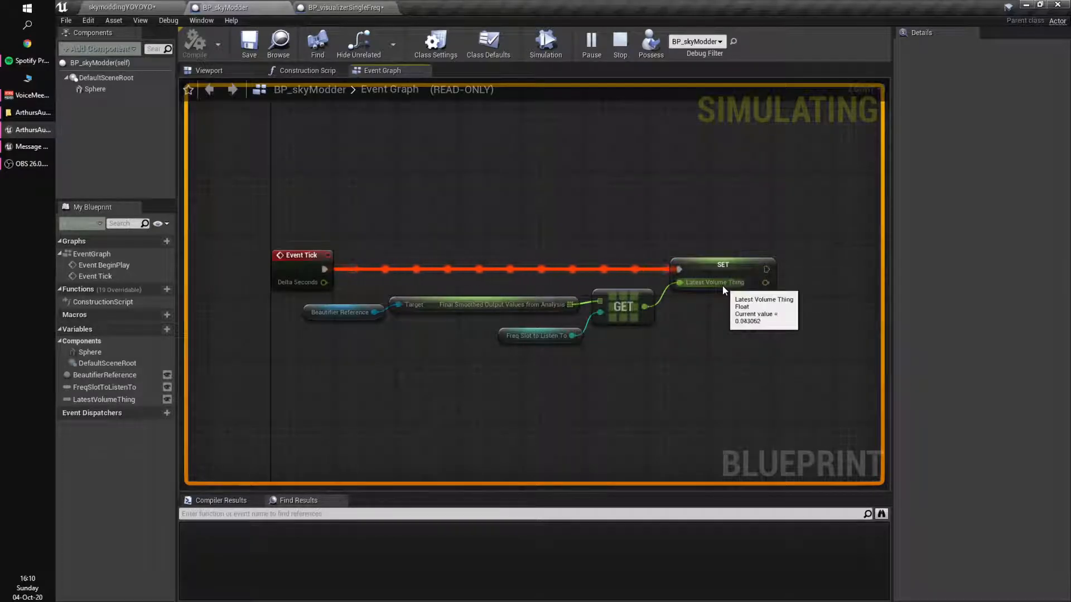
pyautogui.click(619, 42)
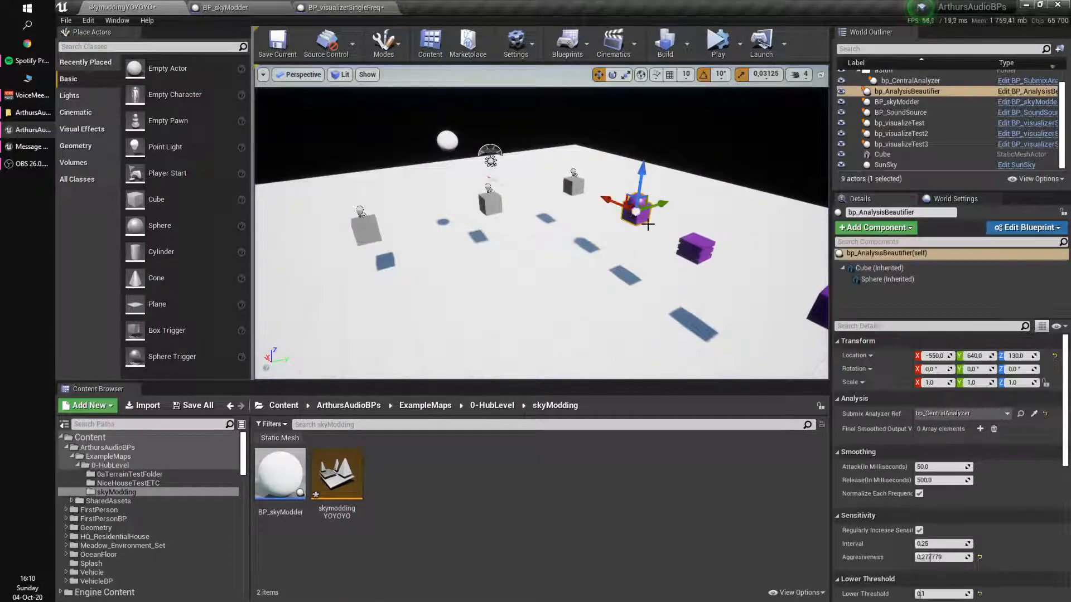
pyautogui.click(347, 8)
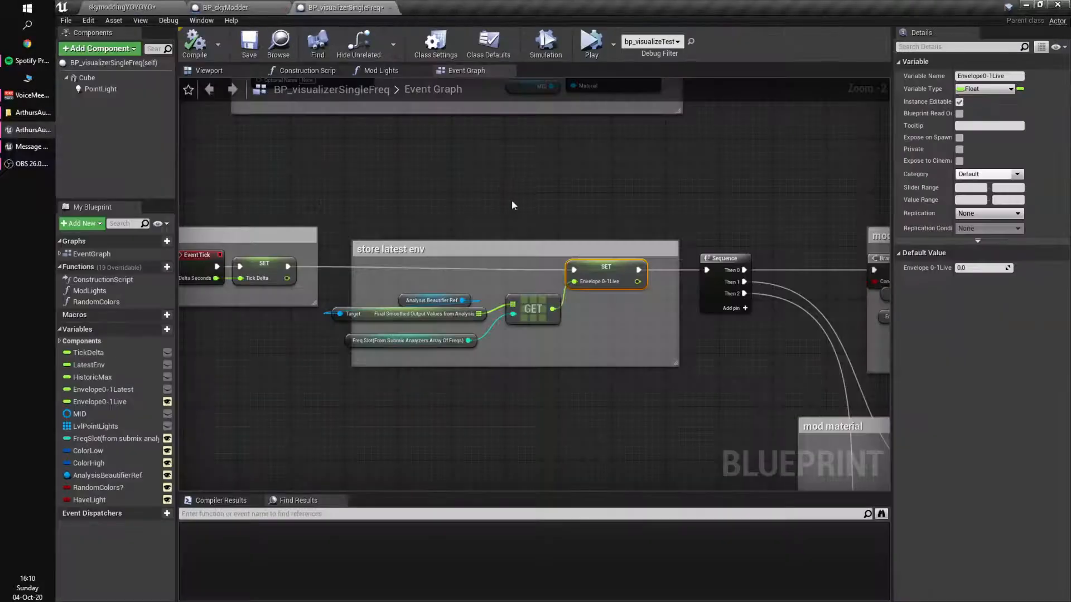
pyautogui.click(232, 7)
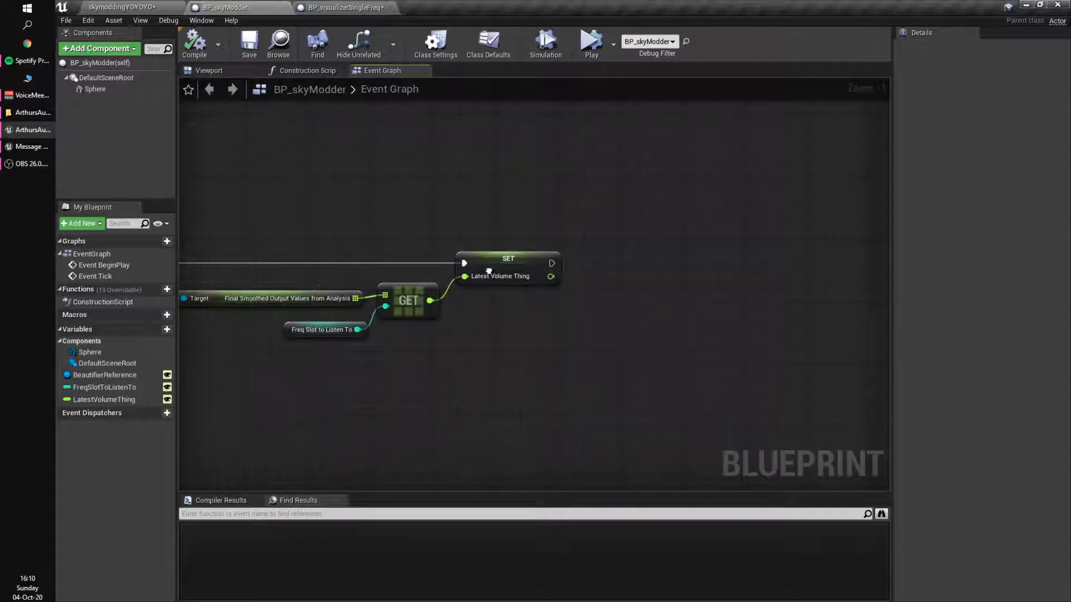
# - Add a new SunSkyThingReference variable to BP_skyModder and save the blueprint
pyautogui.click(104, 375)
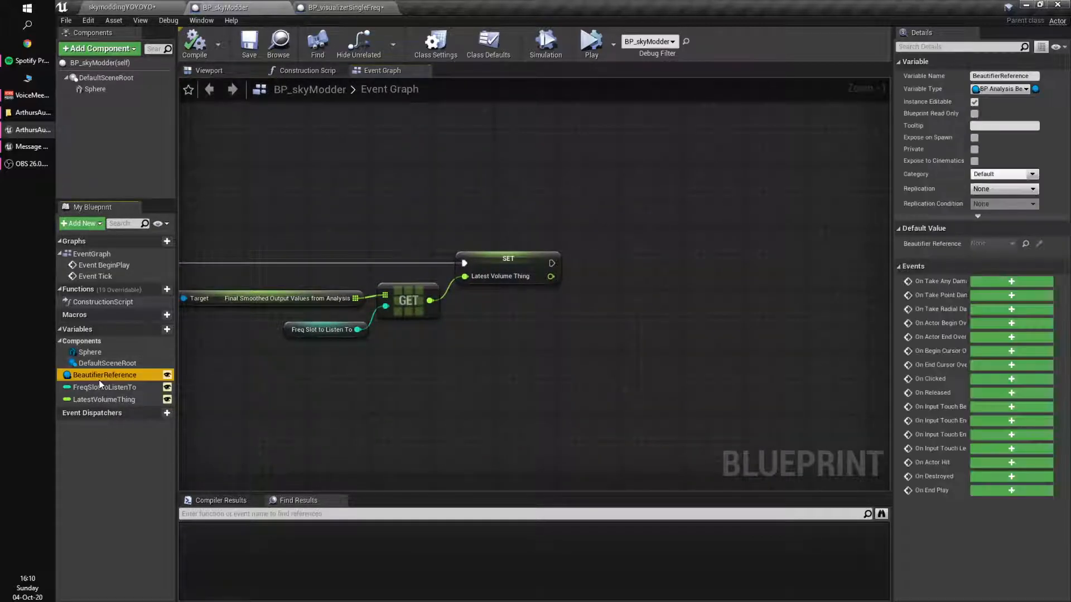
pyautogui.click(570, 279)
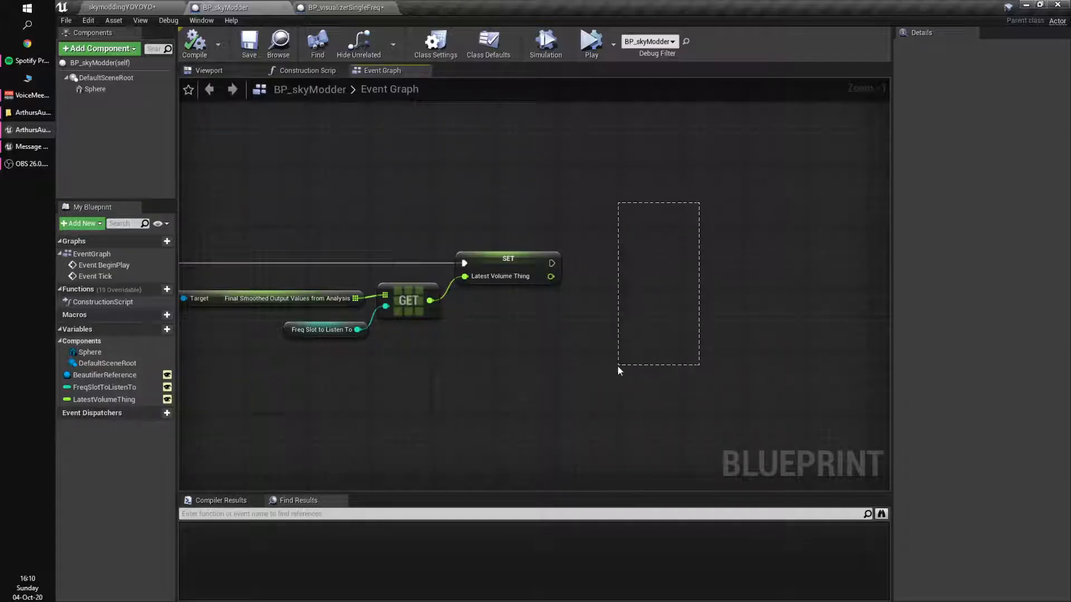
pyautogui.click(167, 329)
pyautogui.write('SunSkyS')
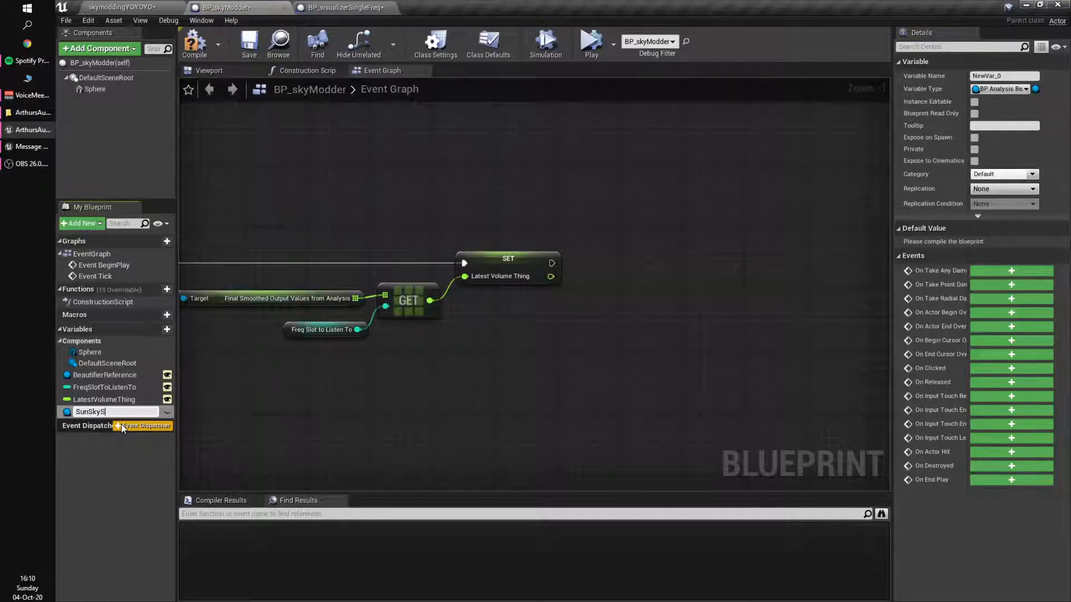
pyautogui.write('ThingReference')
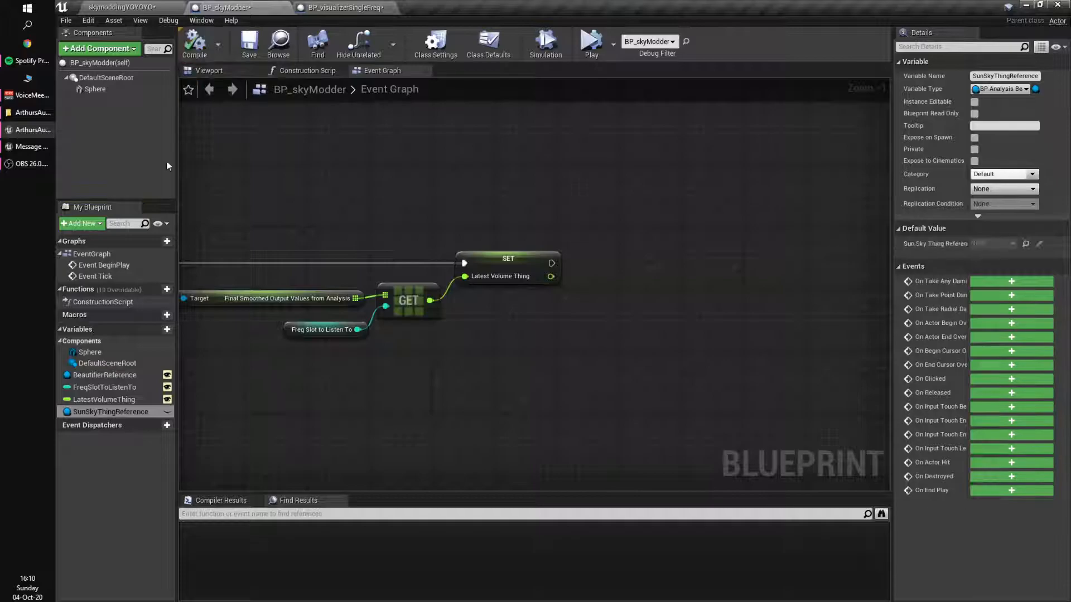
pyautogui.click(104, 400)
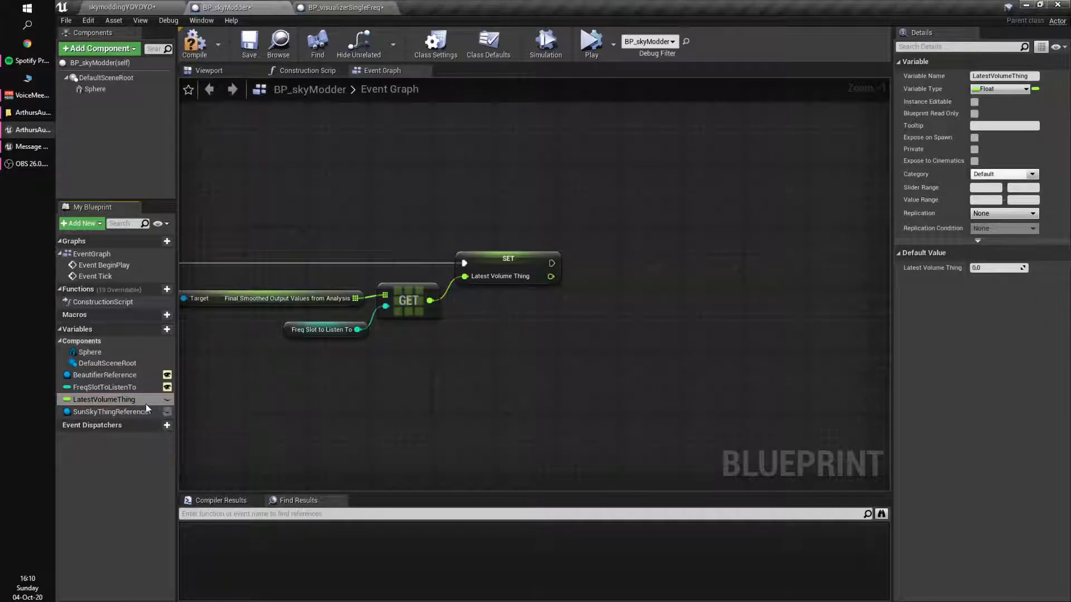
pyautogui.click(248, 42)
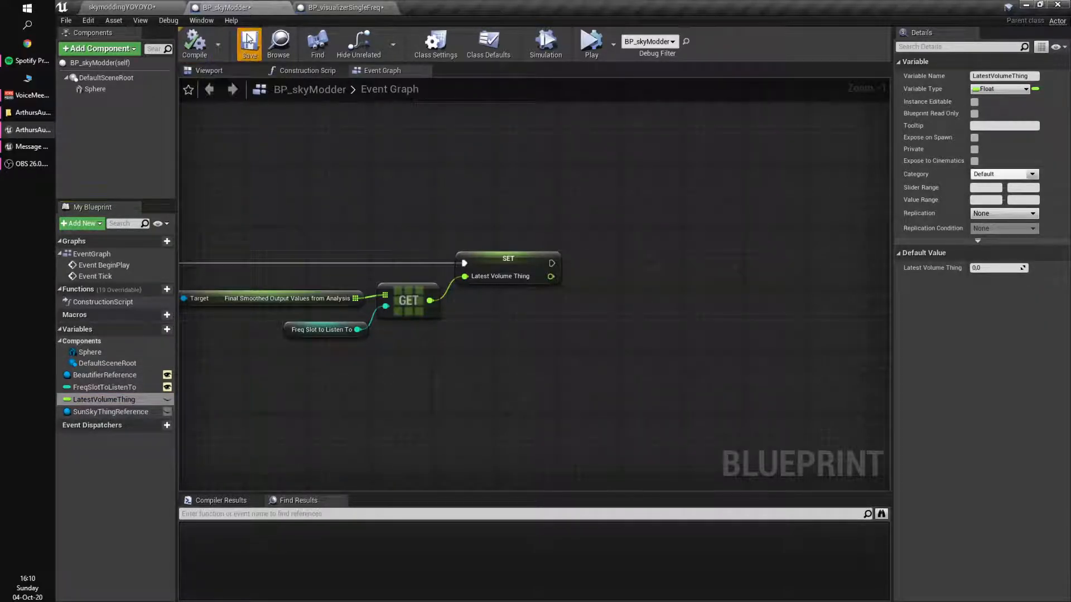
# - Type SunSkyThingReference as a Sun Sky reference, make it instance-editable, and return to the level
pyautogui.click(111, 411)
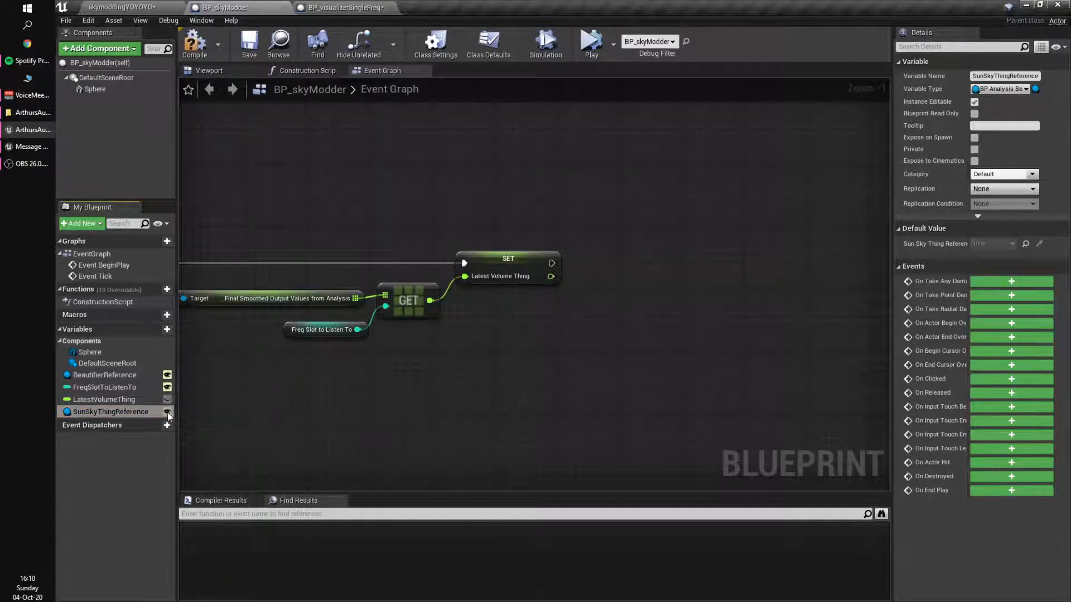
pyautogui.click(1001, 89)
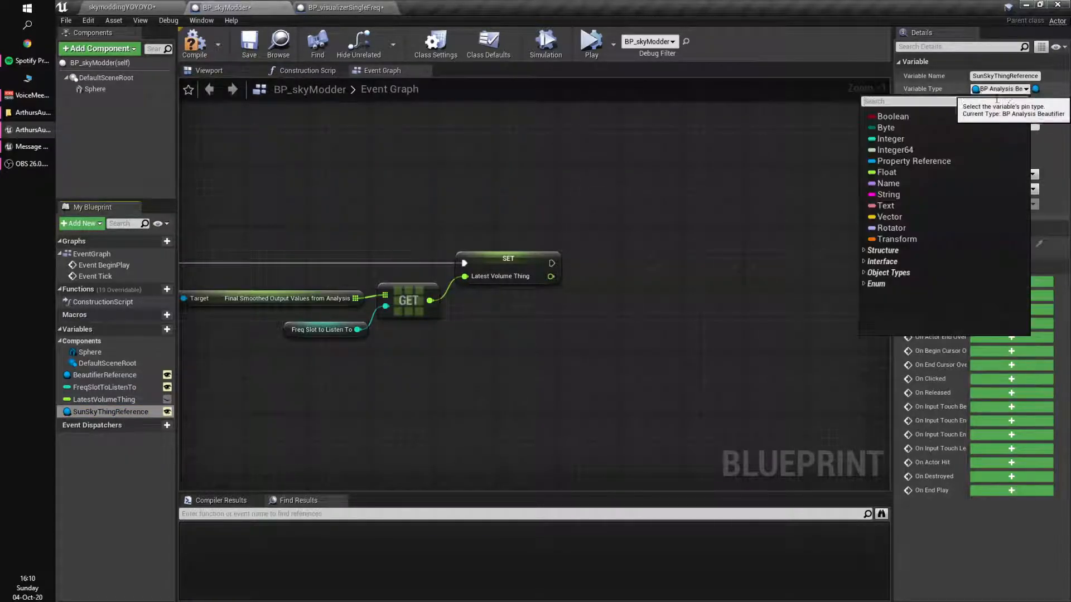
pyautogui.write('sun')
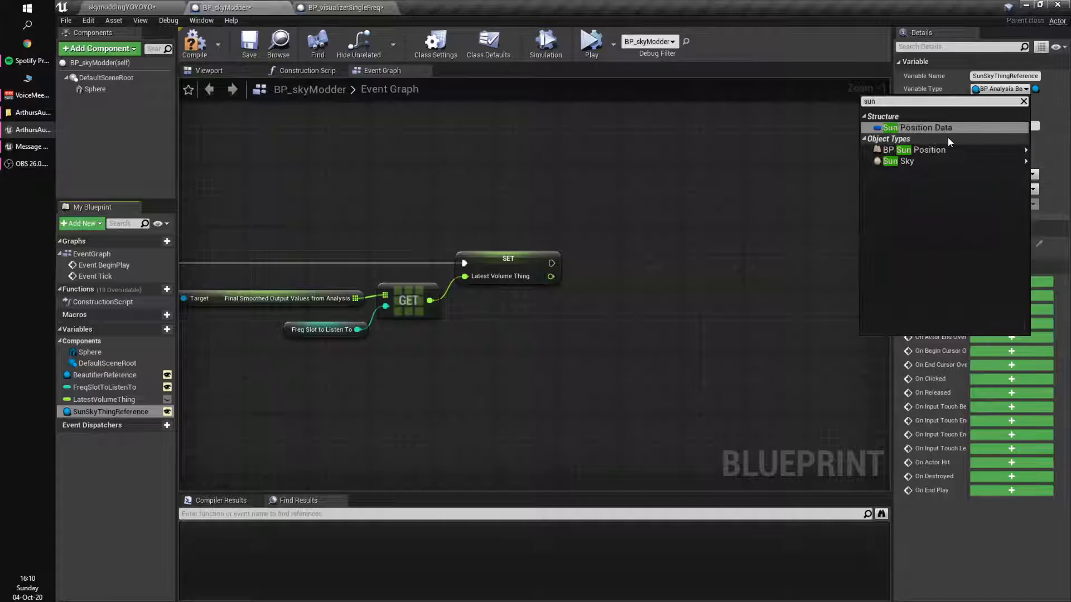
pyautogui.click(907, 161)
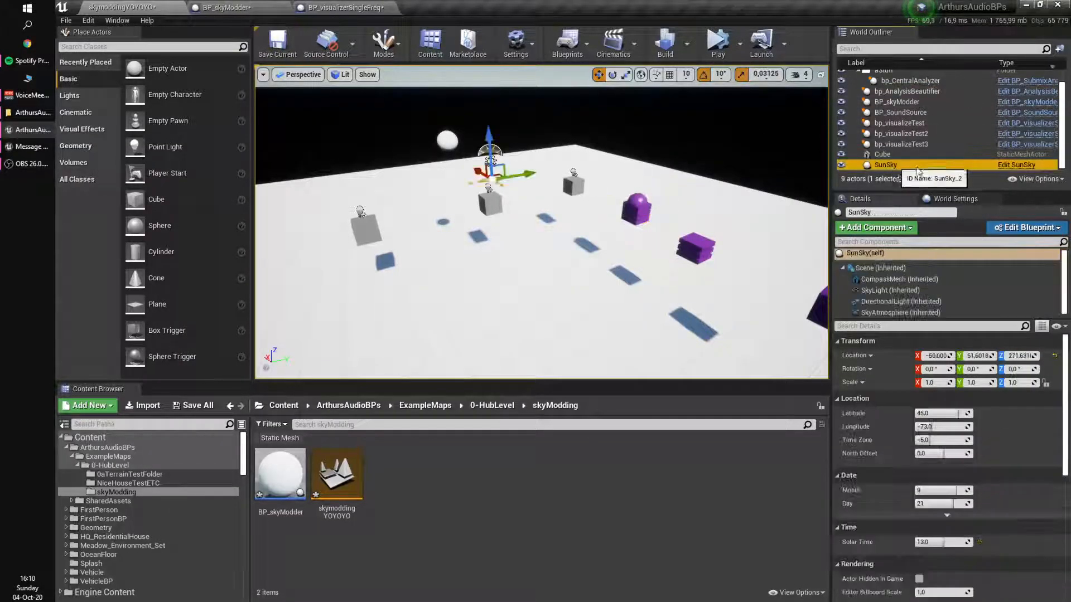
pyautogui.moveTo(112, 119)
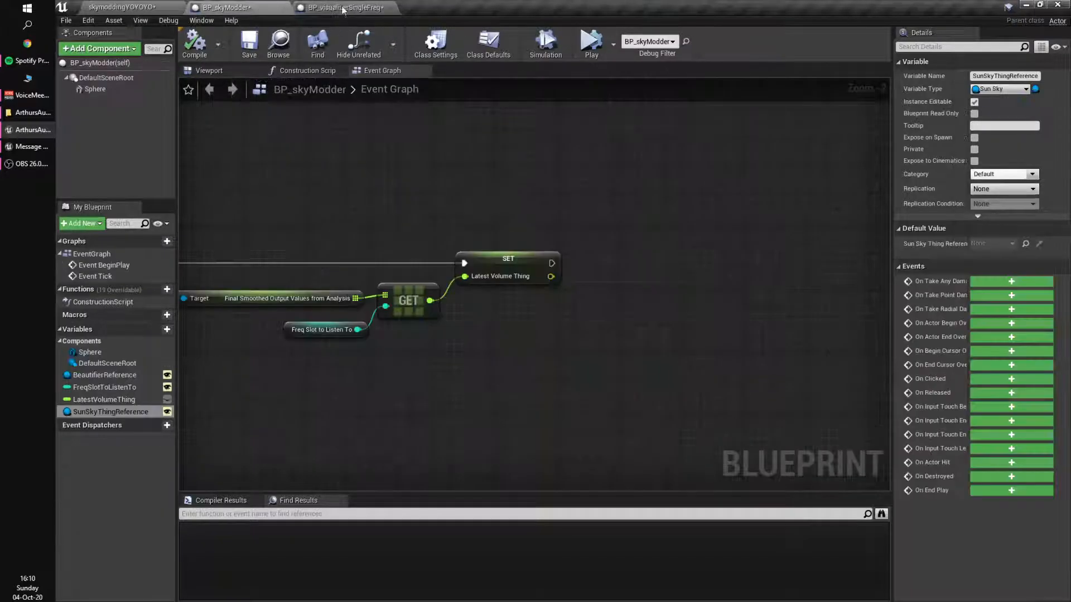
pyautogui.click(379, 7)
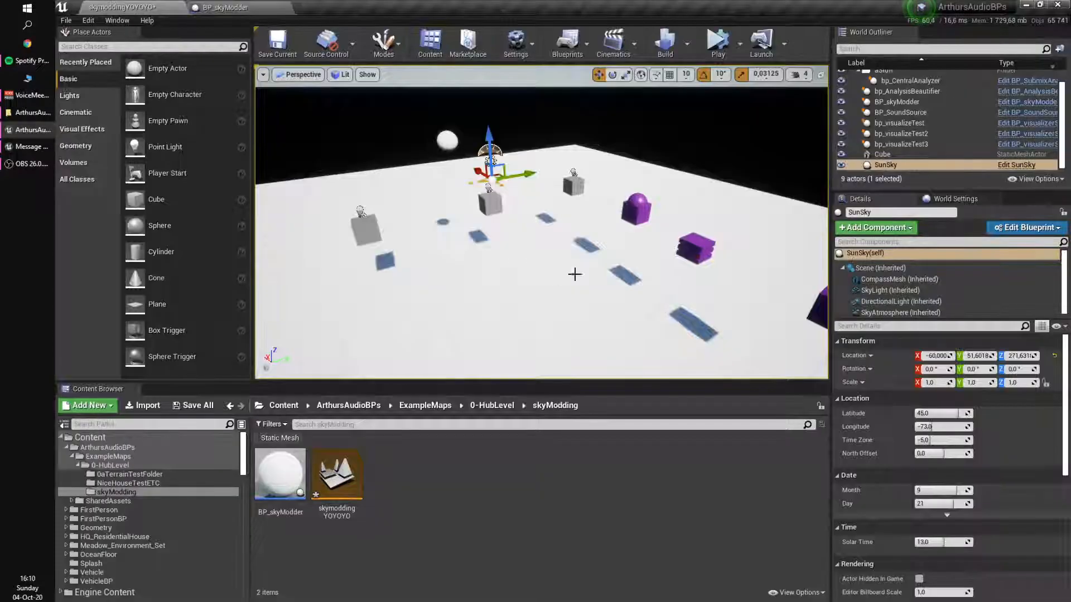
# - Point the placed BP_skyModder's Sun Sky Thing Reference at the SunSky actor
pyautogui.click(897, 101)
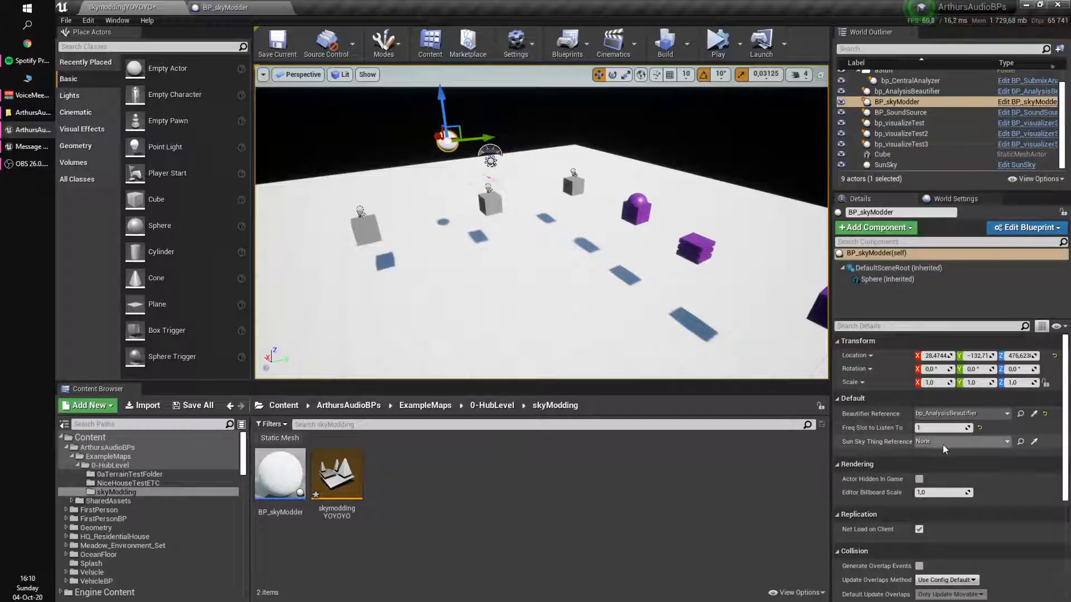
pyautogui.click(959, 441)
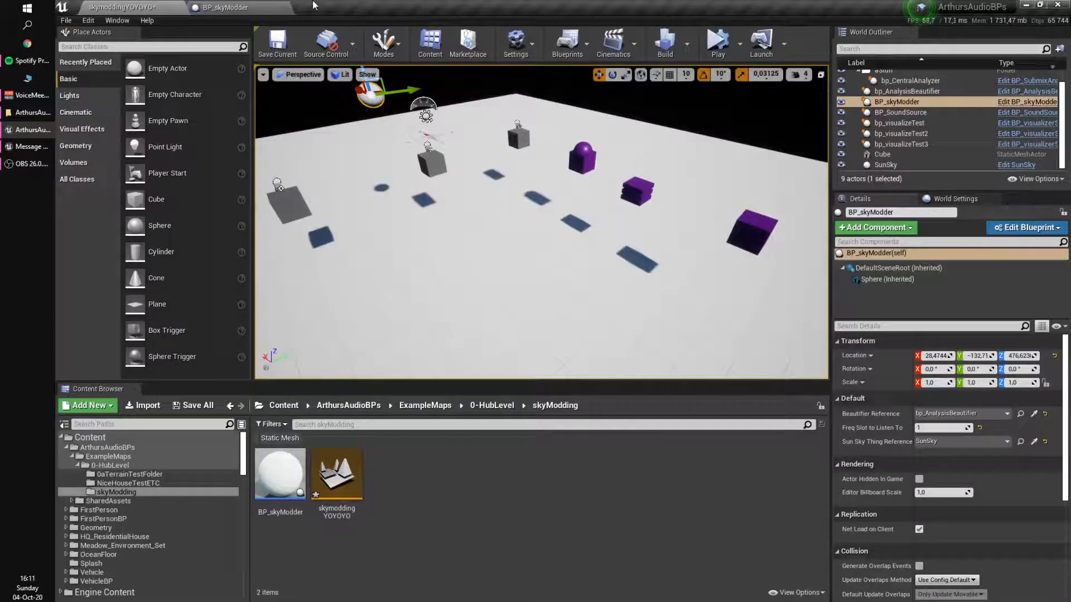
pyautogui.click(885, 165)
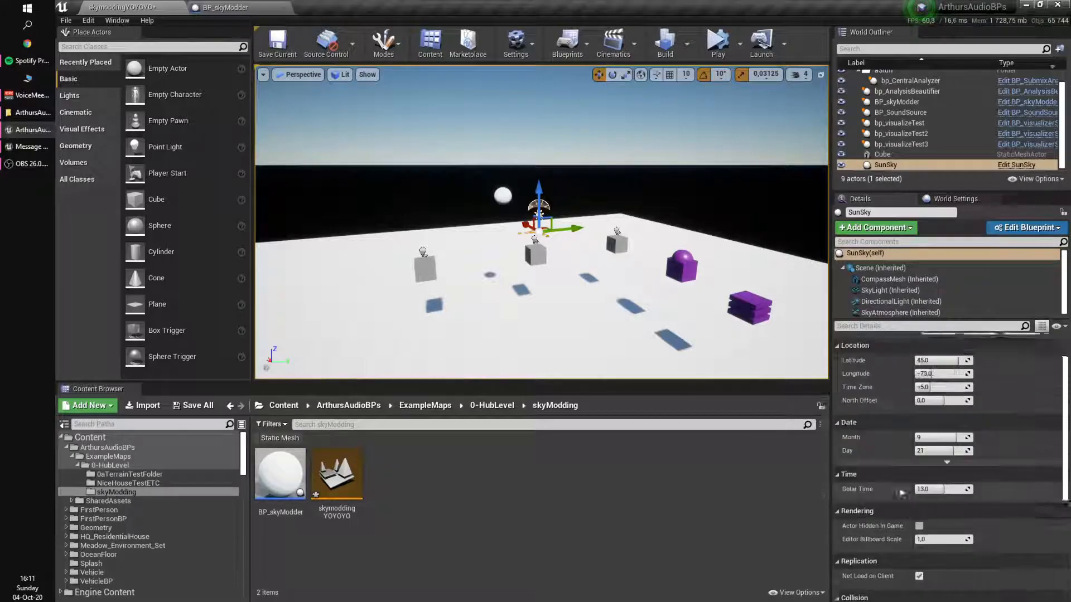
pyautogui.moveTo(900, 312)
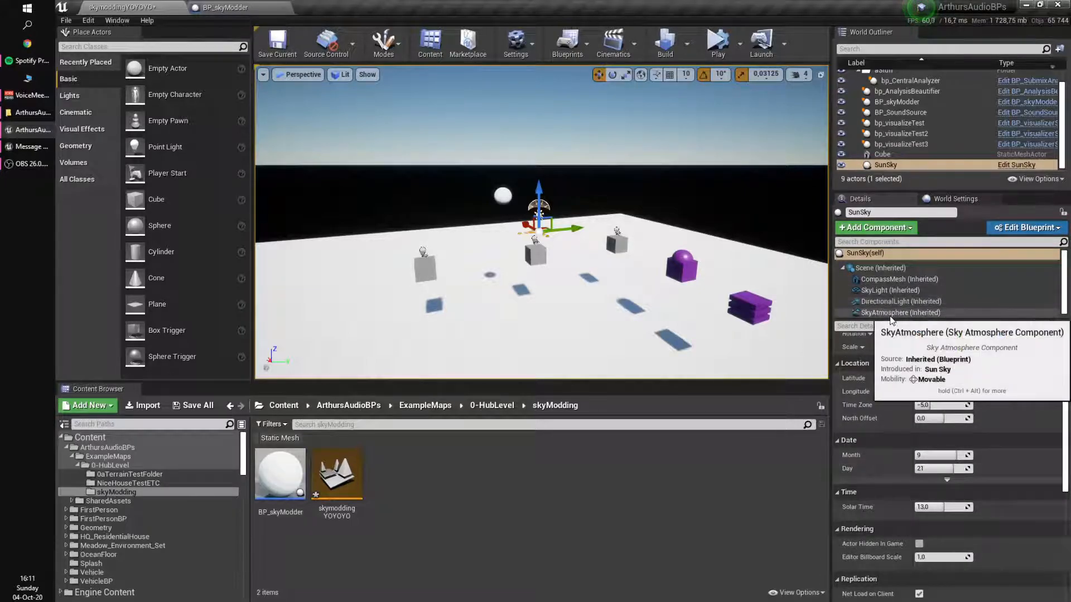
# - Inspect SunSky's SkyAtmosphere component settings, including the Mie values
pyautogui.click(900, 312)
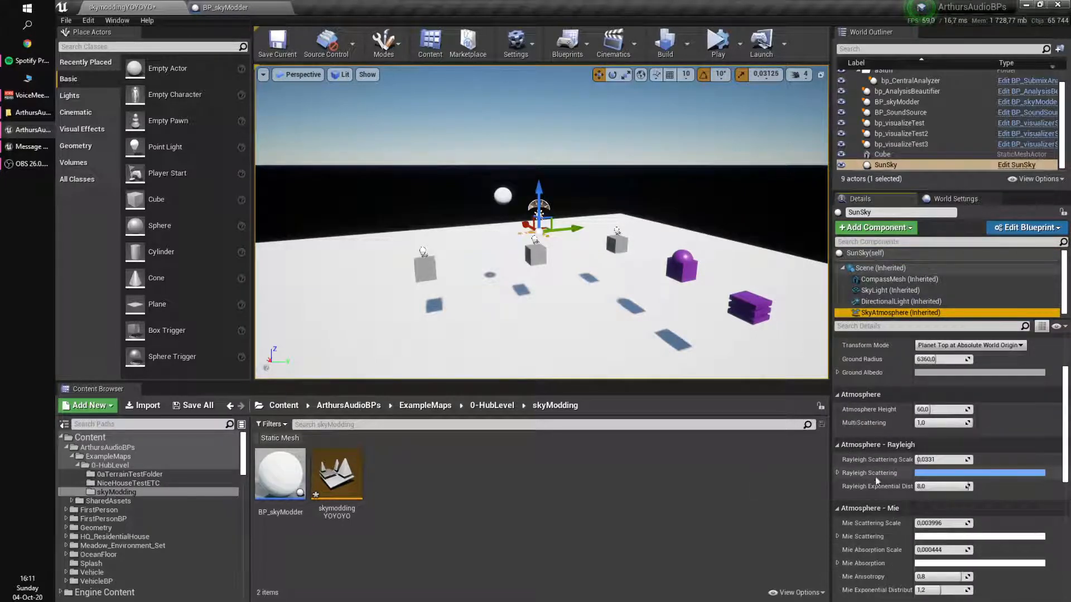
pyautogui.scroll(-3)
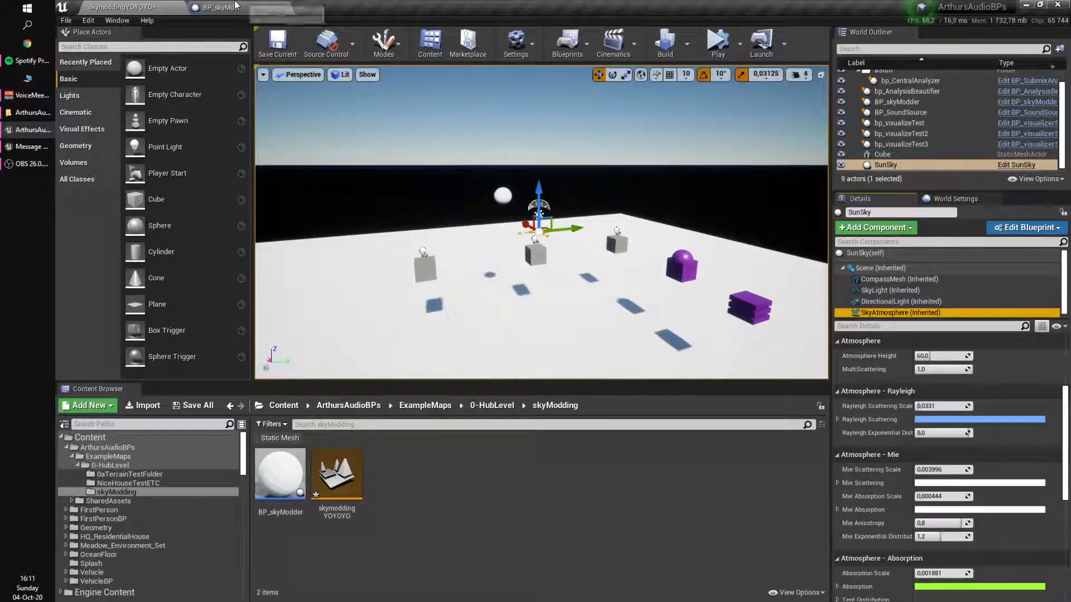
pyautogui.click(225, 7)
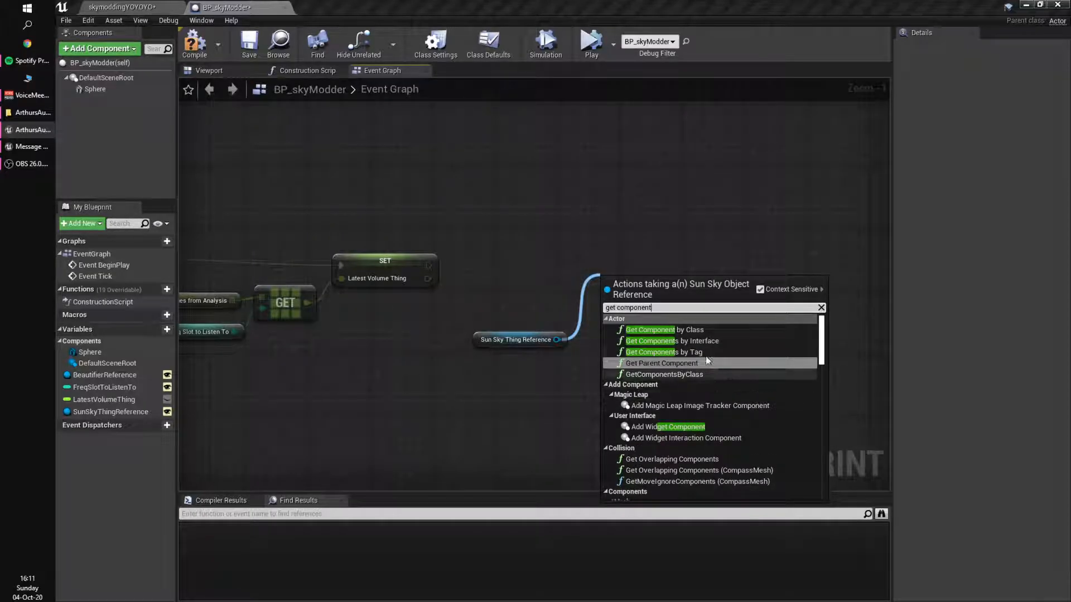
# - Add Get Component by Class on Sun Sky Thing Reference with class SkyAtmosphereComponent
pyautogui.click(649, 330)
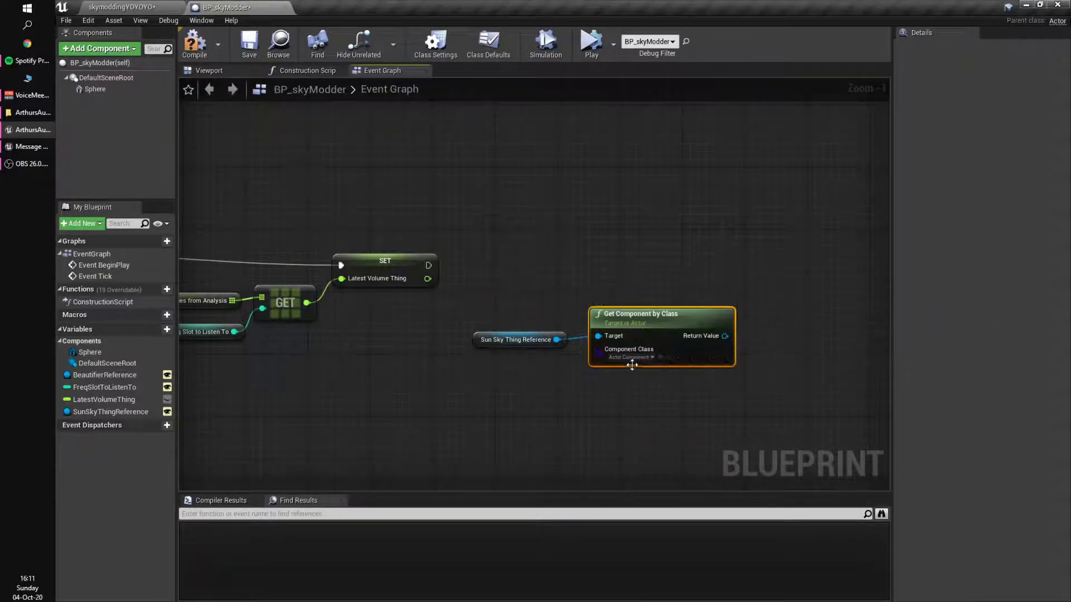
pyautogui.click(629, 356)
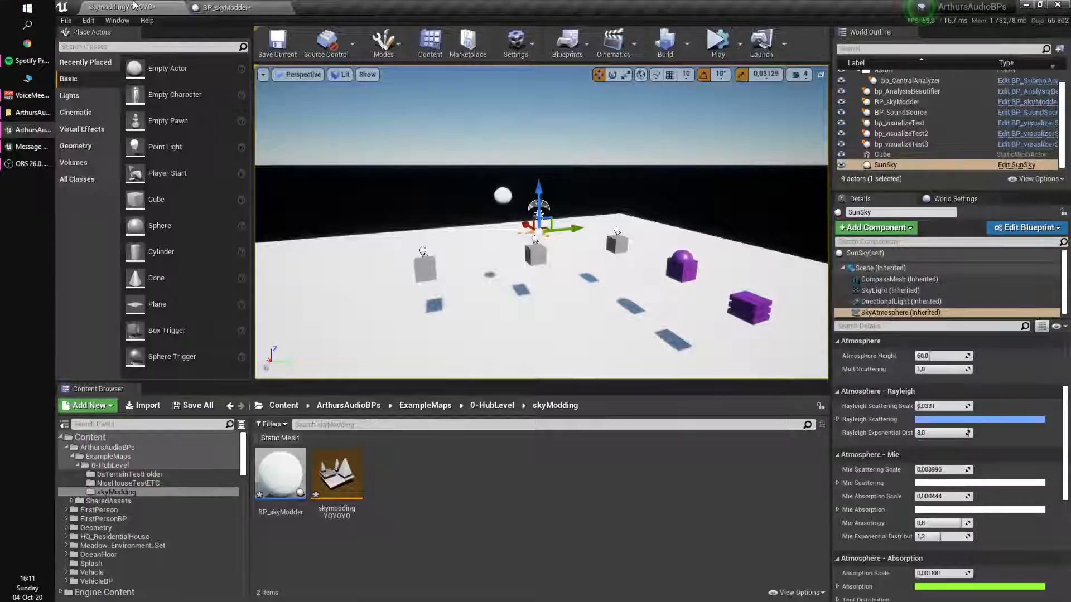
pyautogui.click(903, 312)
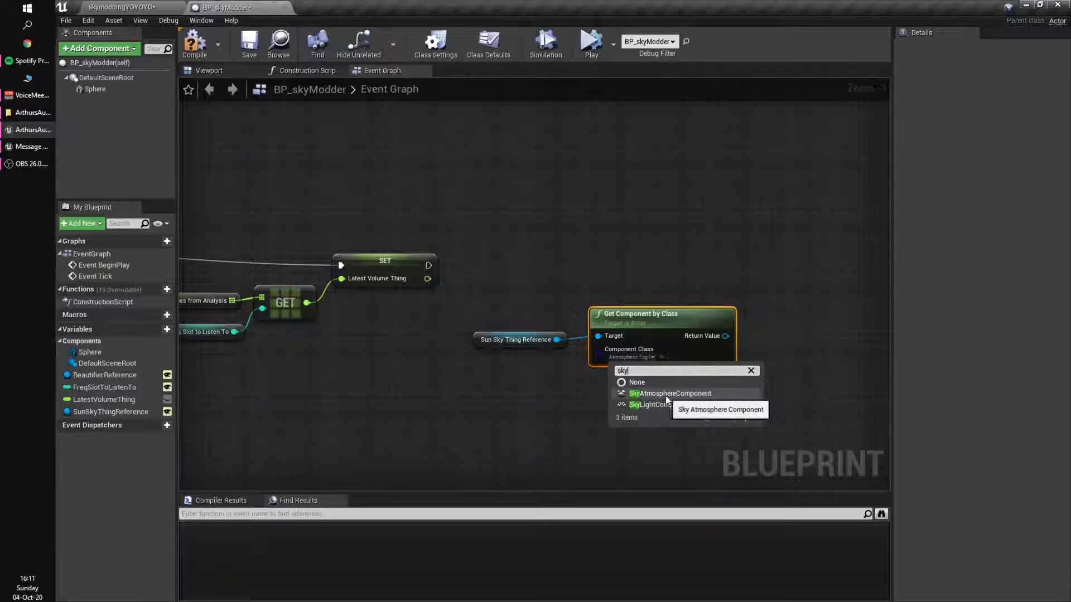
pyautogui.click(669, 393)
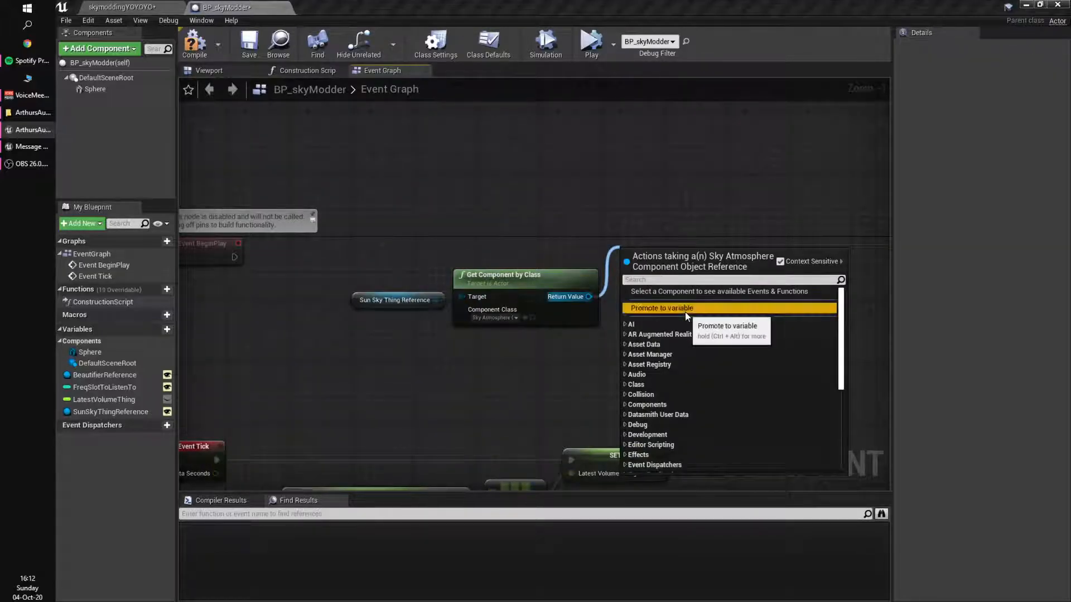
# - Promote the found component to a variable named 'Atmospheric foc component reference' set on BeginPlay
pyautogui.click(660, 308)
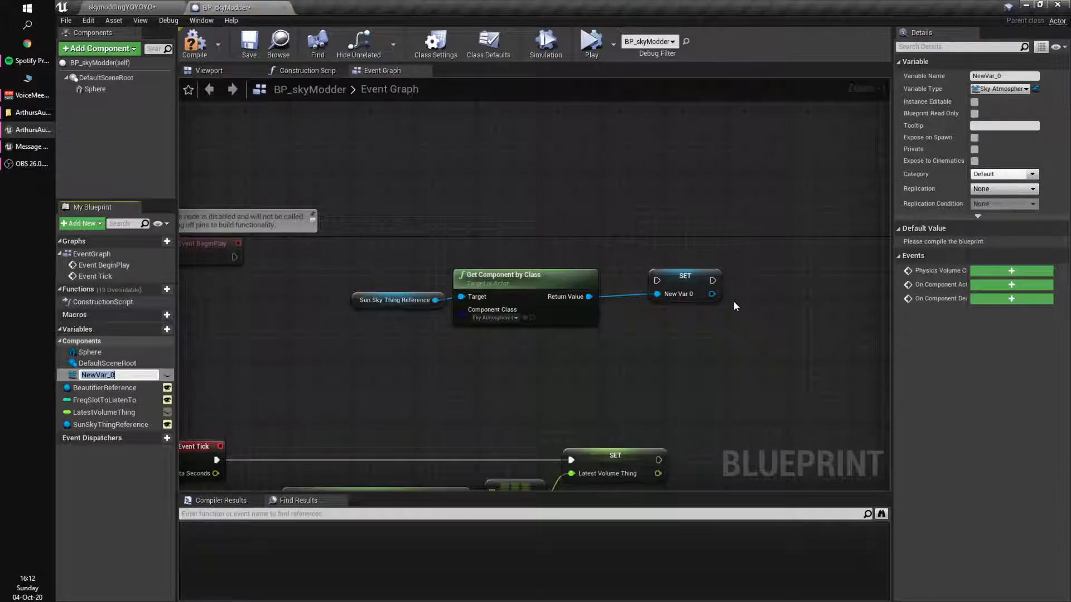
pyautogui.write('A')
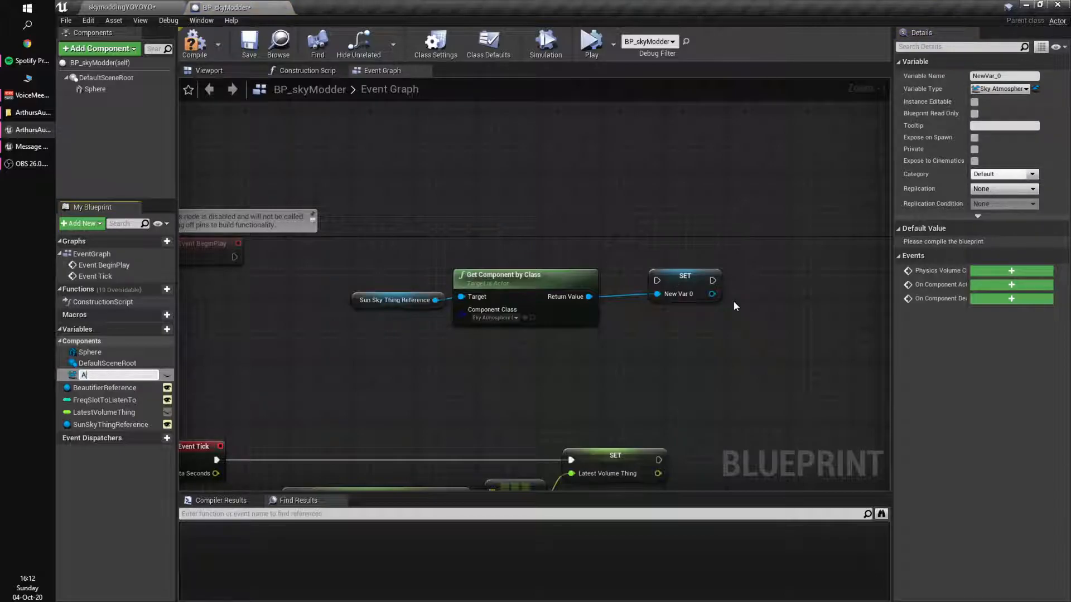
pyautogui.write('Atmospheric')
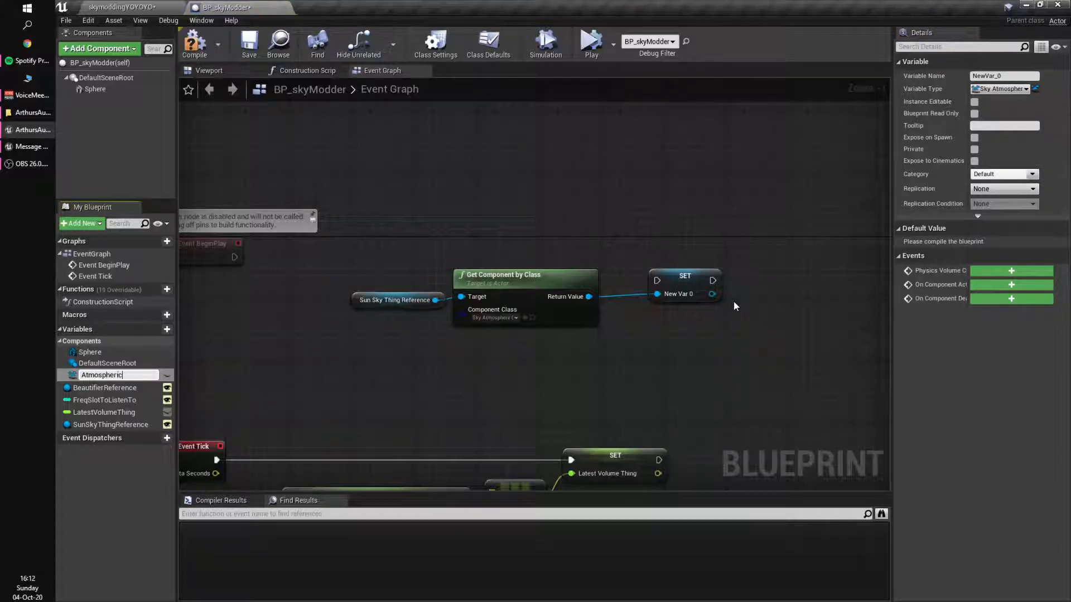
pyautogui.write('spheric foc component')
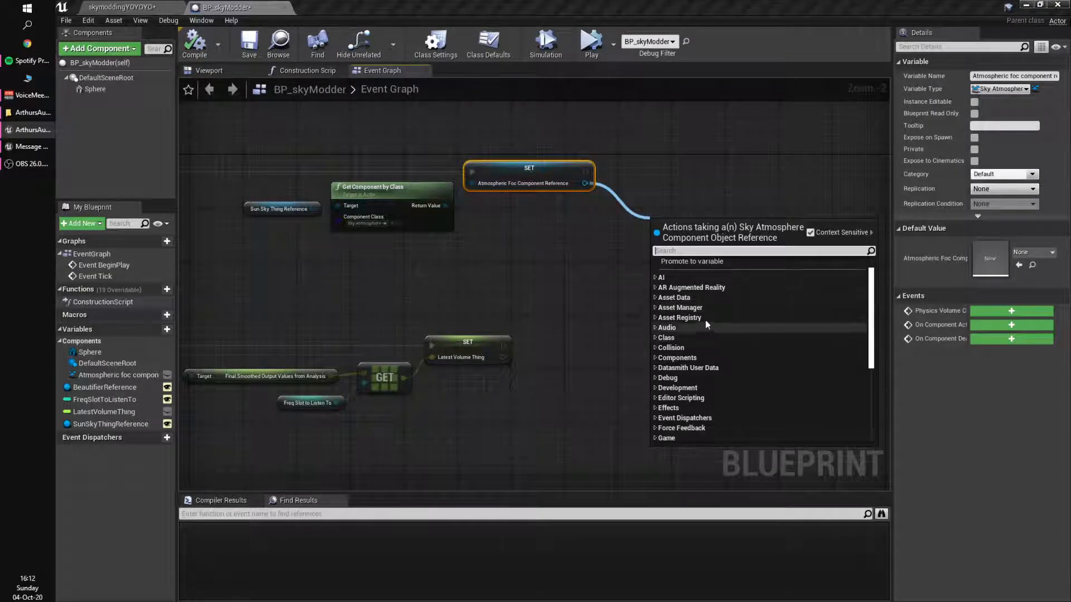
pyautogui.scroll(-3)
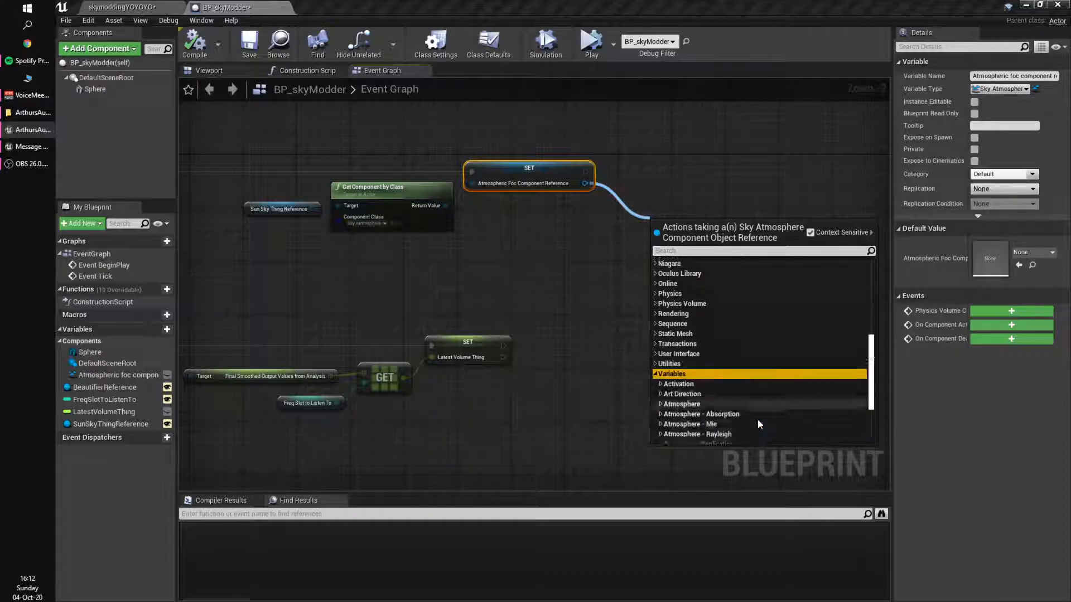
pyautogui.scroll(-3)
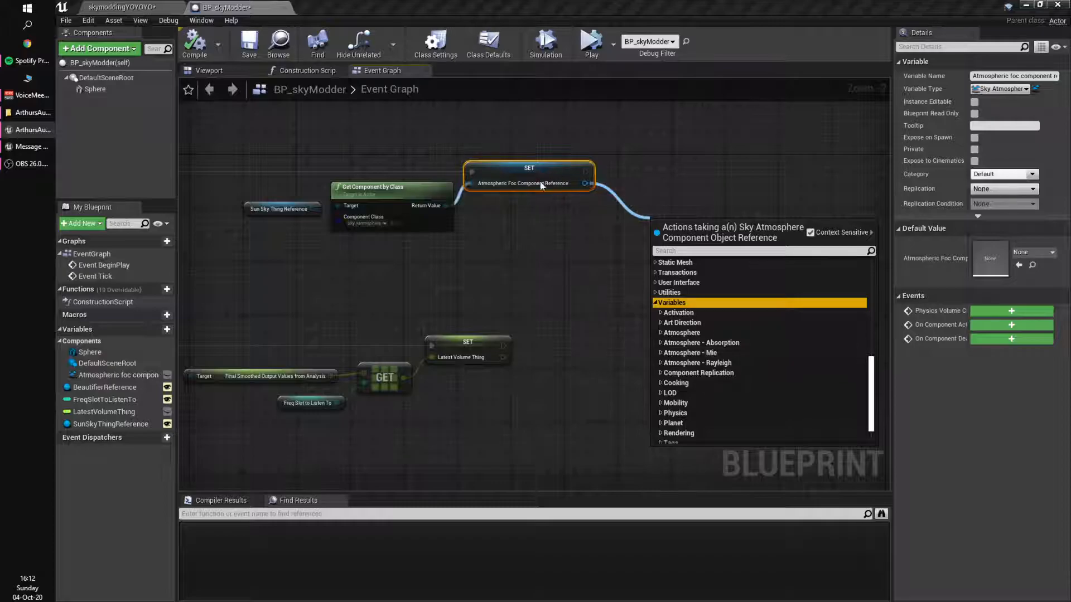
pyautogui.click(525, 247)
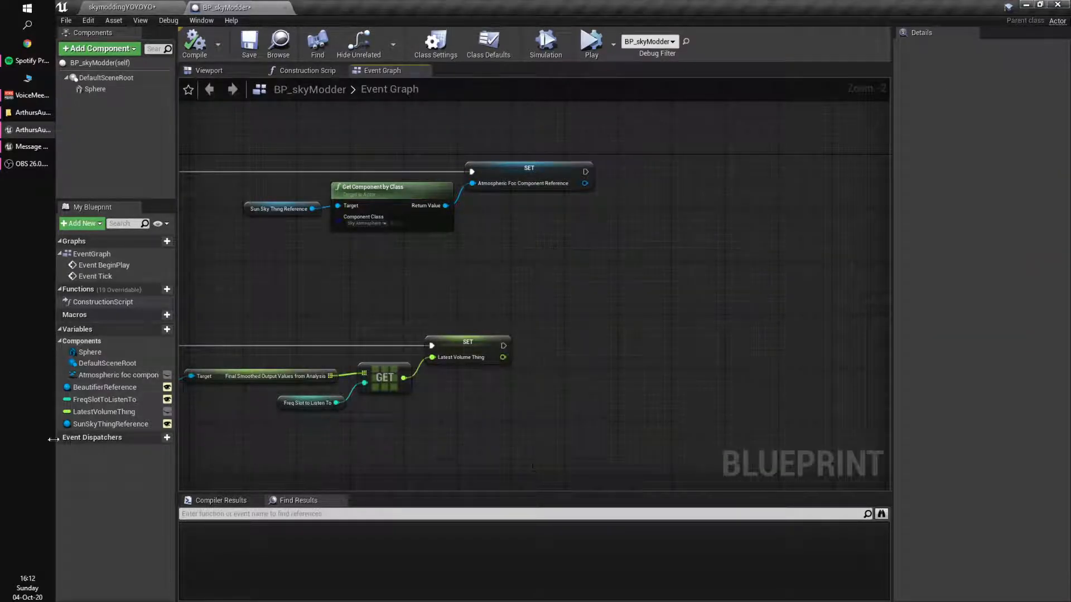
# - Place a SunSkyThingReference getter in Tick feeding a Set Mie Scattering Scale node
pyautogui.click(110, 424)
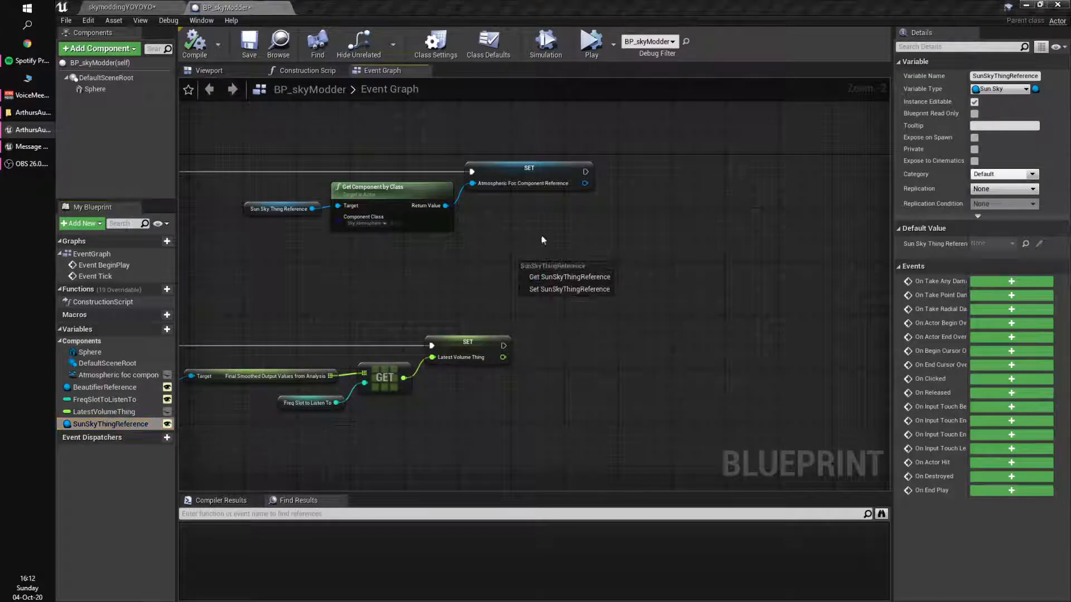
pyautogui.click(528, 168)
pyautogui.write('mie sc')
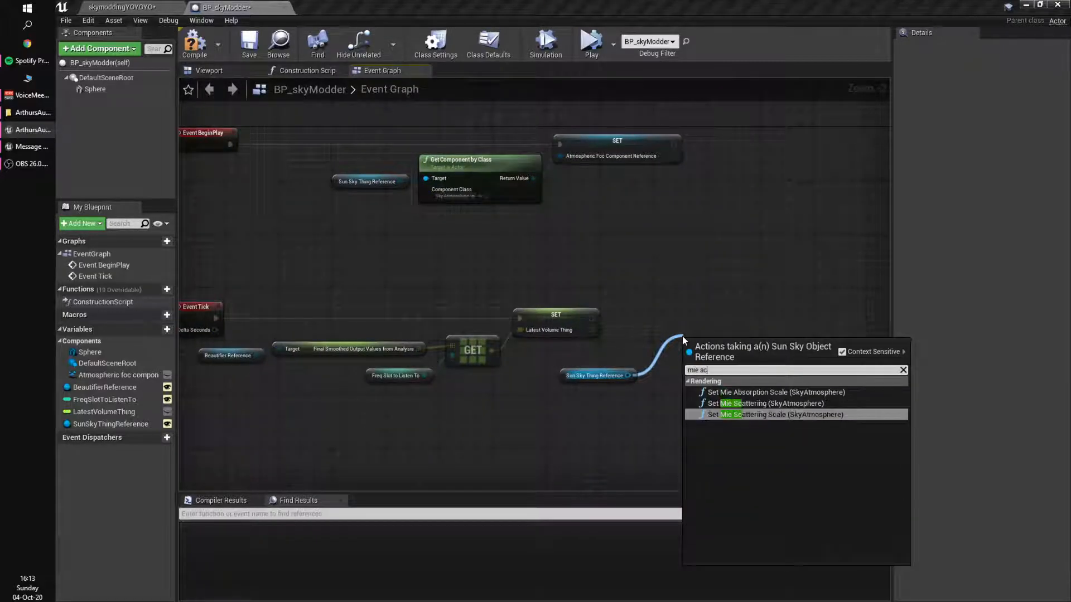
pyautogui.moveTo(765, 403)
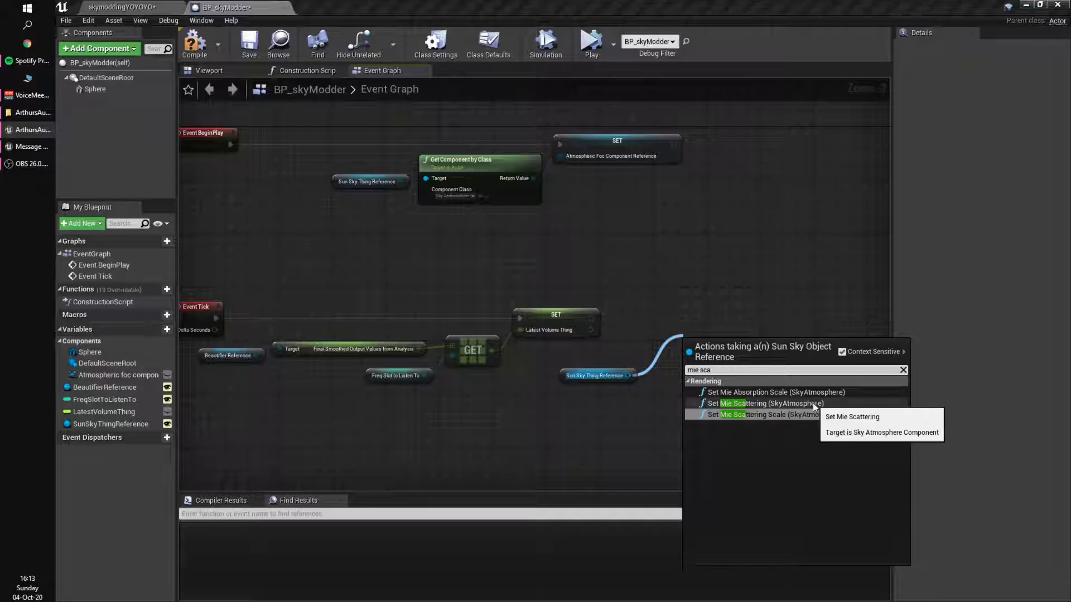
pyautogui.moveTo(772, 415)
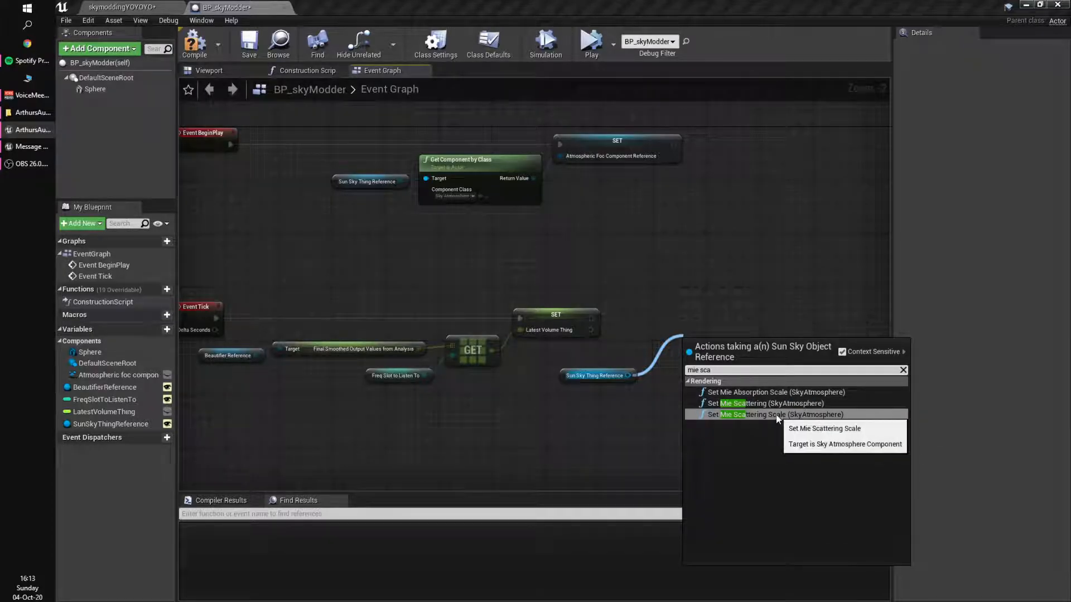
pyautogui.click(772, 414)
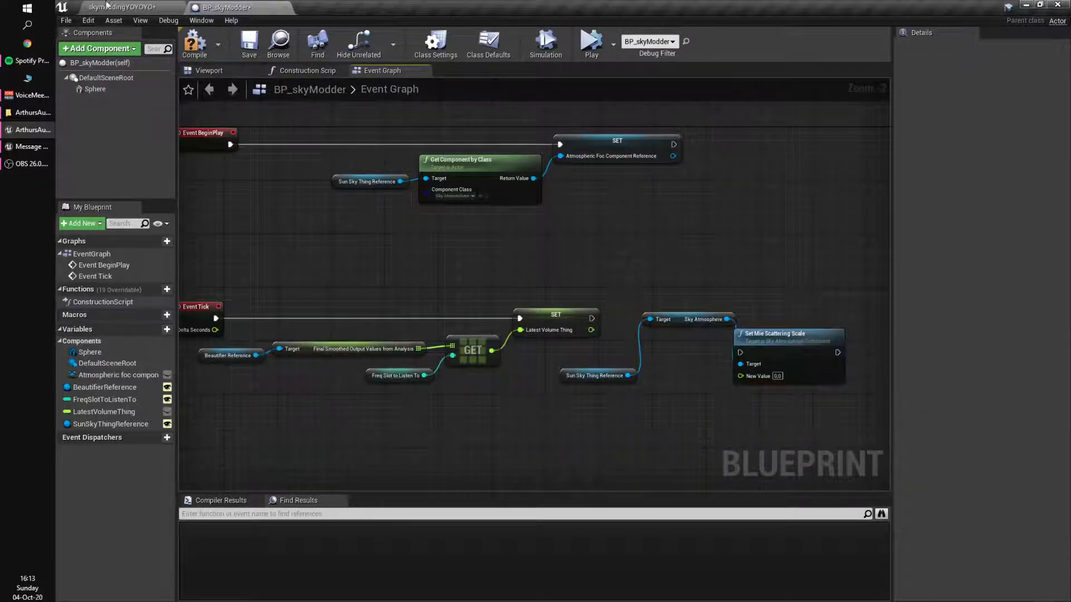
pyautogui.click(127, 6)
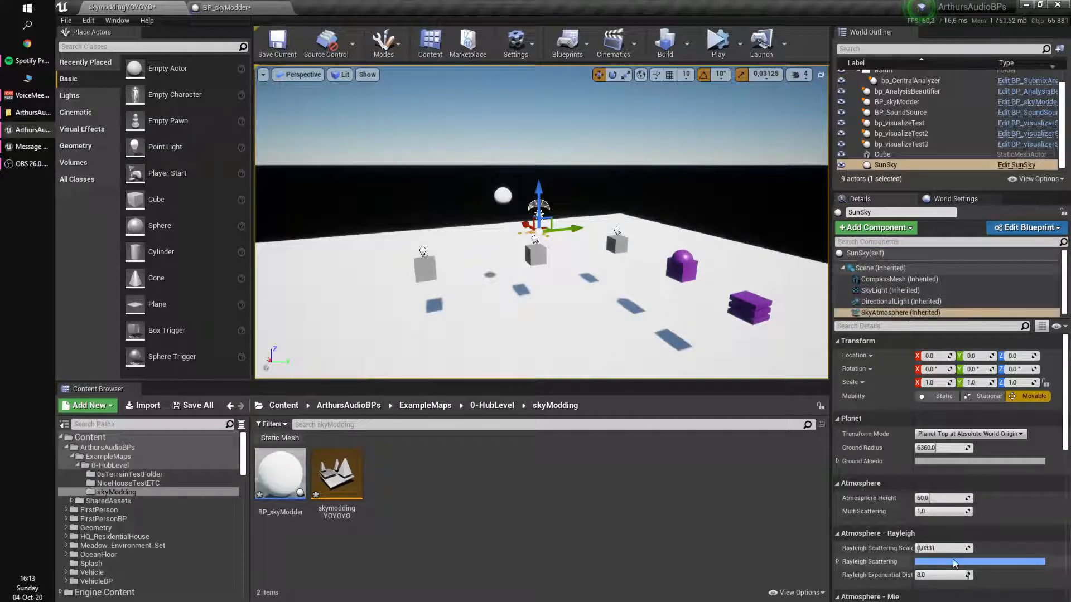
# - Add a Set Mie Absorption Scale node and test Mie Absorption values on SunSky in the level
pyautogui.scroll(-3)
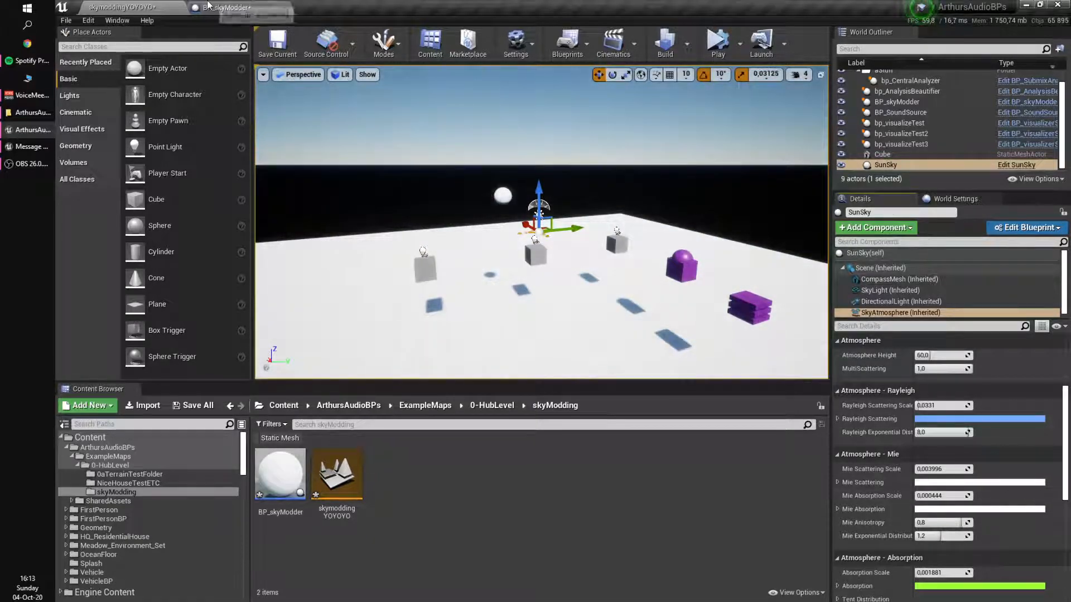
pyautogui.click(222, 7)
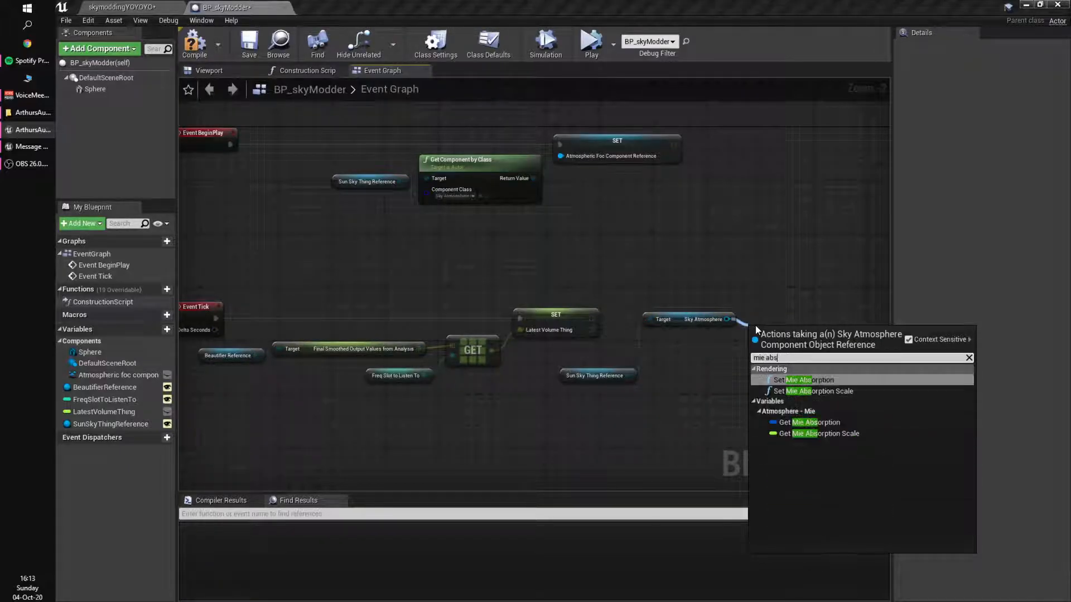
pyautogui.click(818, 391)
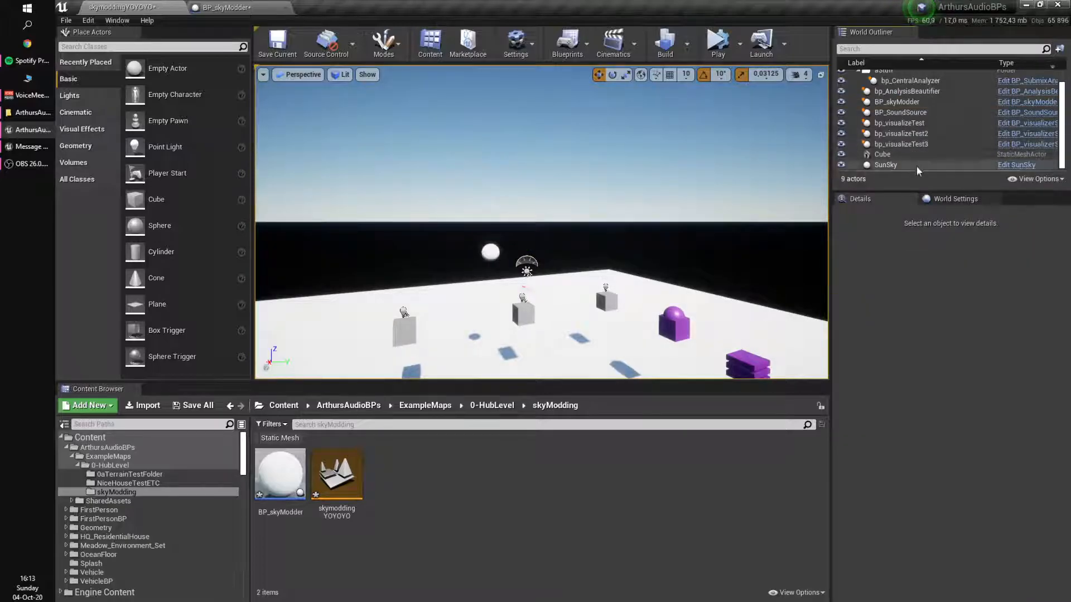
pyautogui.click(885, 165)
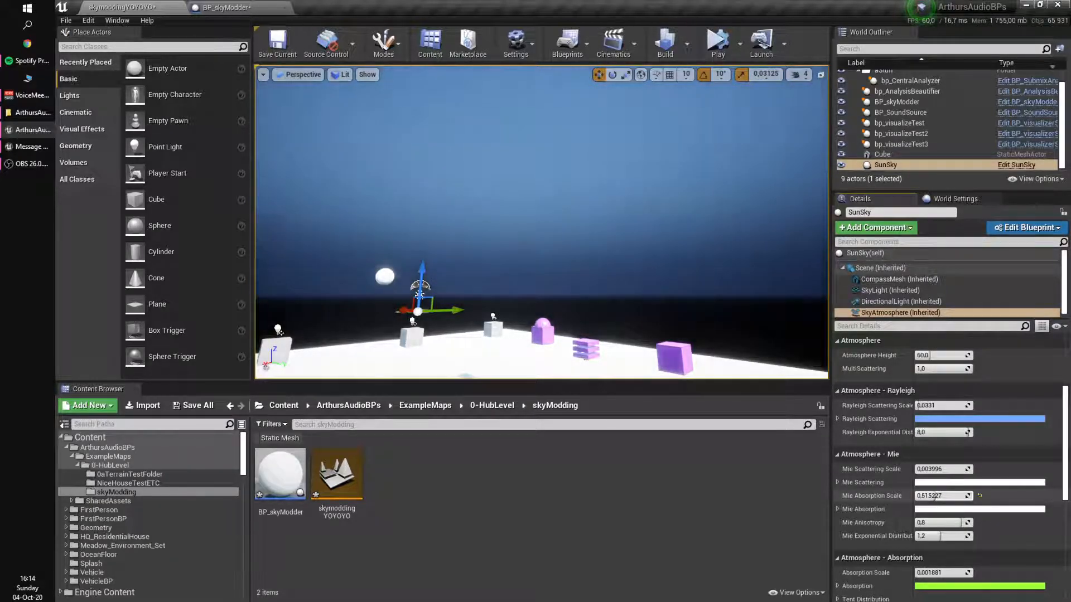
pyautogui.click(225, 7)
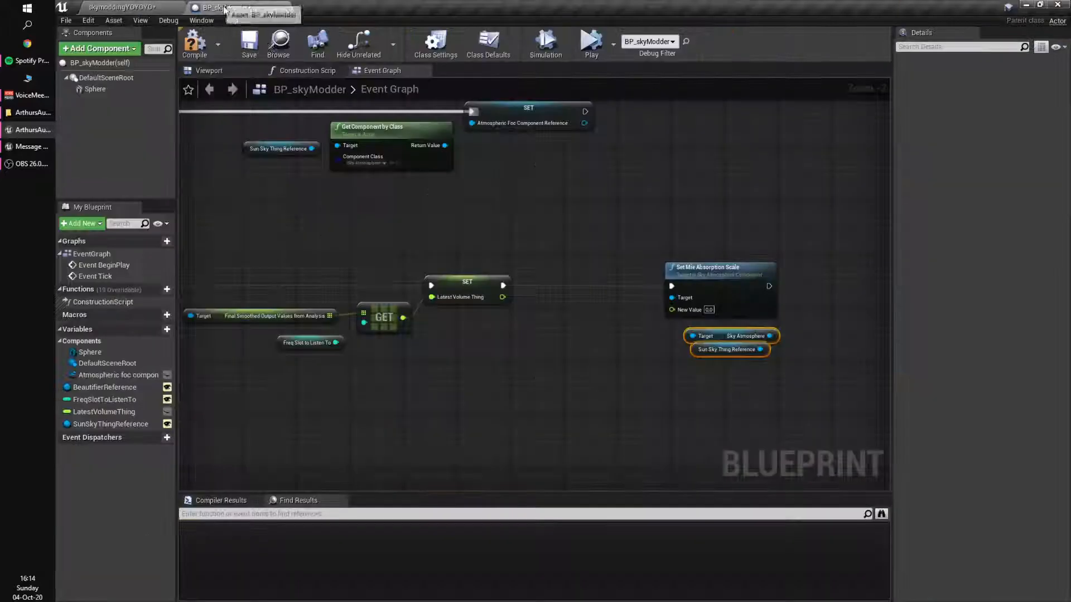
# - Map Latest Volume Thing through Map Range Clamped (0–1 to 0.000444–0.5) into Mie Absorption Scale's New Value
pyautogui.click(492, 279)
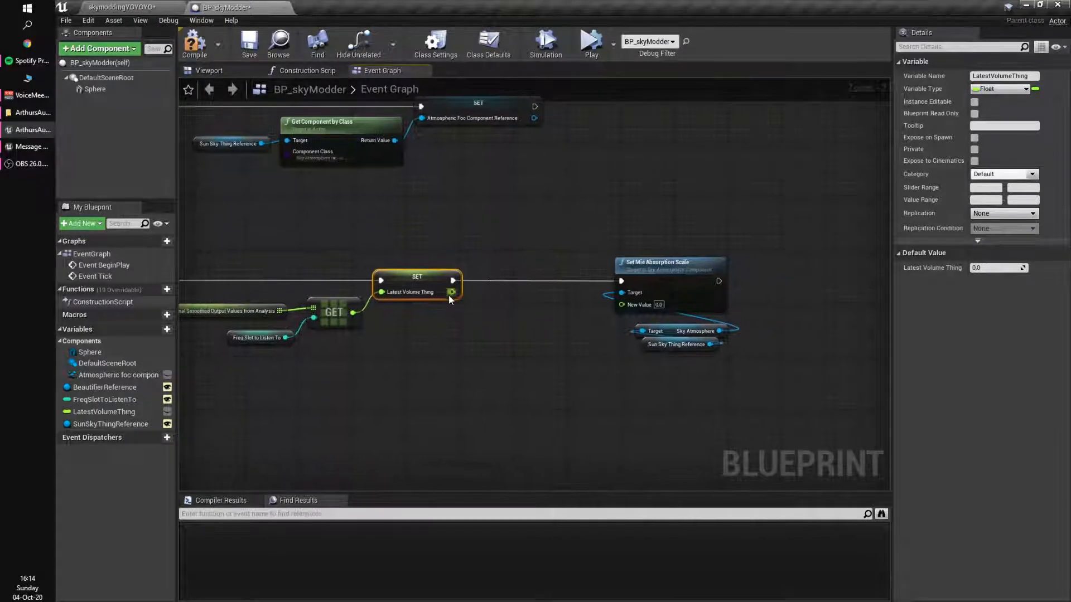
pyautogui.moveTo(452, 291)
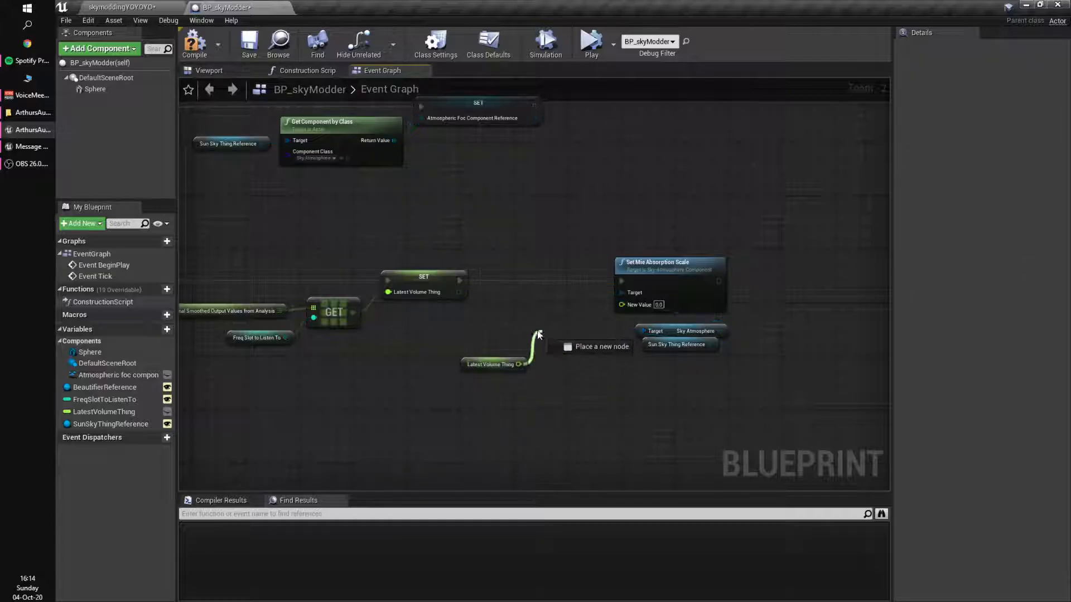
pyautogui.write('map range')
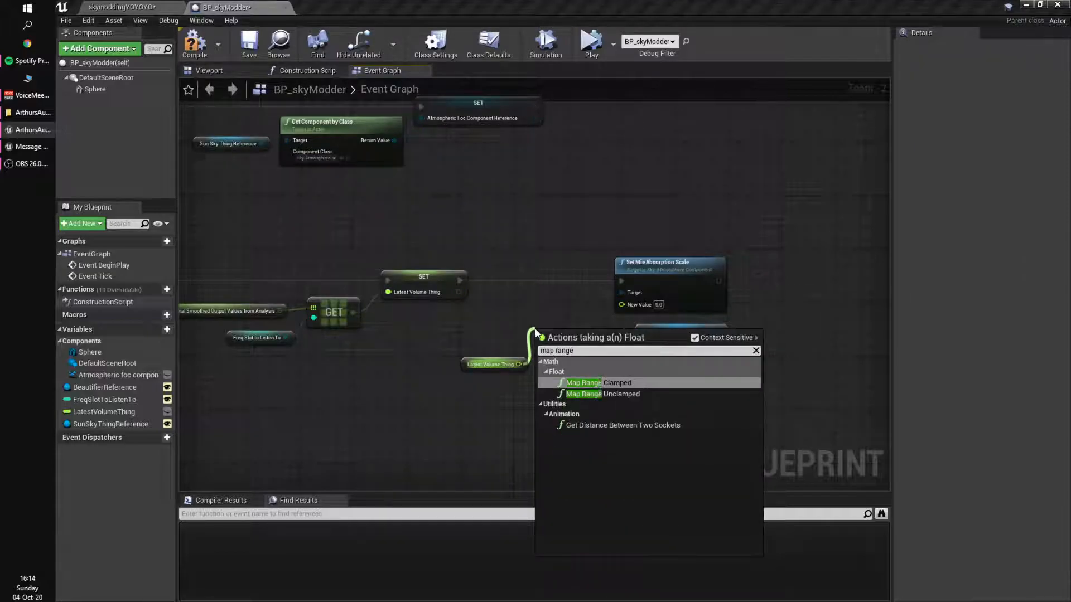
pyautogui.moveTo(584, 383)
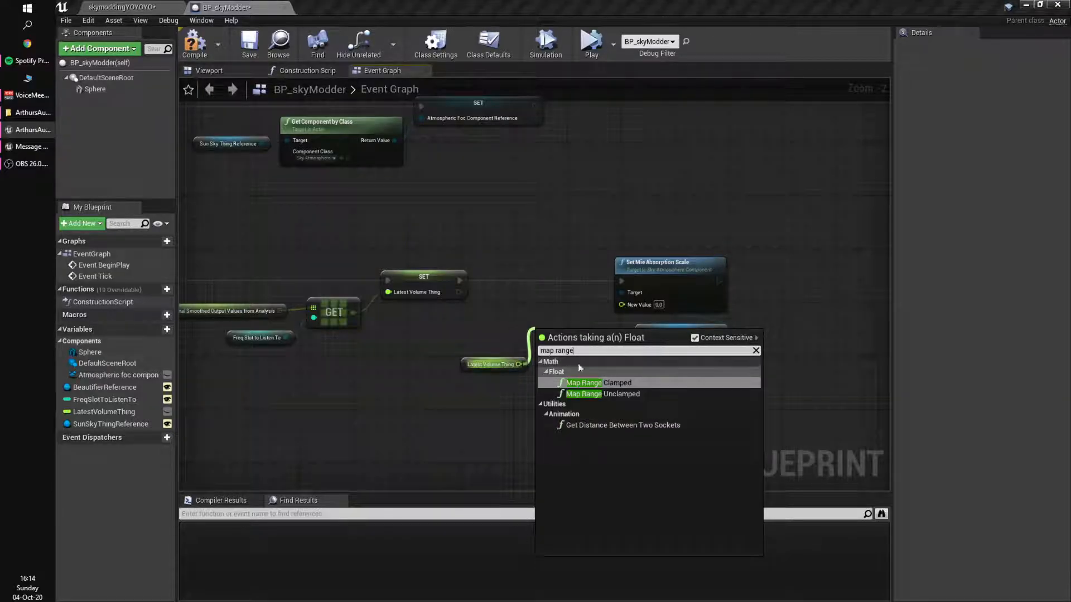
pyautogui.moveTo(584, 382)
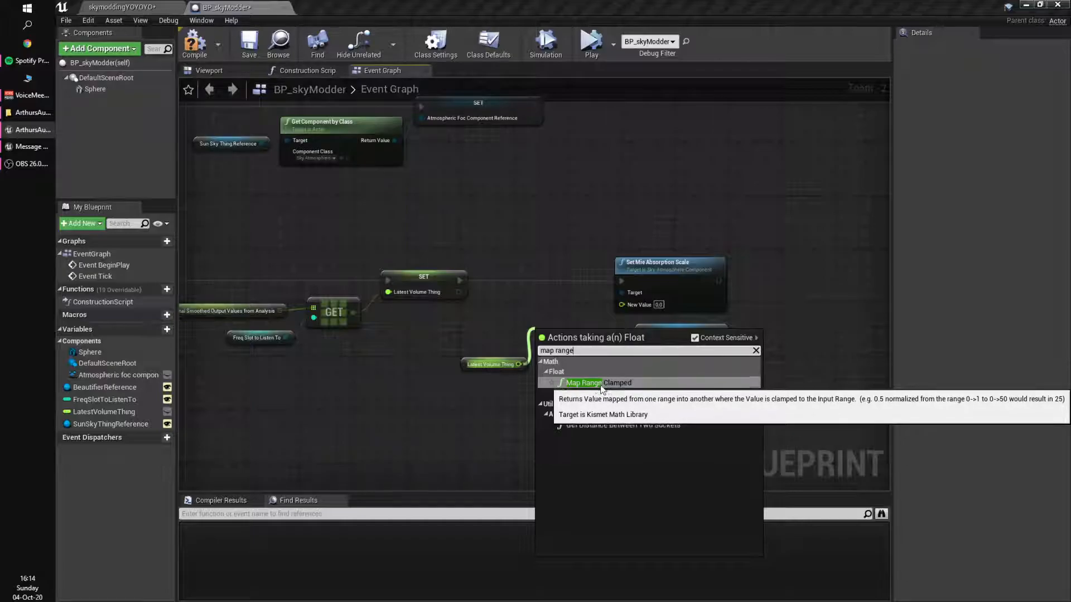
pyautogui.click(583, 382)
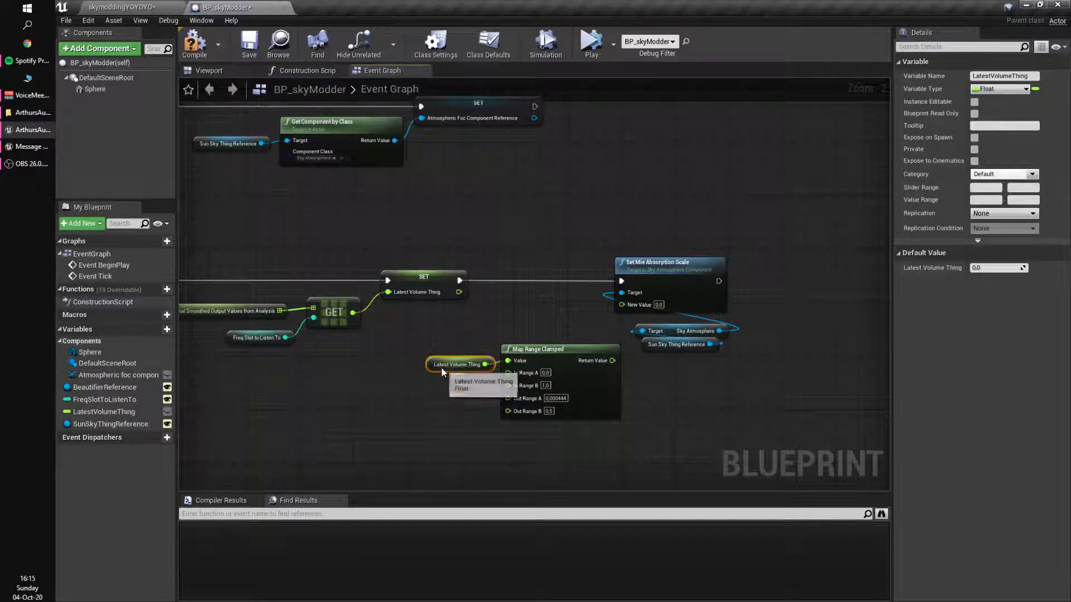
pyautogui.moveTo(459, 364)
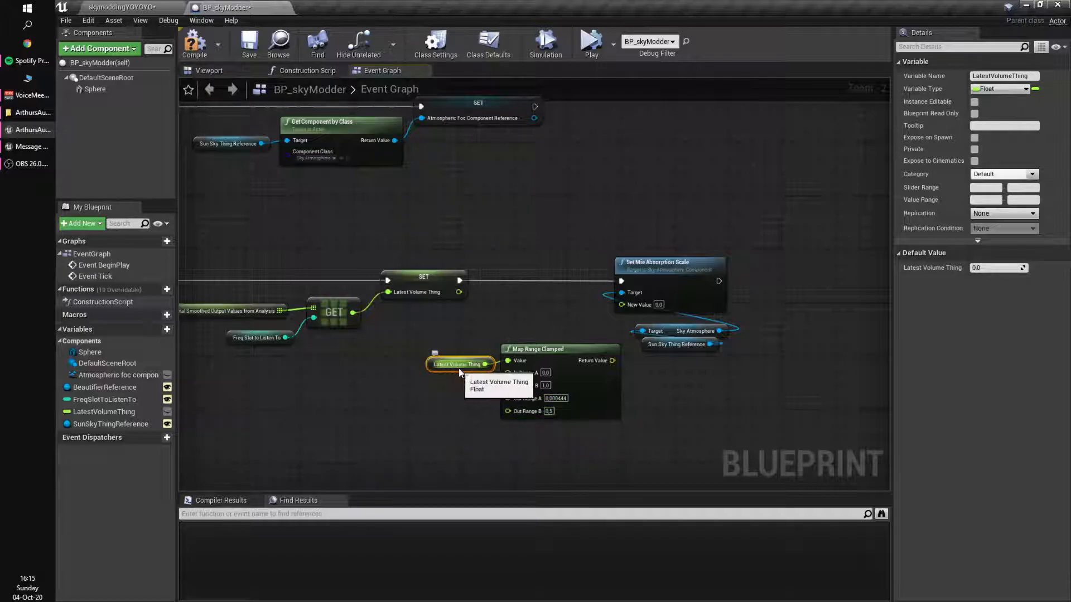
pyautogui.moveTo(565, 379)
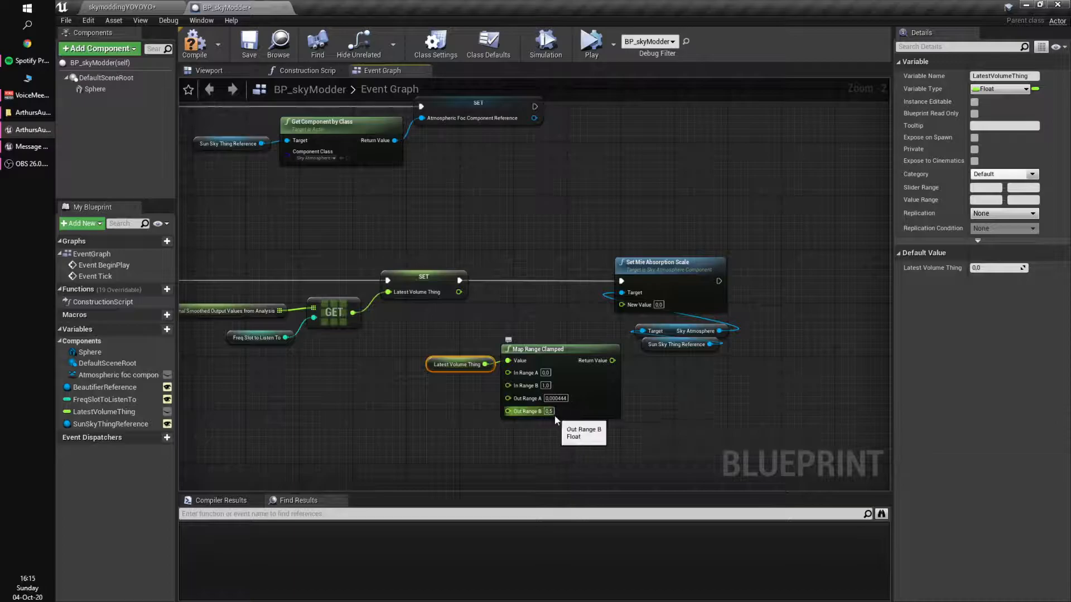
pyautogui.moveTo(608, 361)
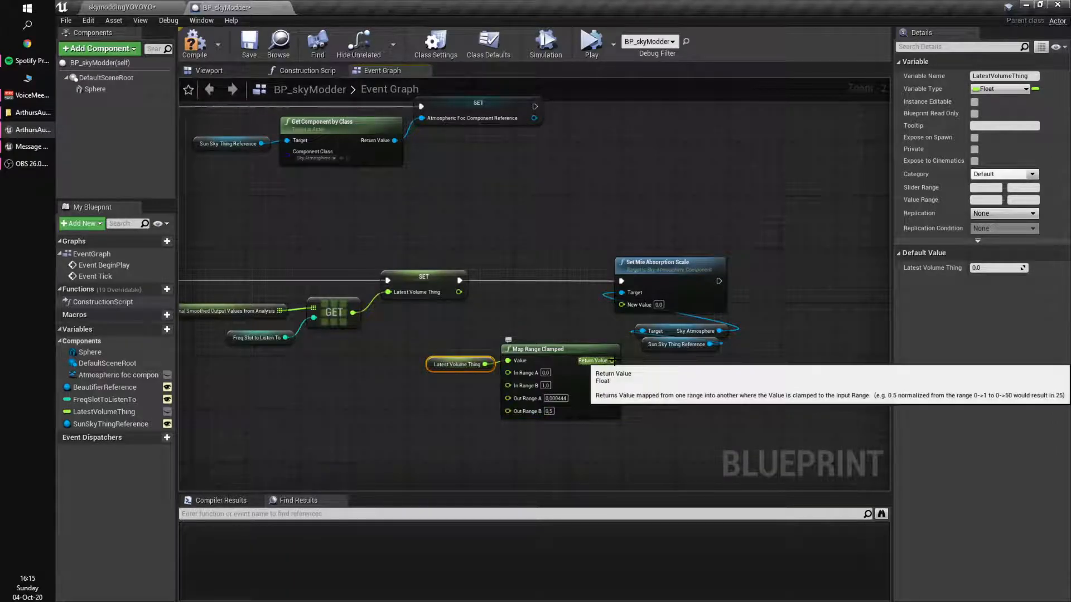
pyautogui.moveTo(454, 374)
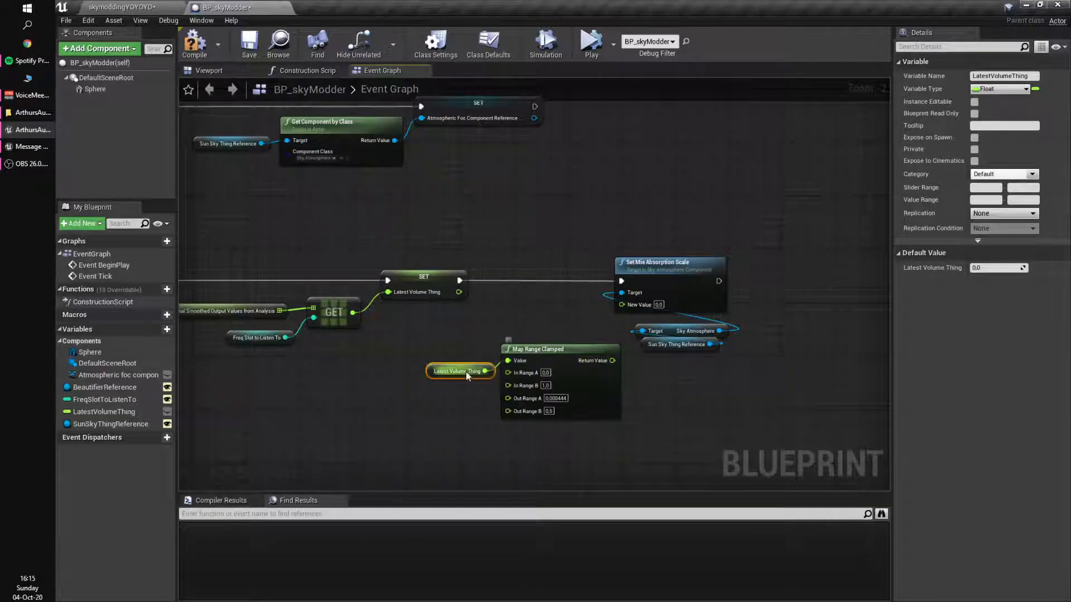
pyautogui.moveTo(611, 361)
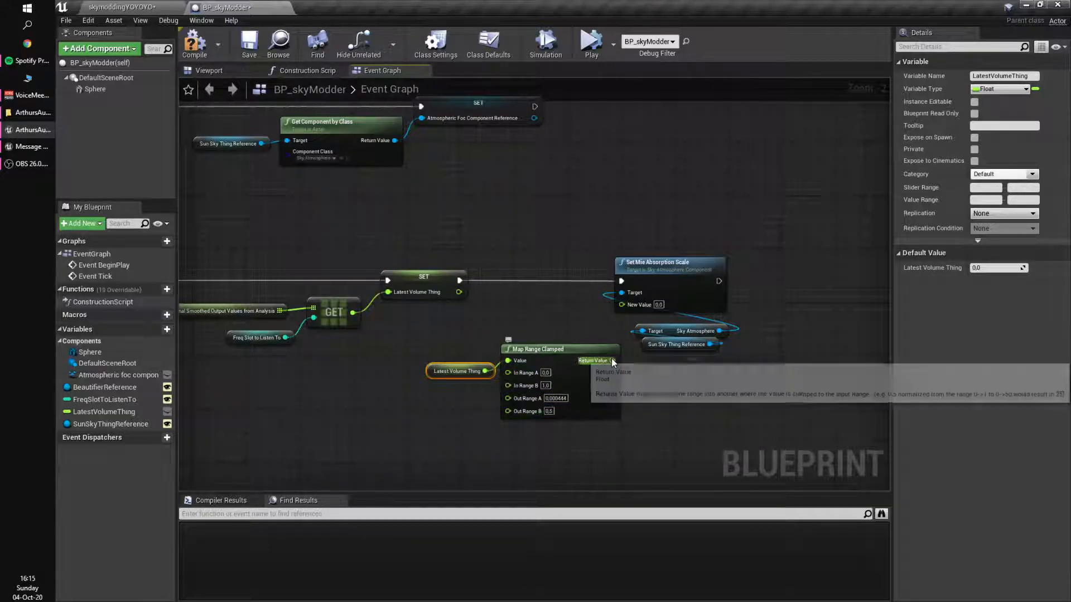
pyautogui.moveTo(471, 335)
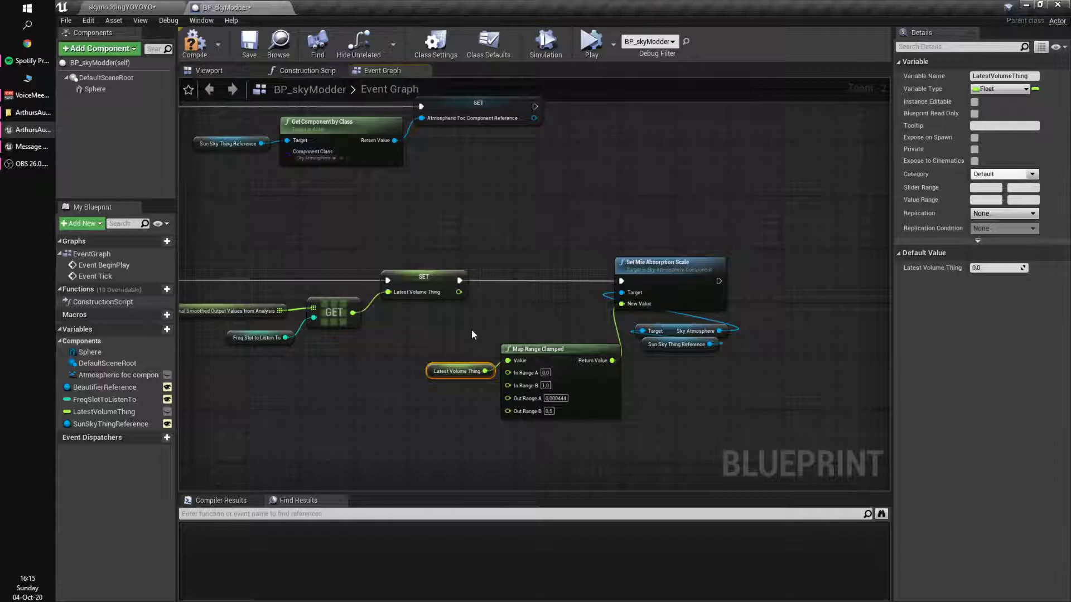
pyautogui.scroll(-3)
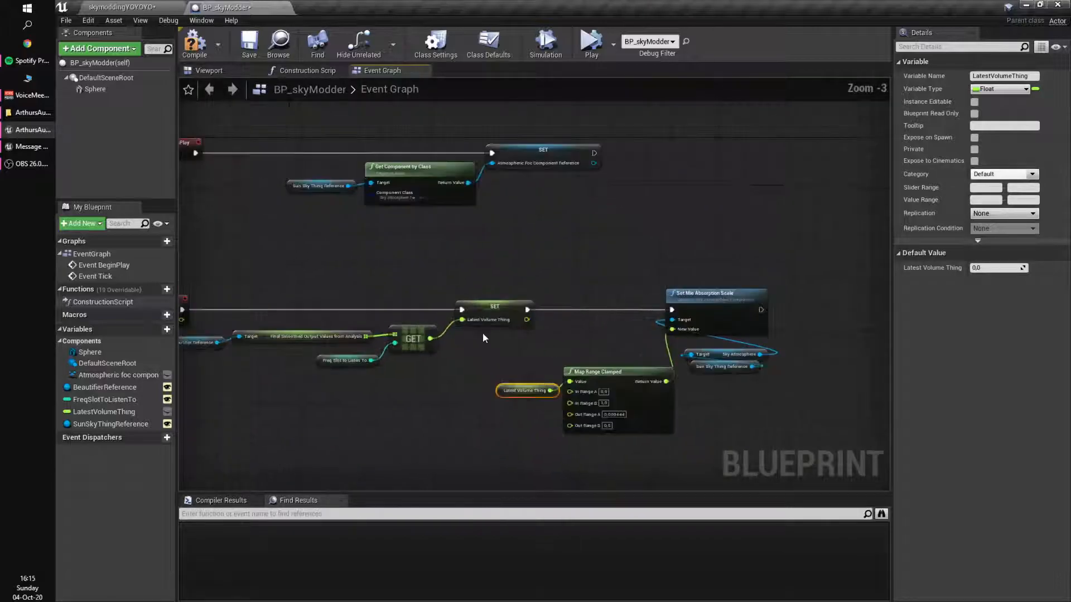
# - Save BP_skyModder and the skymoddingYOYOYO level via Save Selected, then select the BP_skyModder actor
pyautogui.click(248, 42)
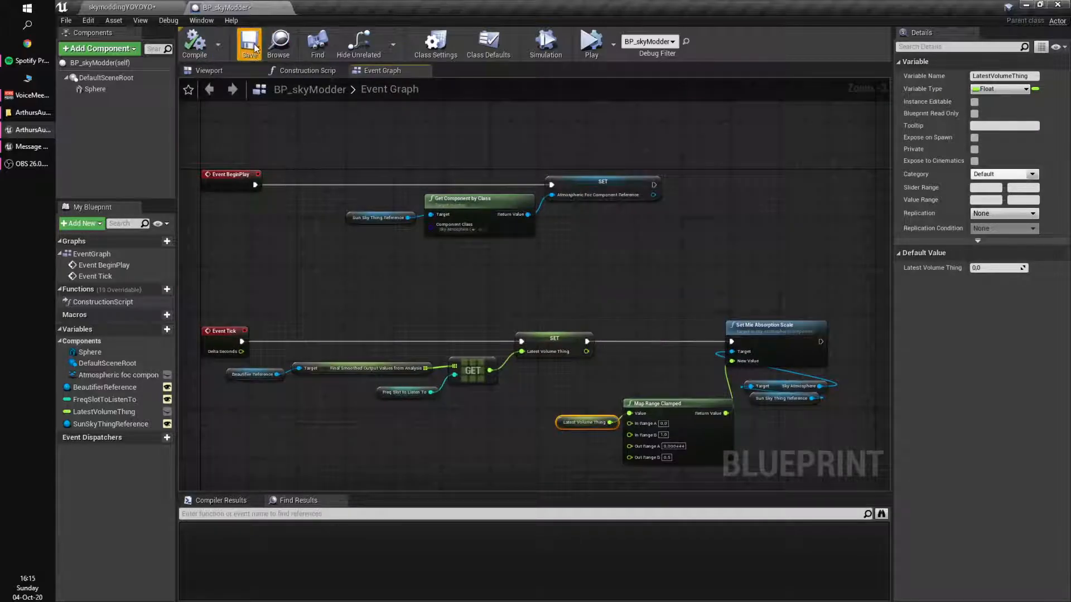
pyautogui.click(249, 43)
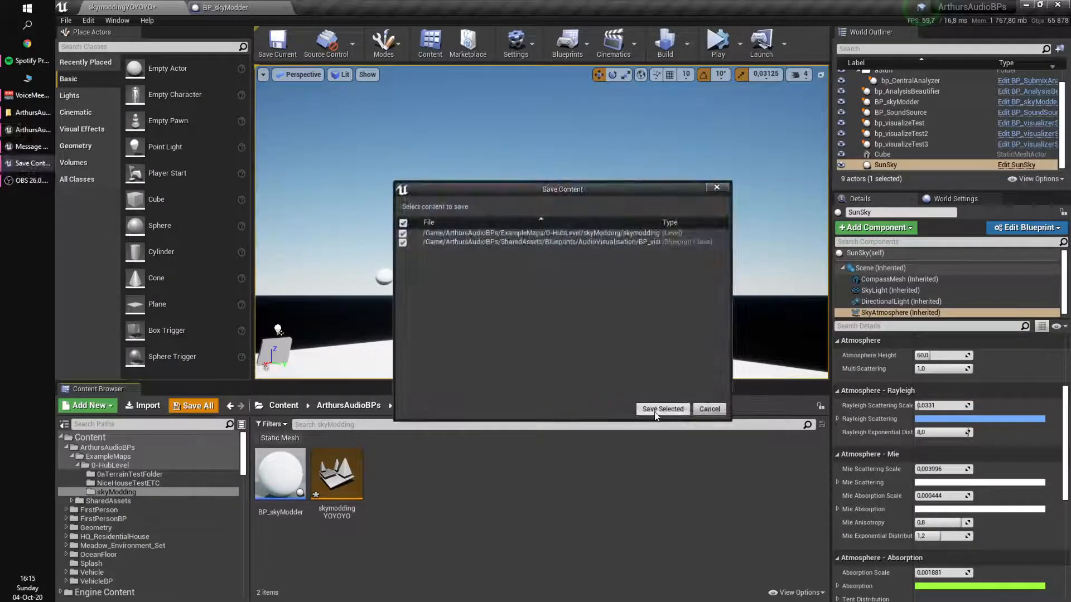
pyautogui.click(661, 408)
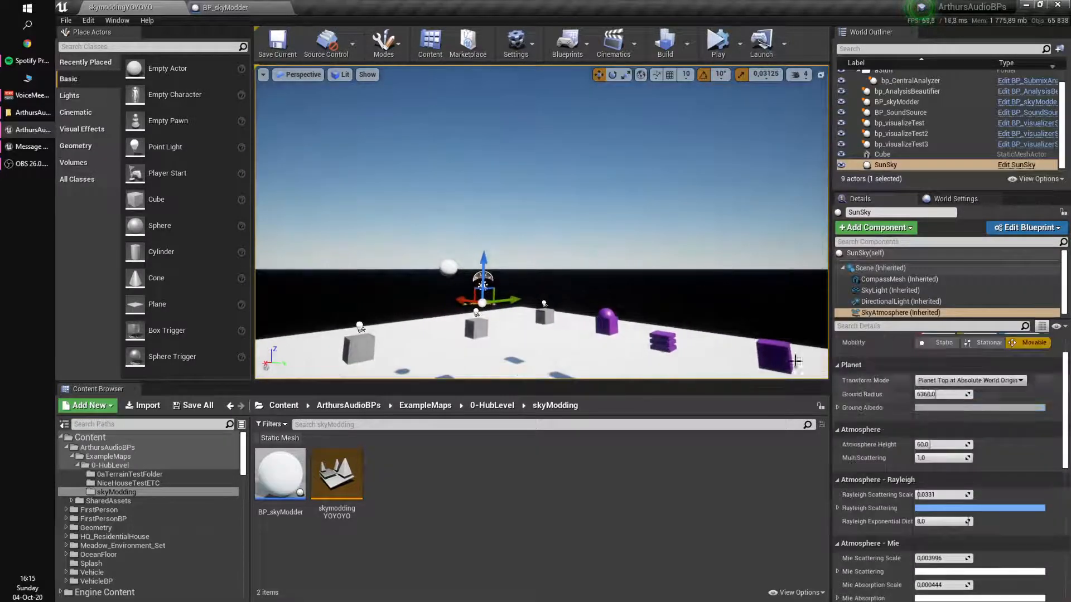
pyautogui.click(896, 101)
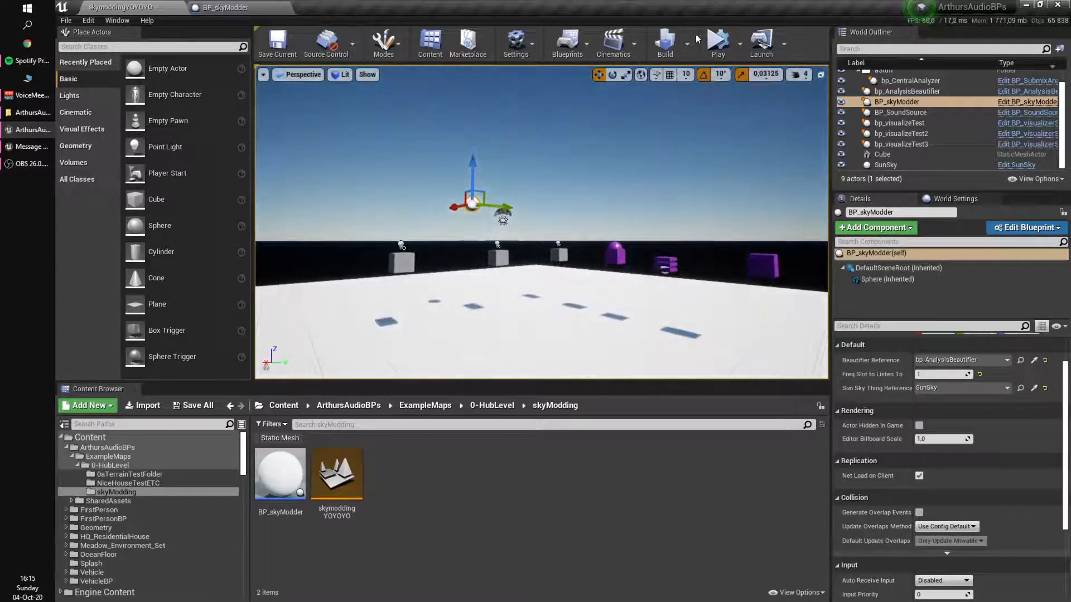
# - Run the level in simulation to test the audio-driven sky live
pyautogui.click(716, 43)
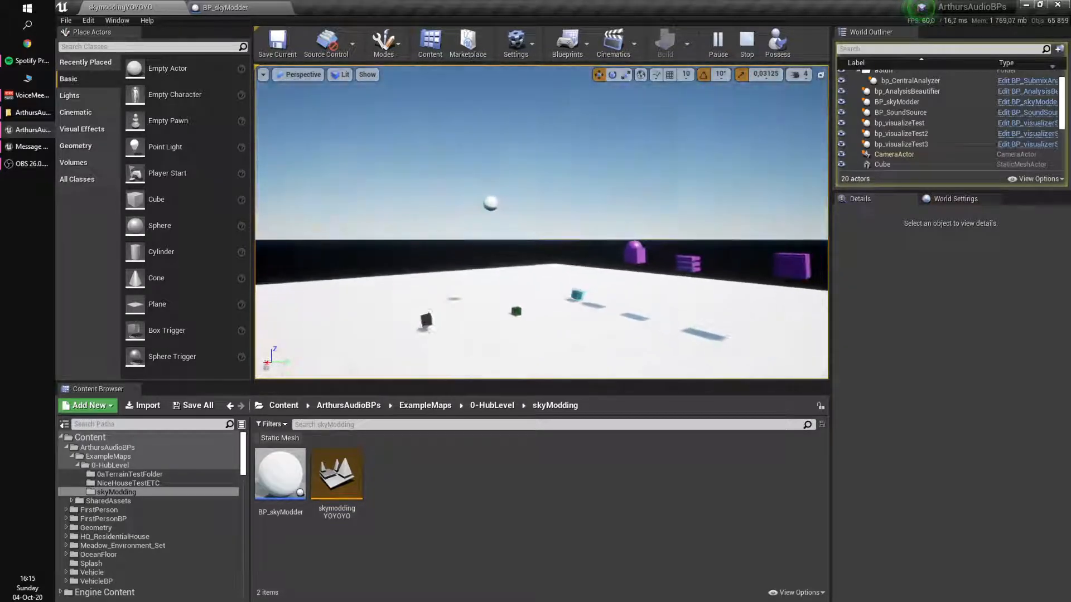
pyautogui.click(745, 39)
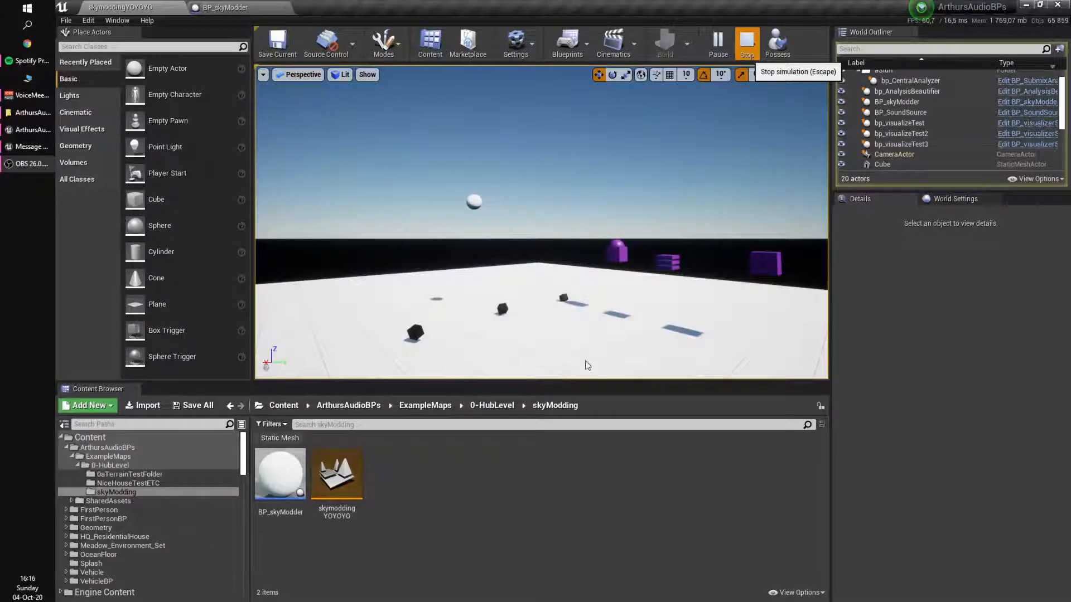
pyautogui.moveTo(745, 183)
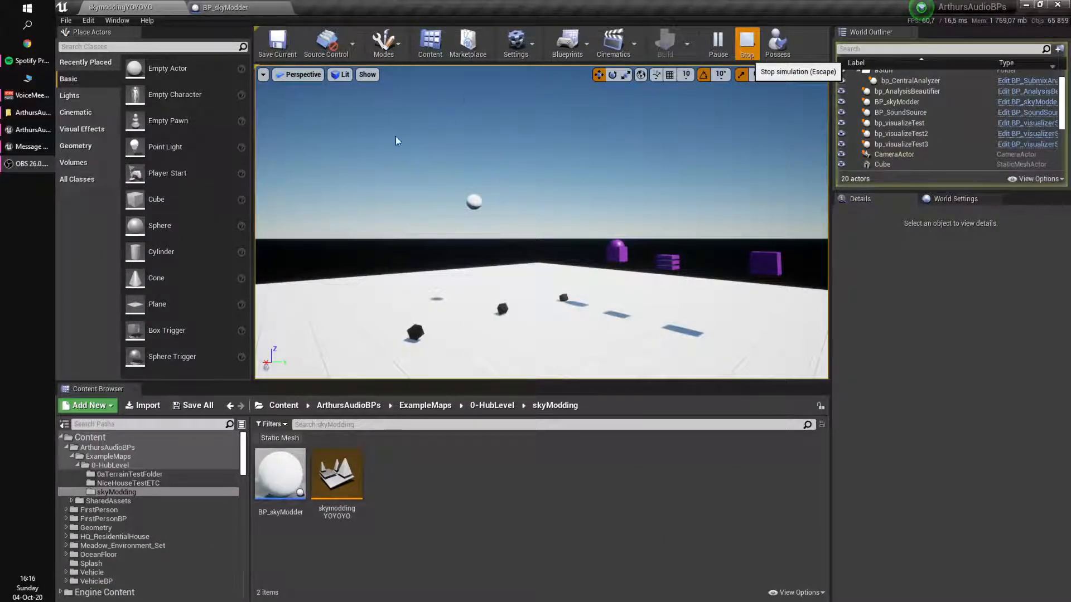
pyautogui.moveTo(484, 169)
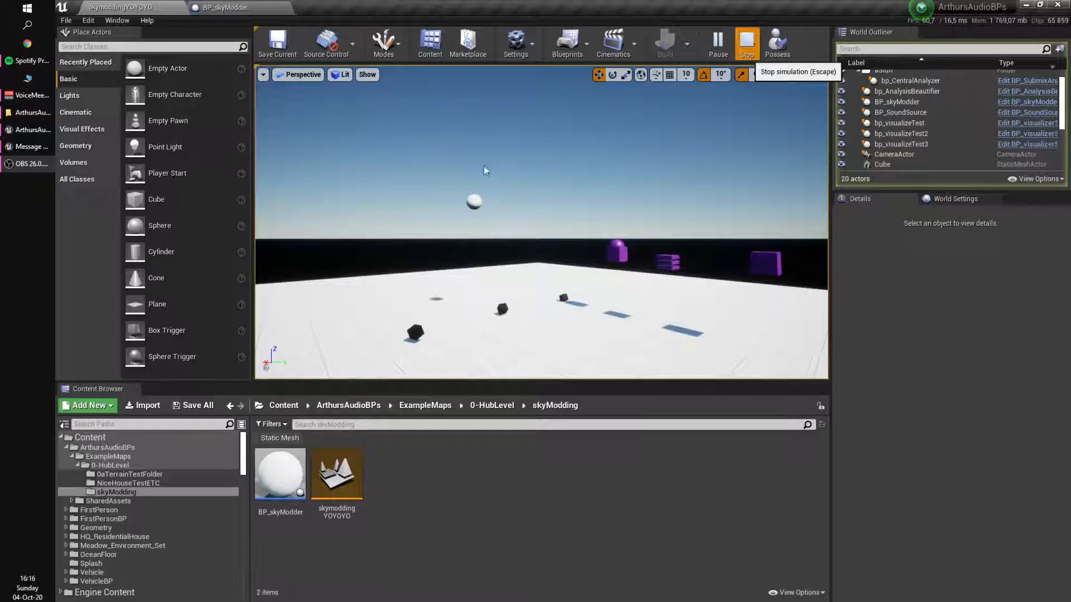
pyautogui.moveTo(513, 228)
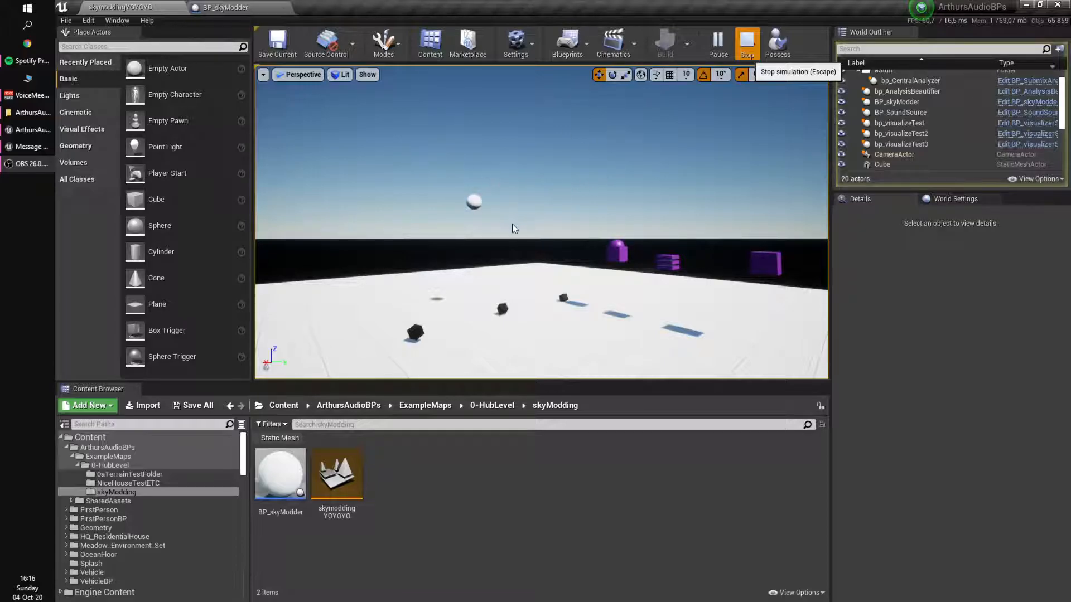